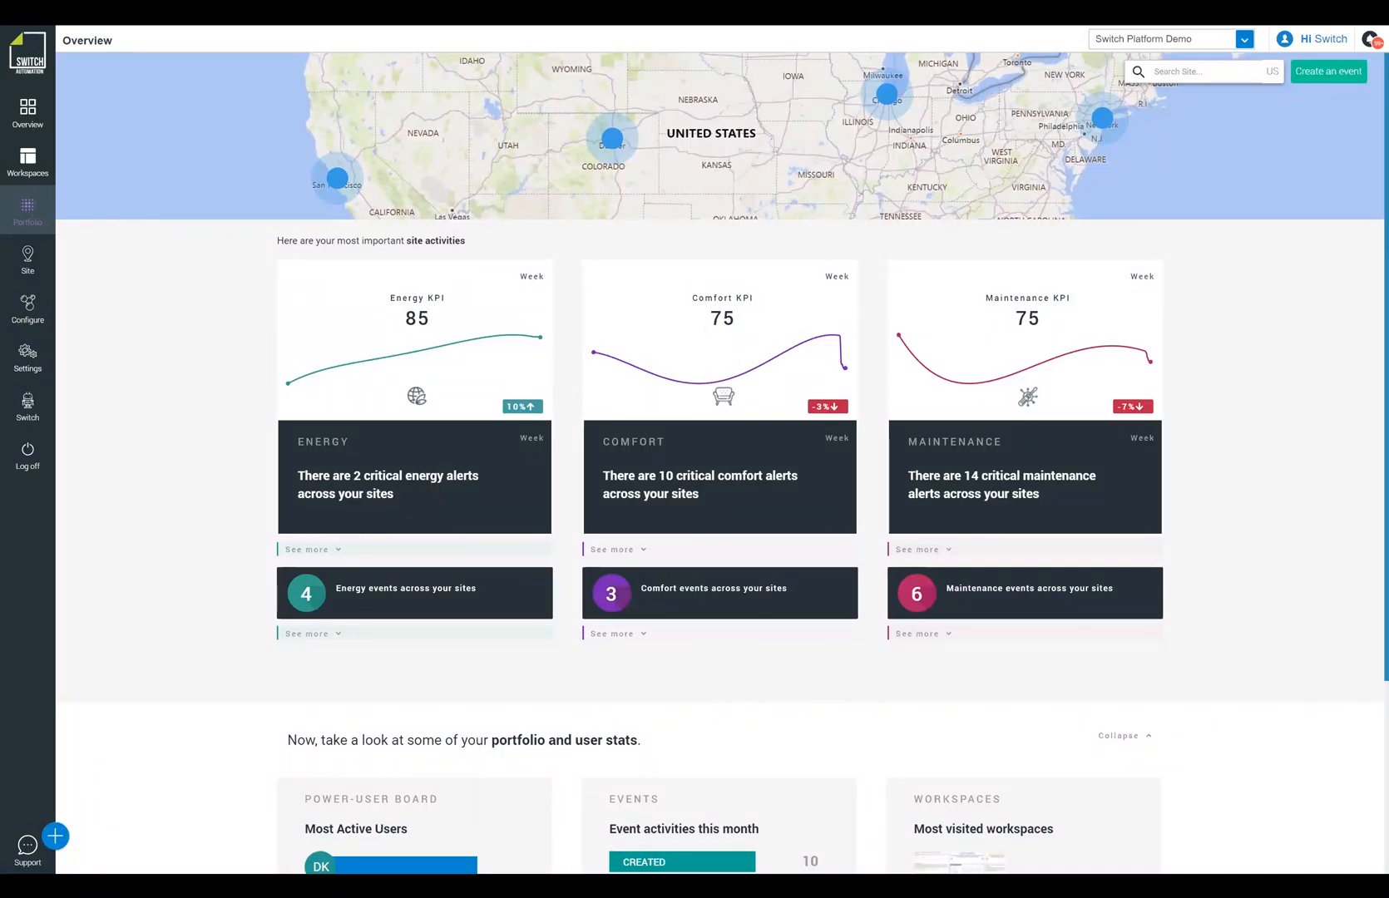
{"action": "mouse_move", "coordinate": [518, 120]}
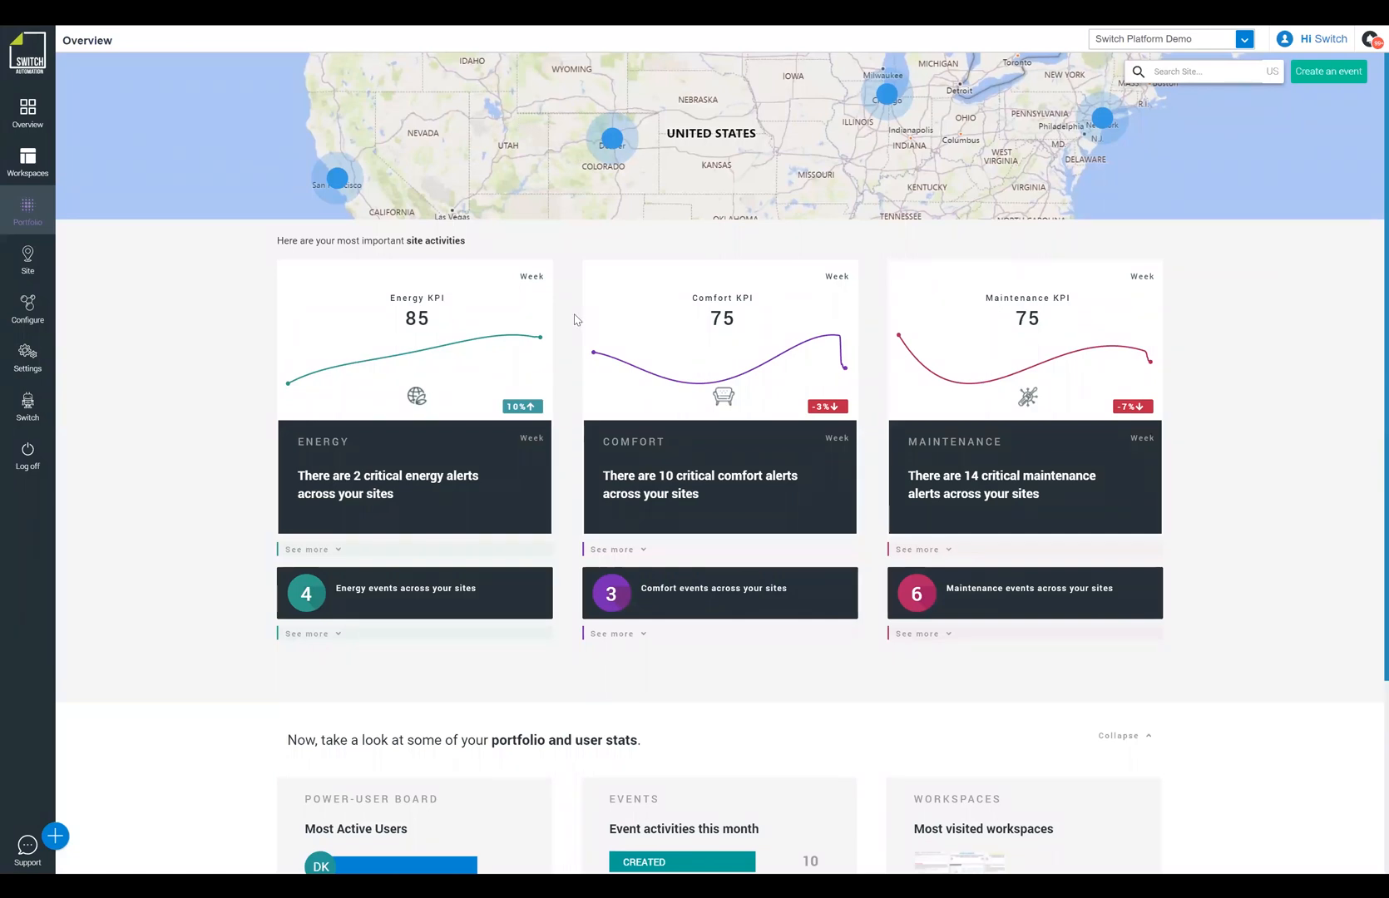
{"action": "mouse_move", "coordinate": [384, 297]}
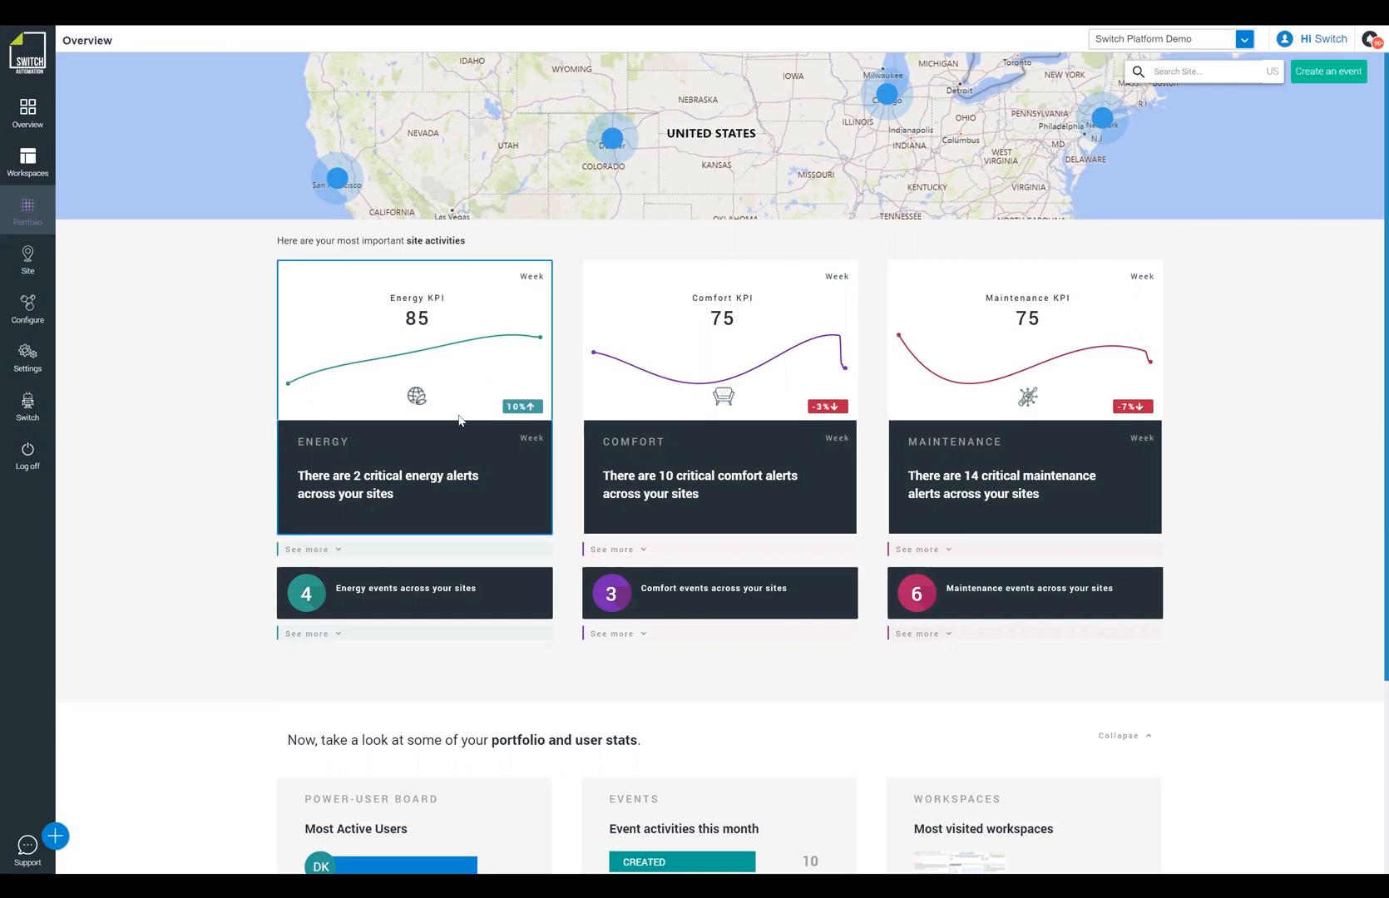
{"action": "mouse_move", "coordinate": [451, 333]}
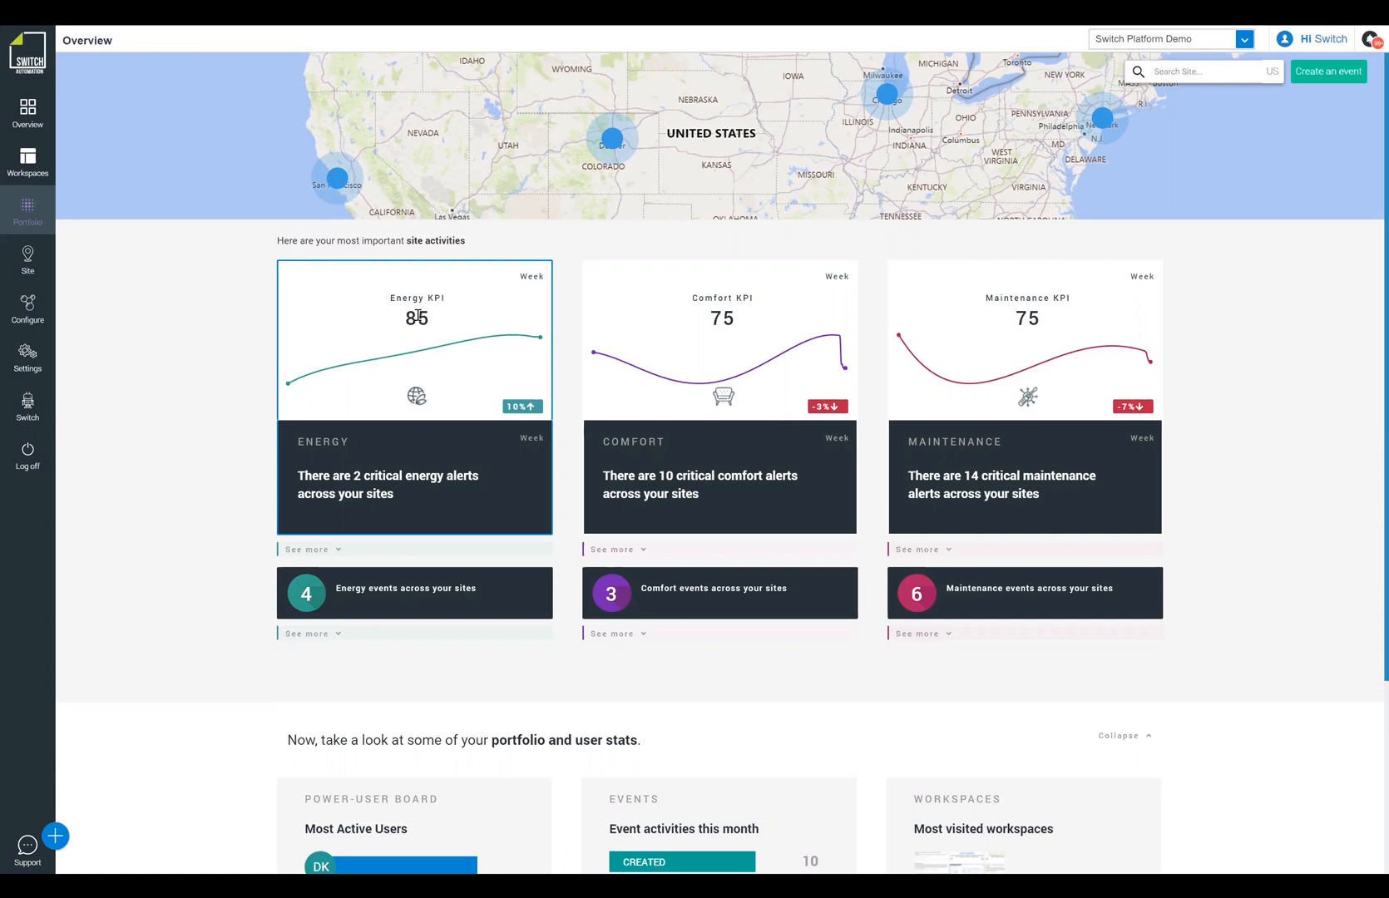
{"action": "mouse_move", "coordinate": [447, 322]}
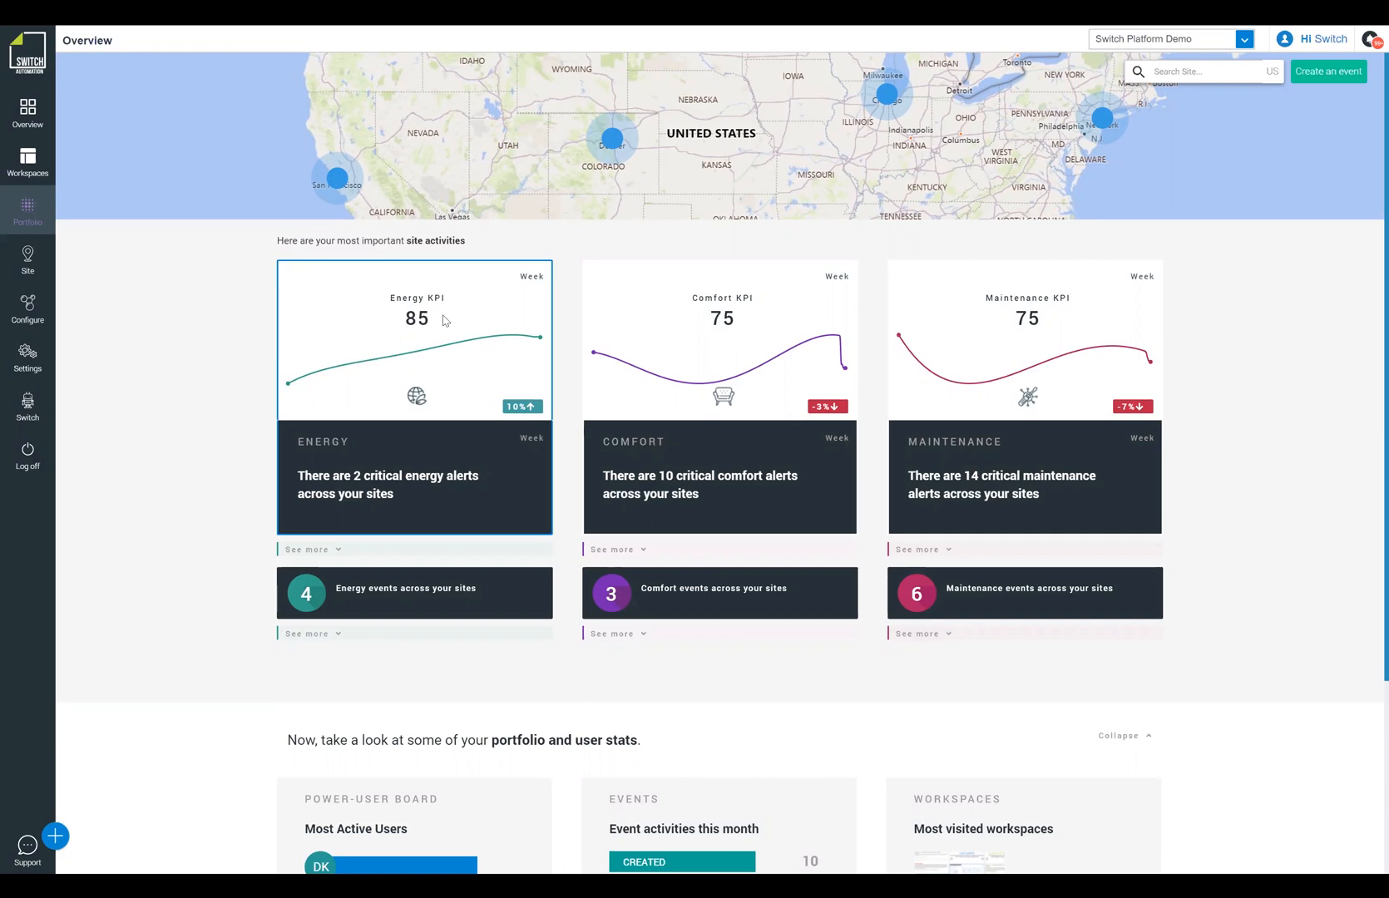
{"action": "mouse_move", "coordinate": [659, 335]}
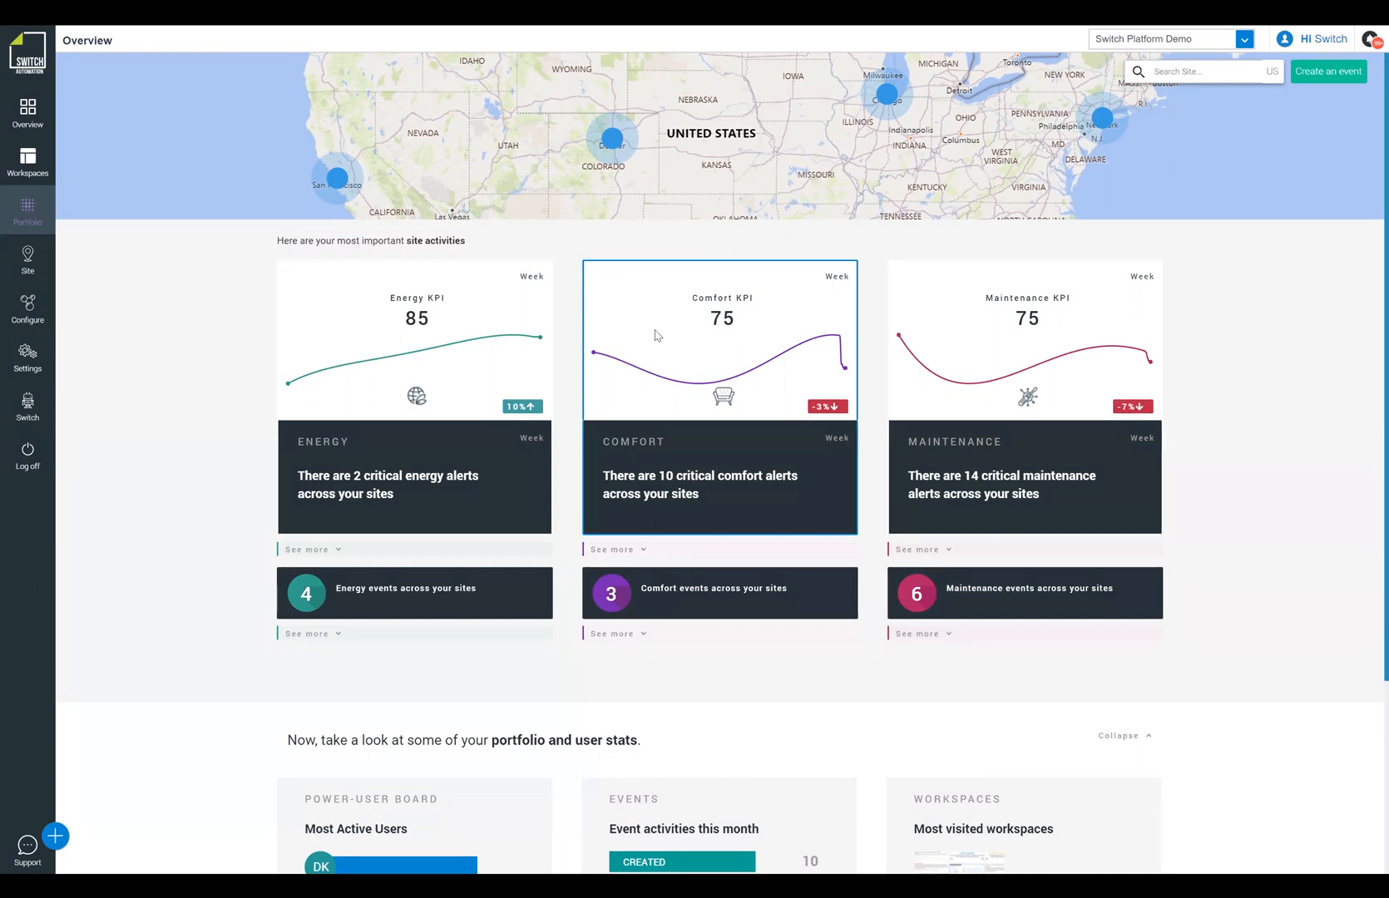
{"action": "mouse_move", "coordinate": [662, 300]}
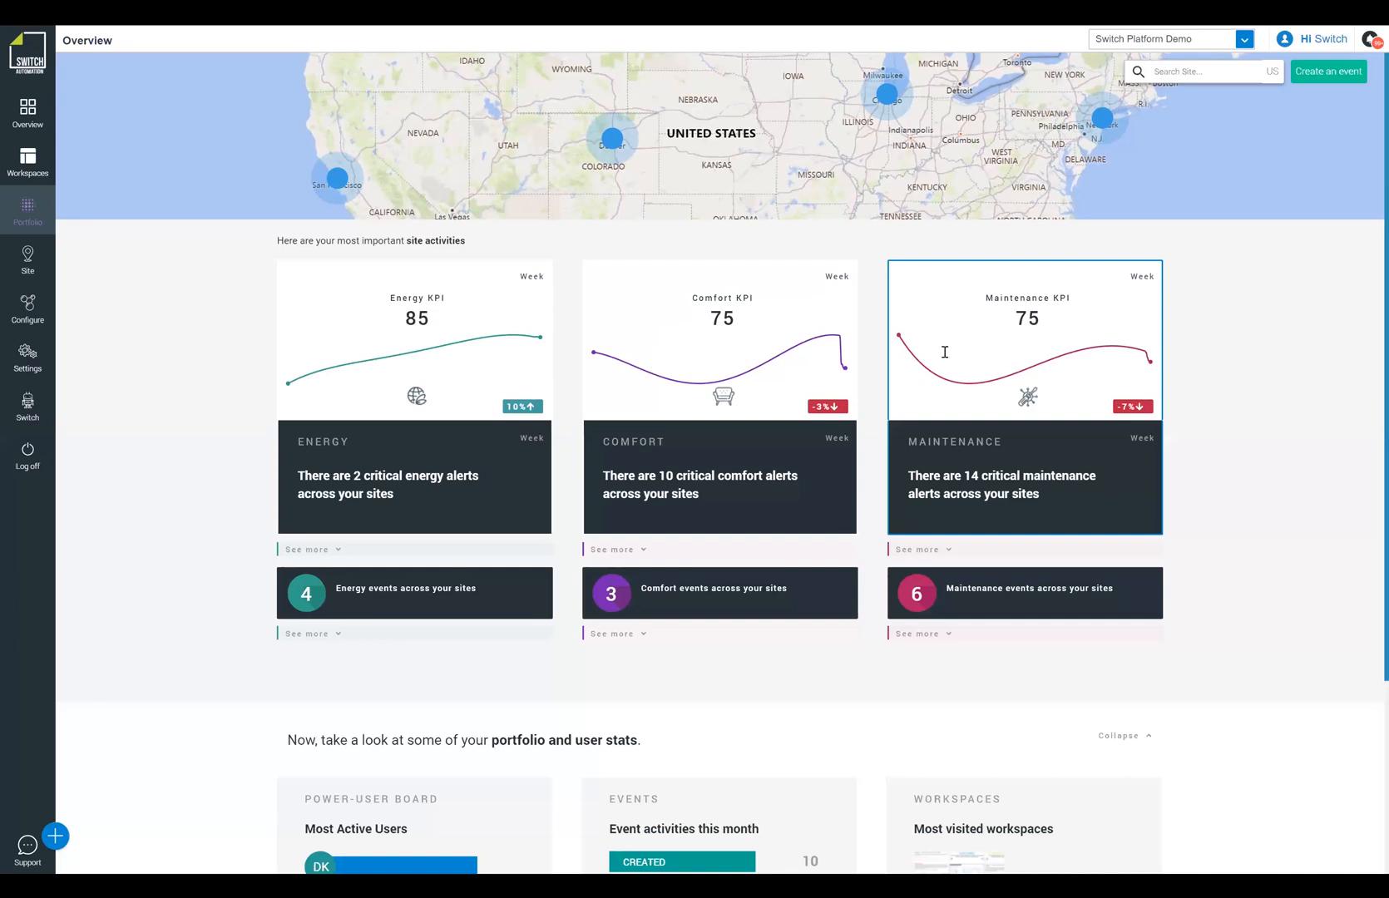
{"action": "mouse_move", "coordinate": [1033, 305]}
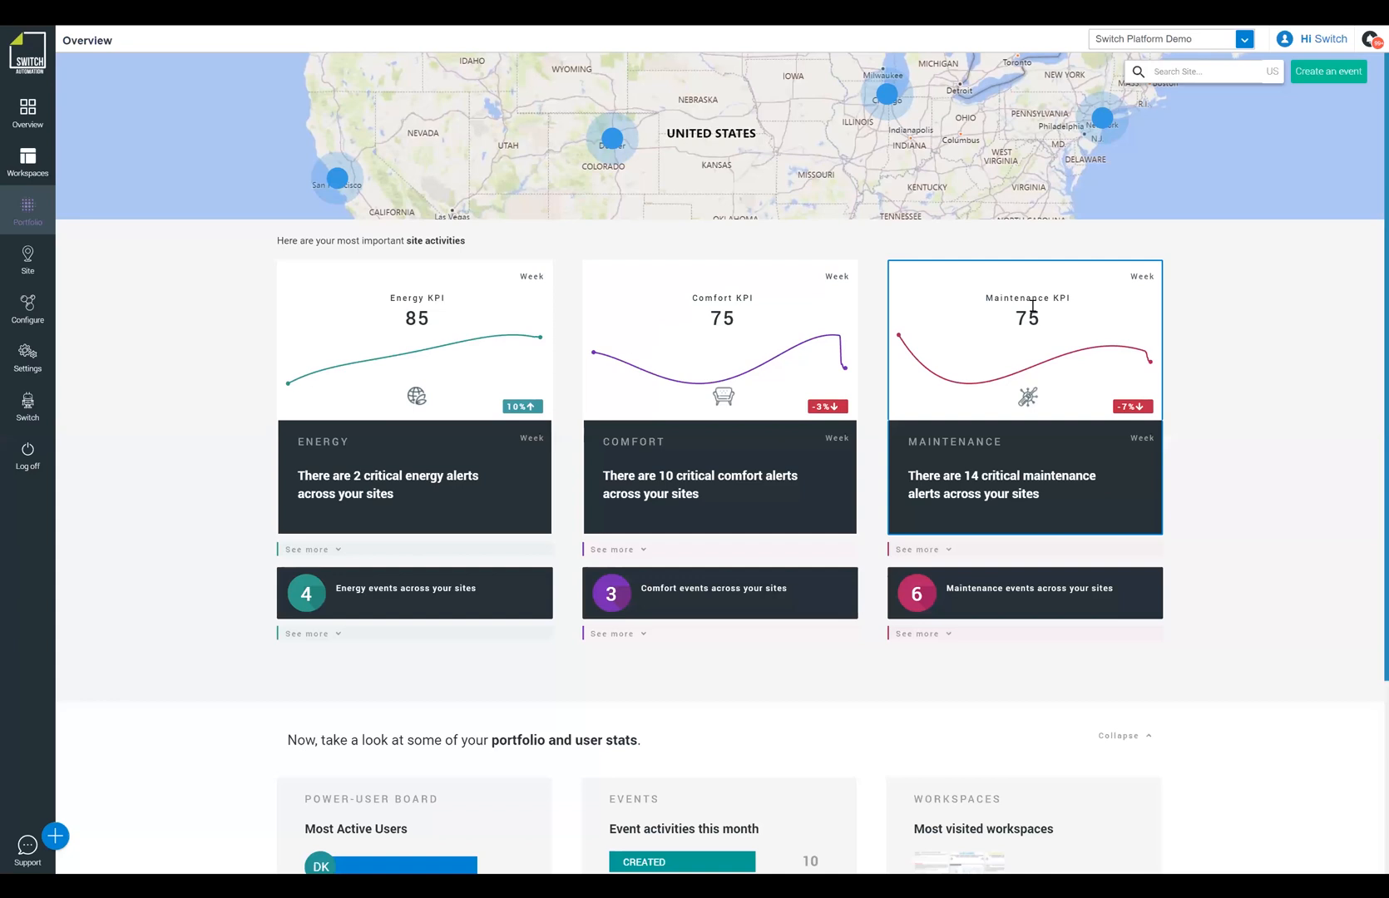
{"action": "mouse_move", "coordinate": [991, 276]}
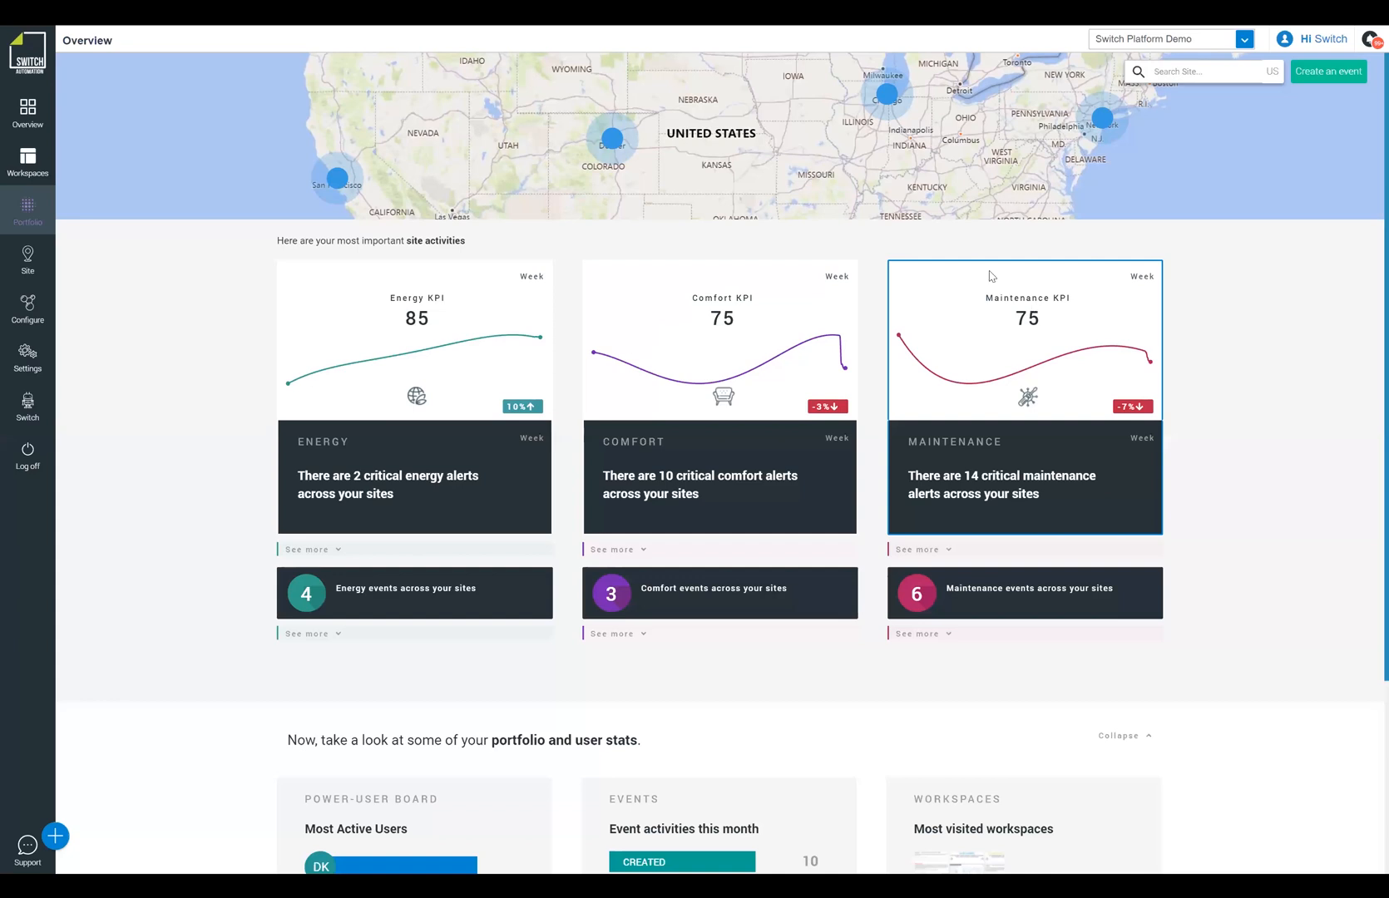
{"action": "mouse_move", "coordinate": [826, 283]}
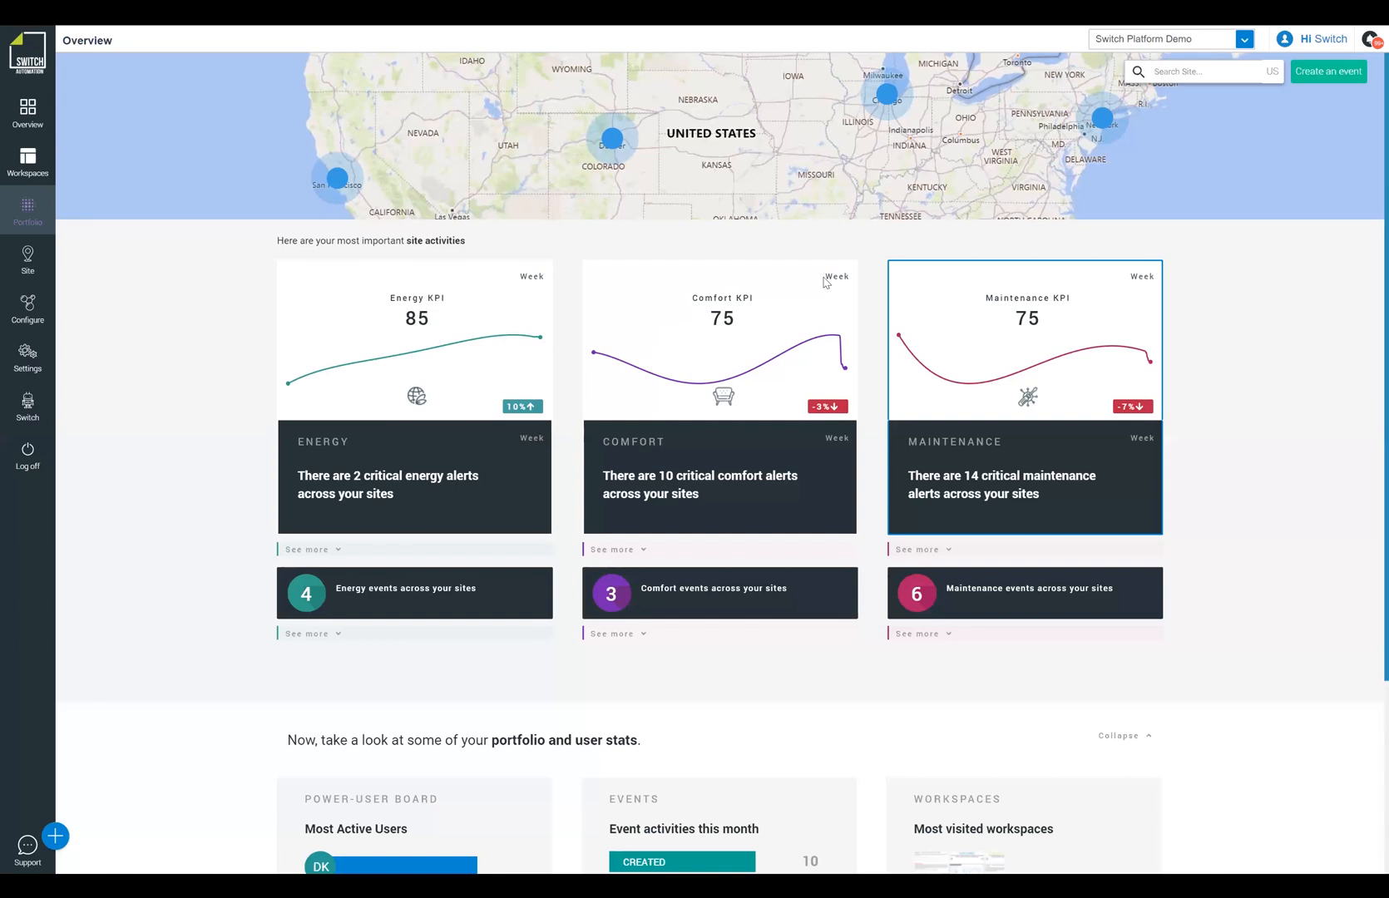
{"action": "mouse_move", "coordinate": [995, 311]}
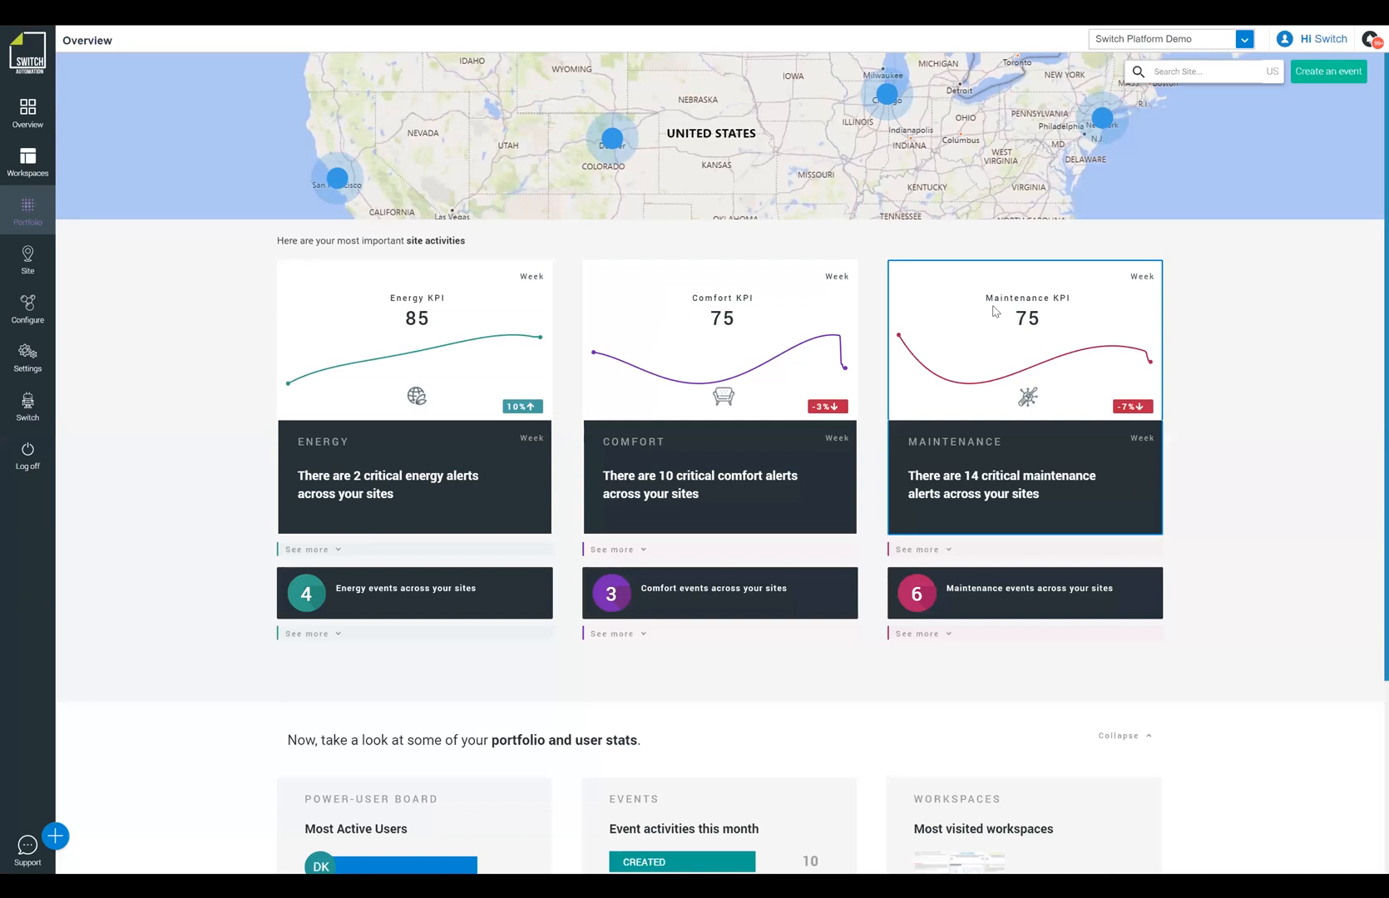
{"action": "mouse_move", "coordinate": [385, 317]}
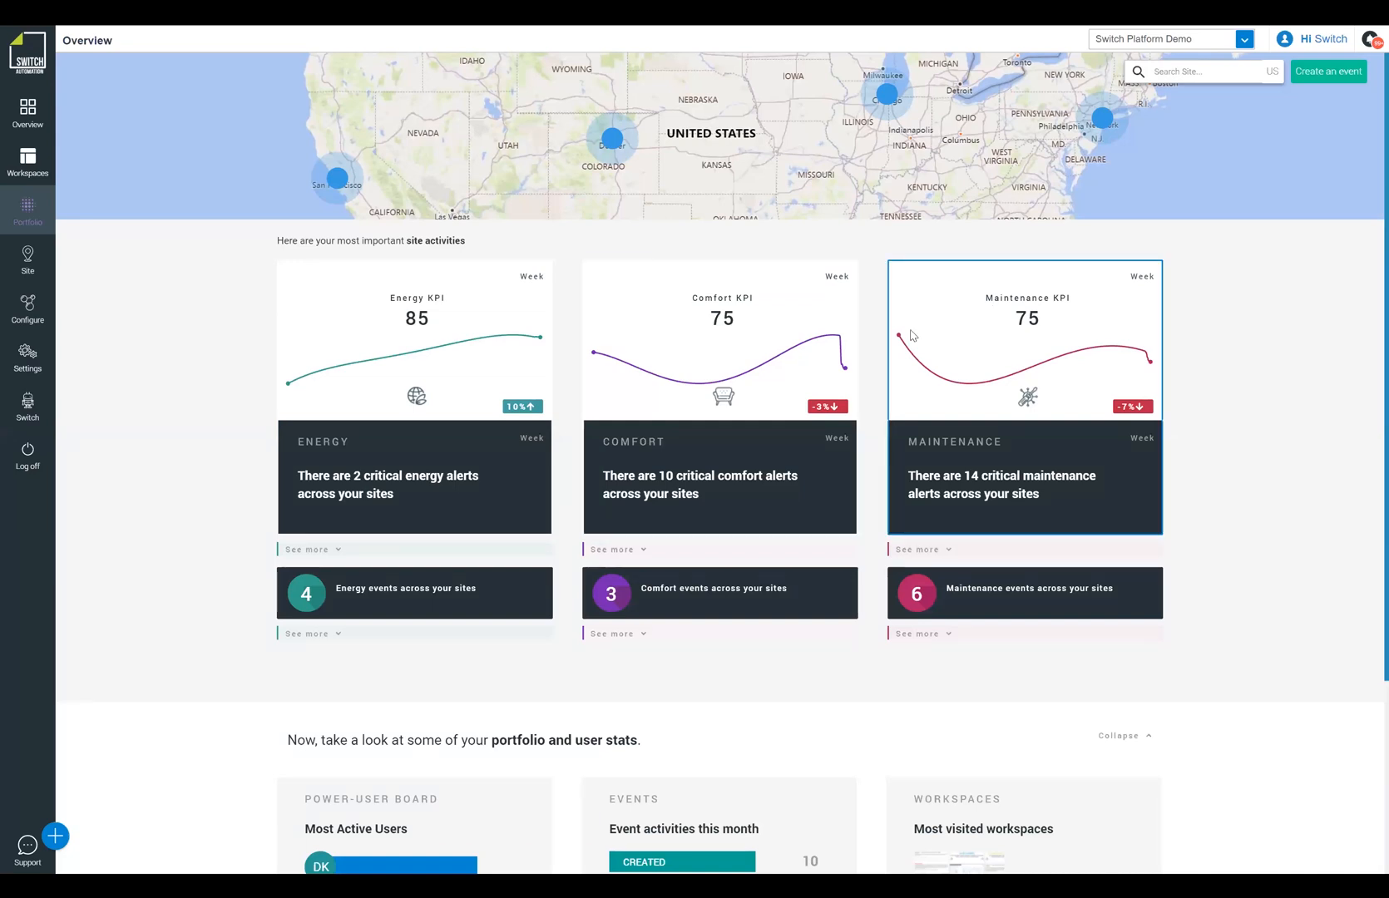
{"action": "mouse_move", "coordinate": [740, 183]}
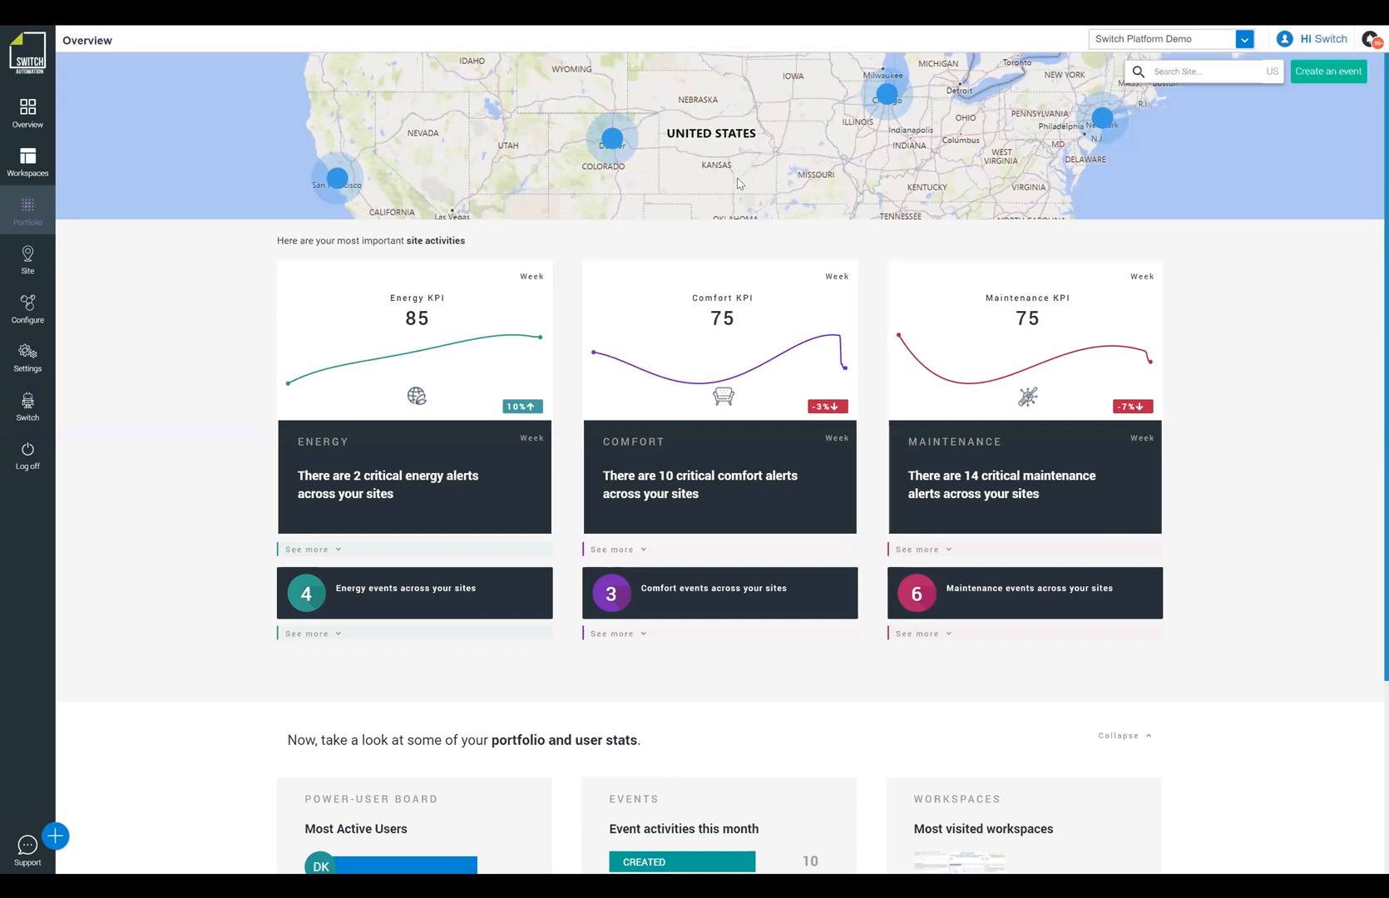
{"action": "mouse_move", "coordinate": [612, 138]}
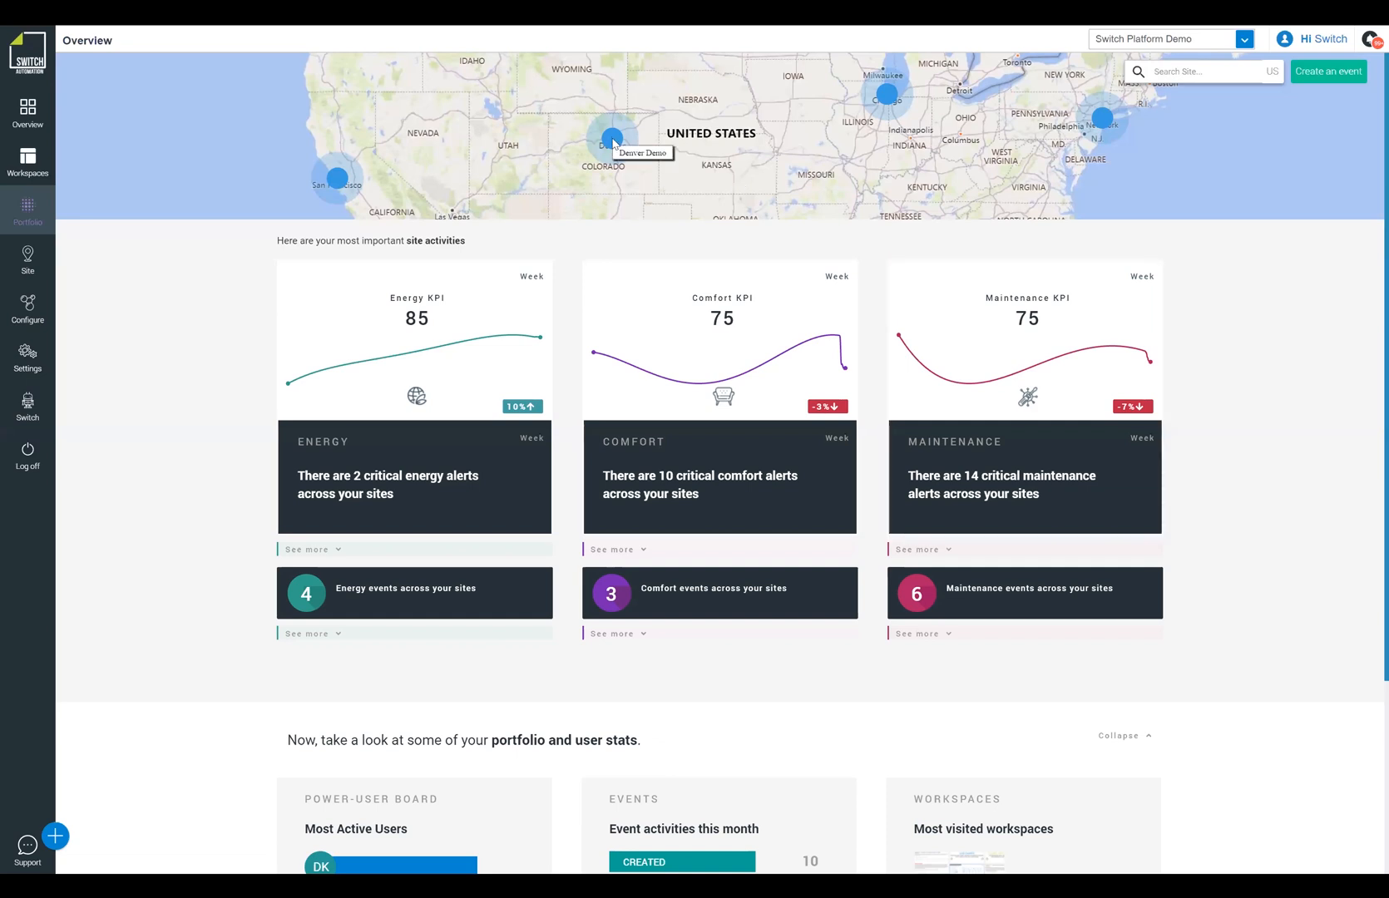
- Filter the overview KPI cards to the Denver Demo site via its map marker
{"action": "left_click", "coordinate": [613, 141]}
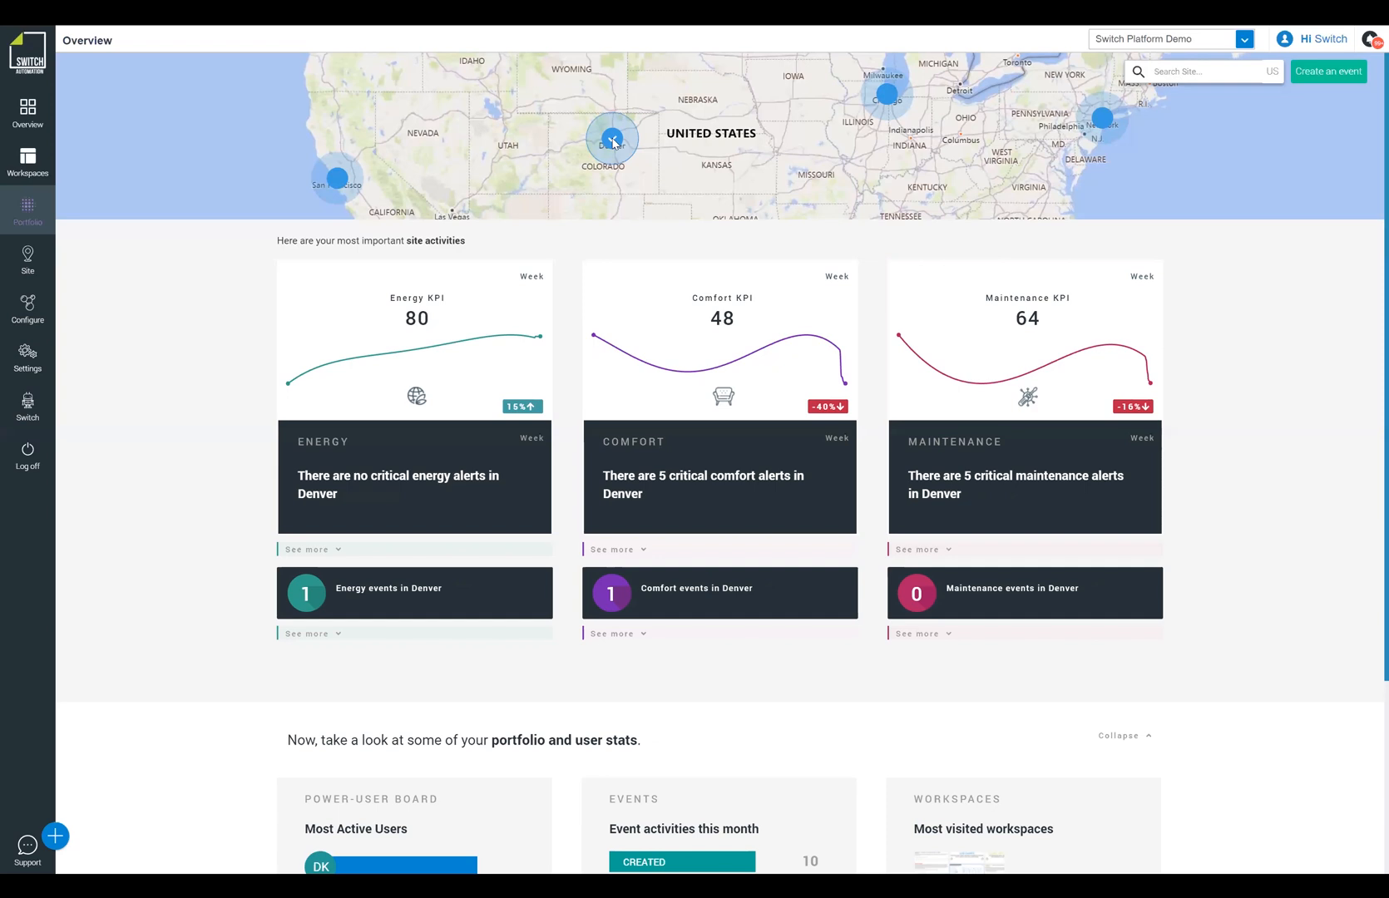
{"action": "mouse_move", "coordinate": [609, 181]}
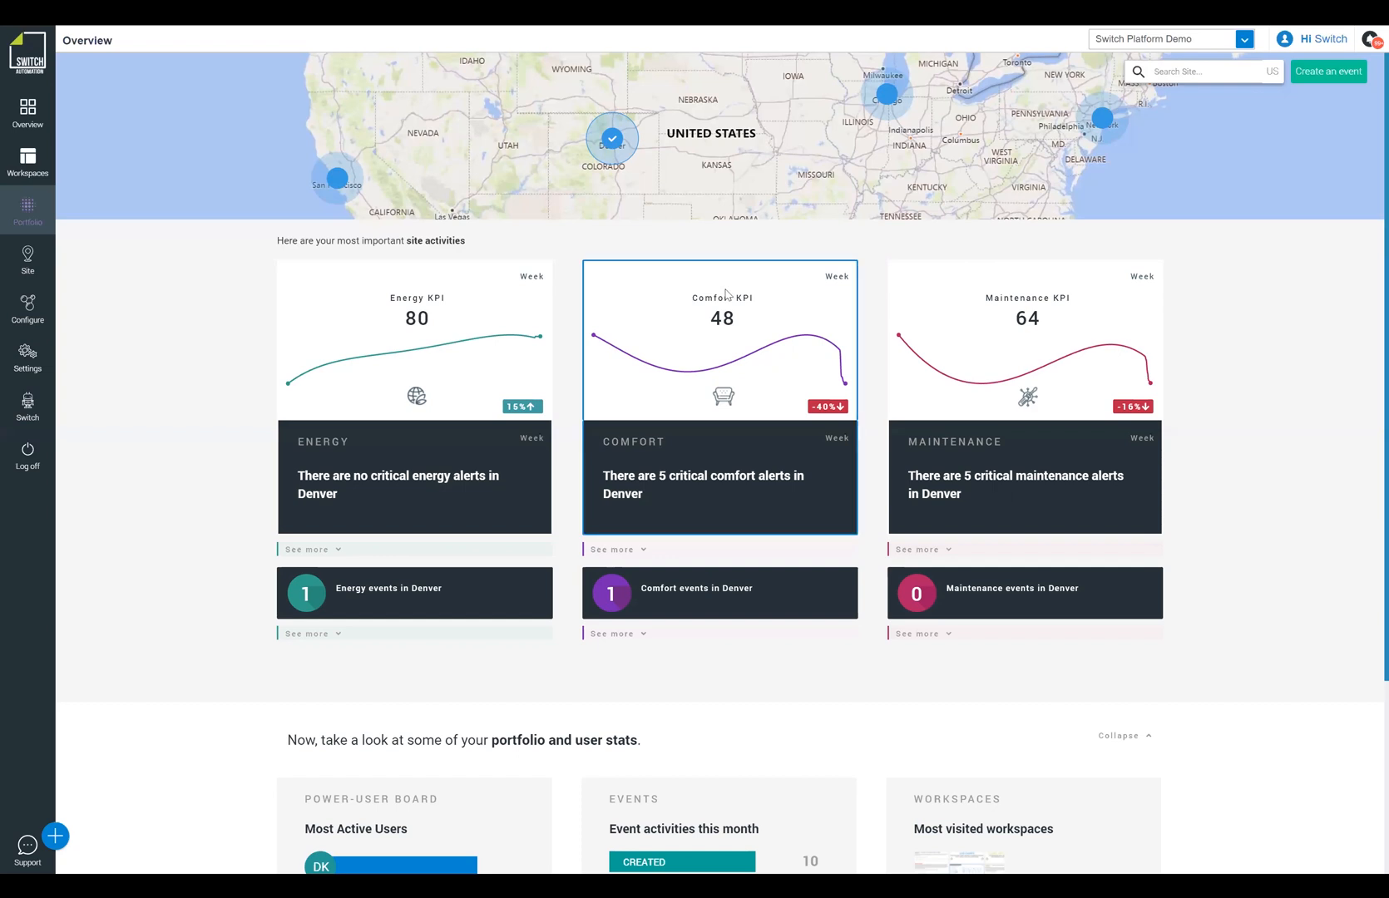
{"action": "mouse_move", "coordinate": [639, 531]}
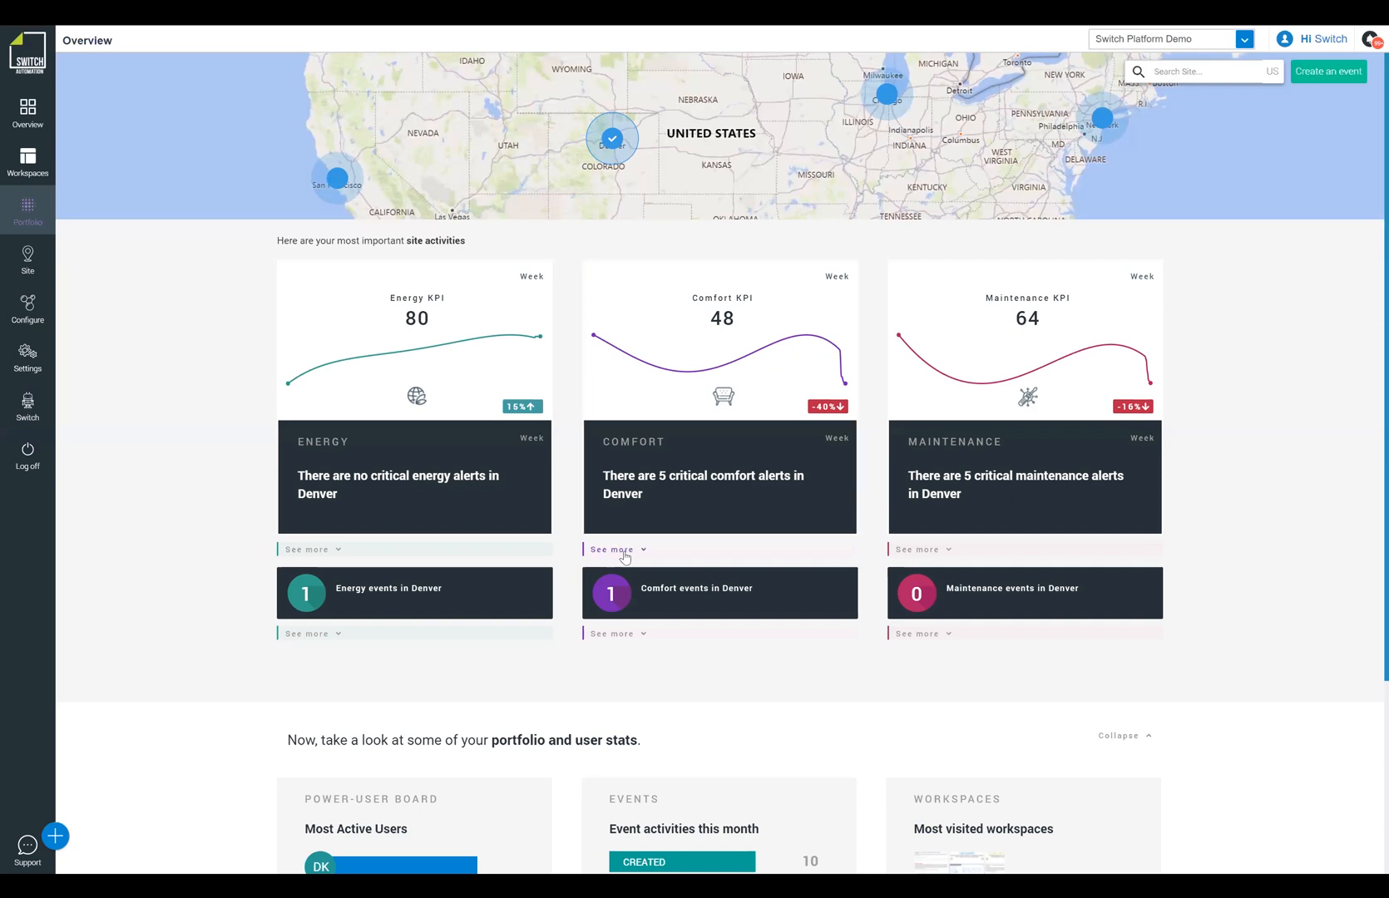
- Expand Denver's top five critical comfort alerts under the Comfort card
{"action": "left_click", "coordinate": [612, 549]}
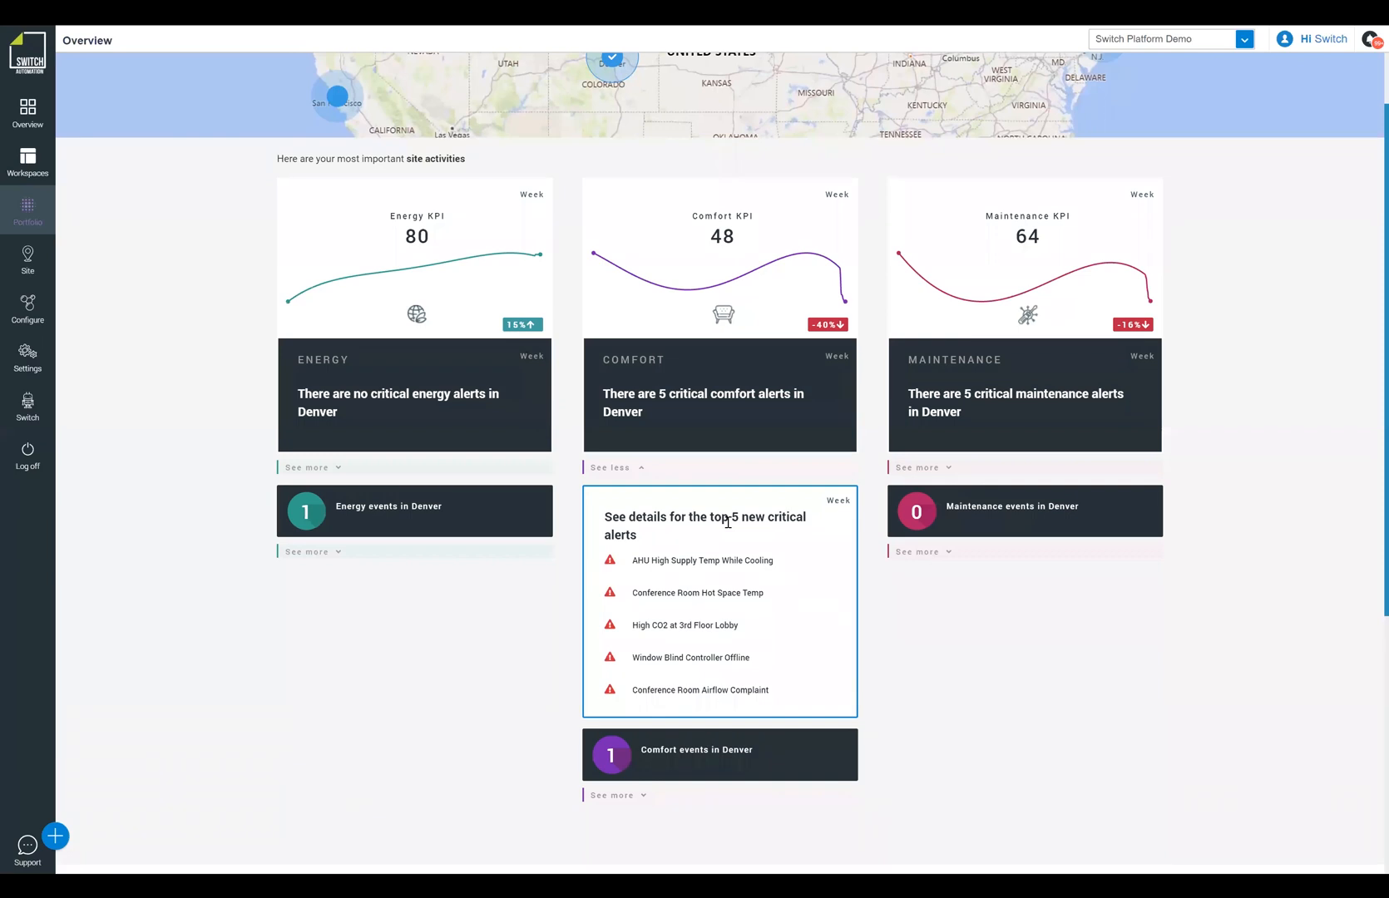
{"action": "mouse_move", "coordinate": [714, 568]}
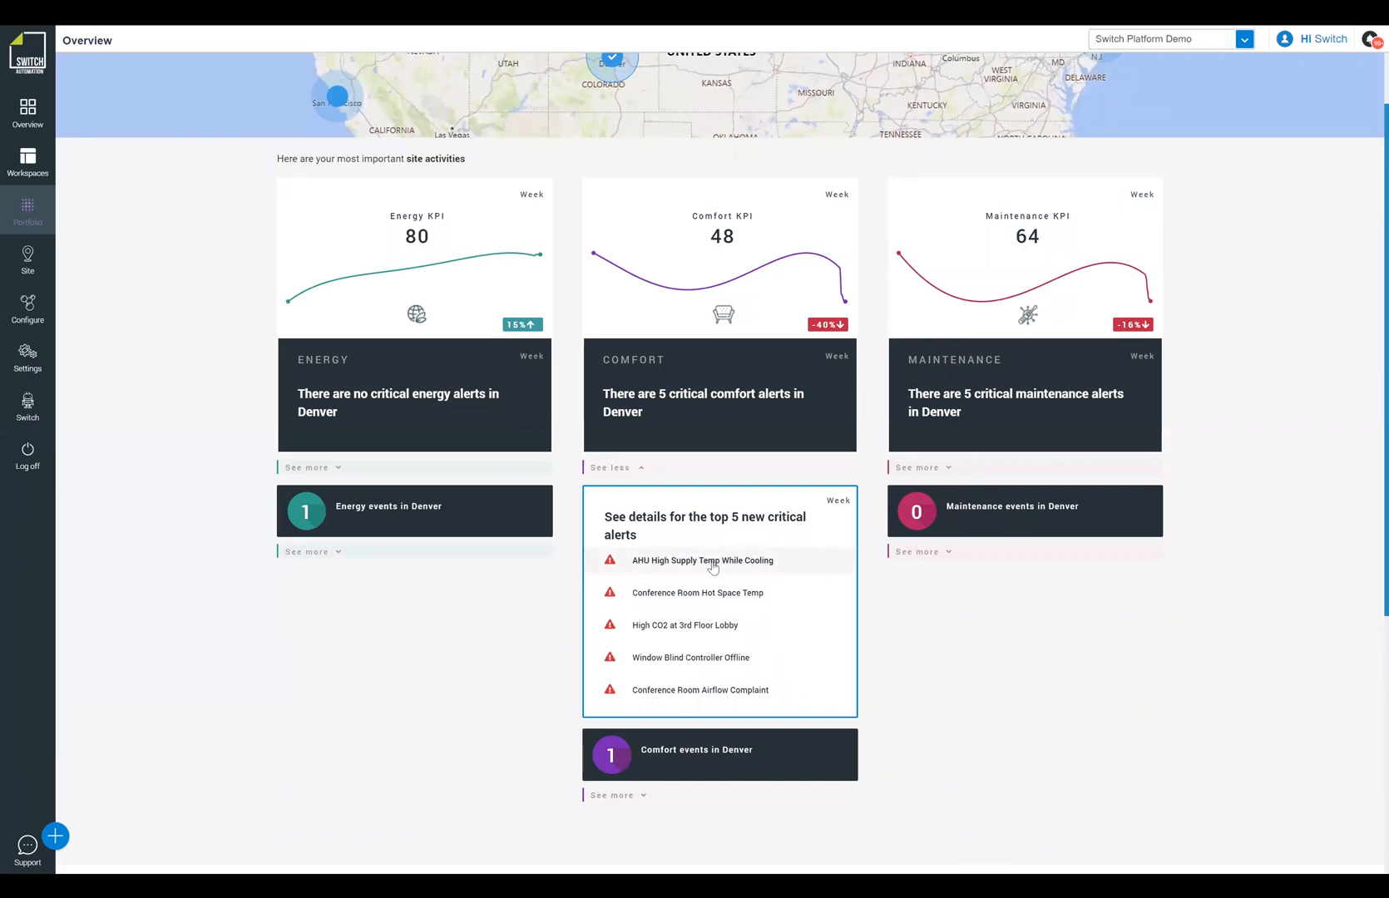
{"action": "mouse_move", "coordinate": [978, 514]}
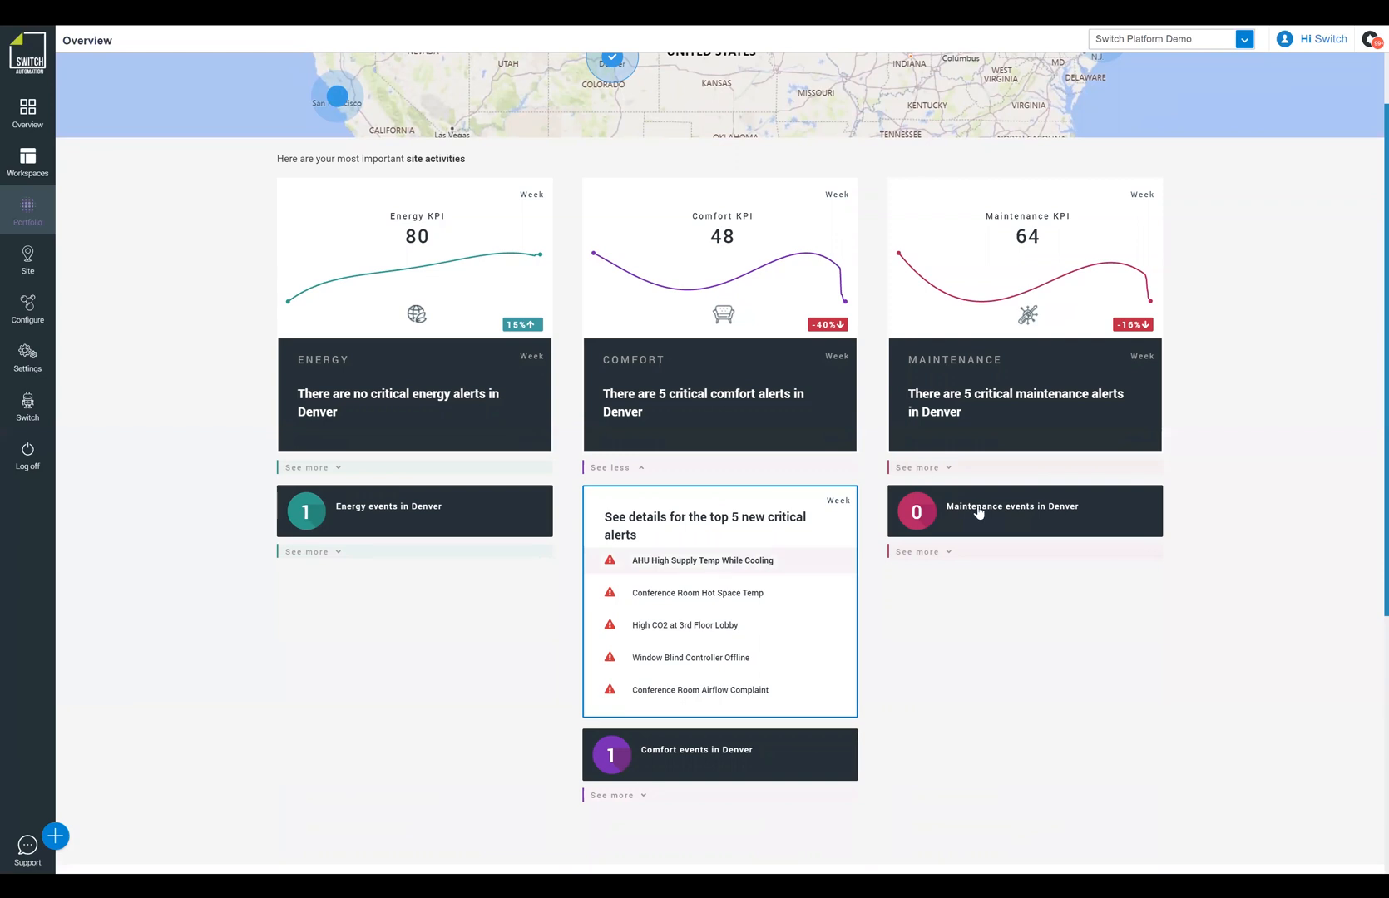
{"action": "mouse_move", "coordinate": [1318, 459]}
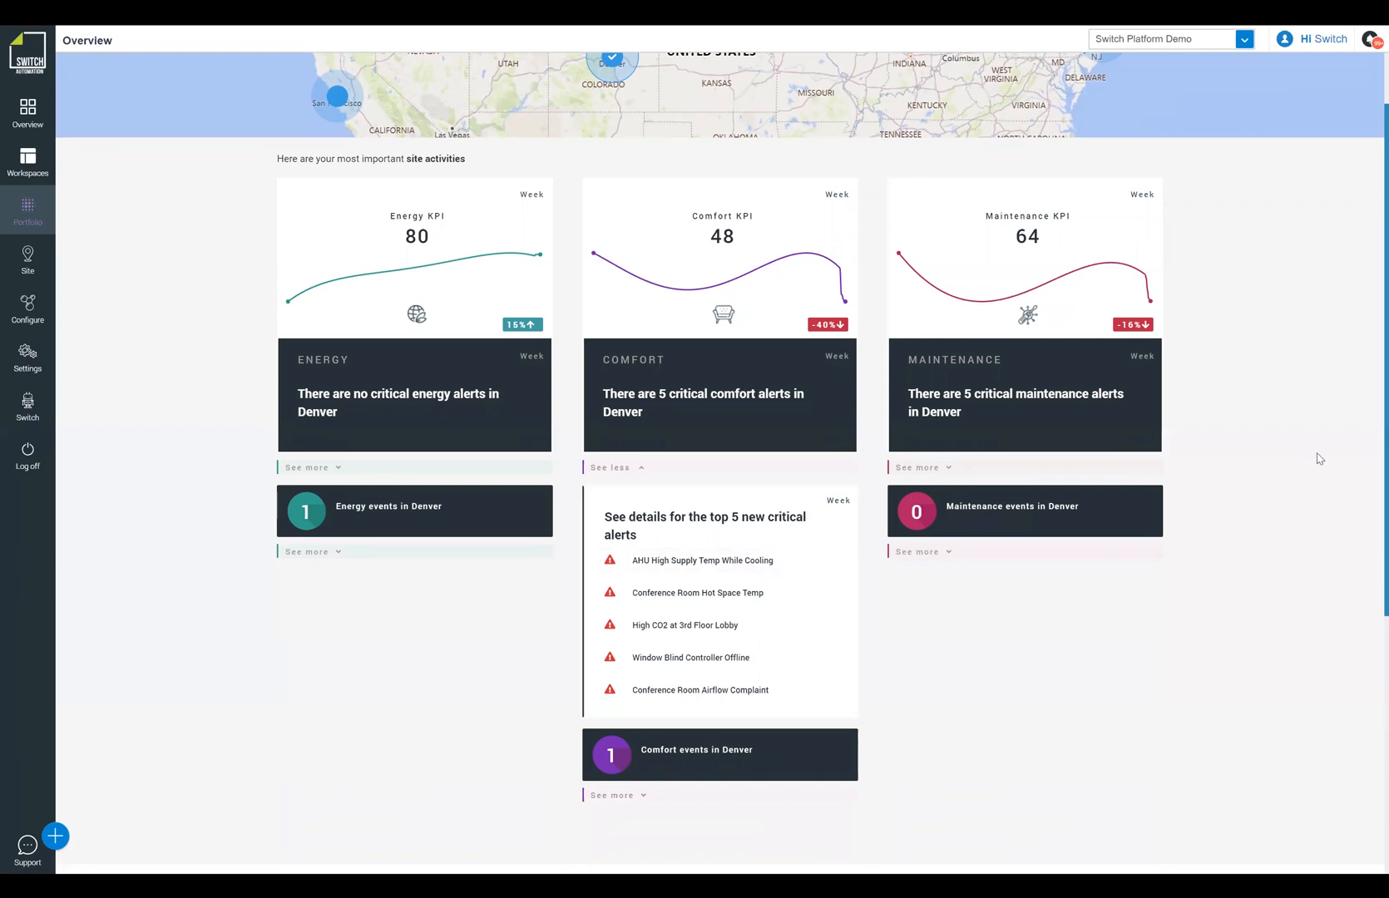
{"action": "scroll", "scroll_direction": "up", "scroll_amount": 3}
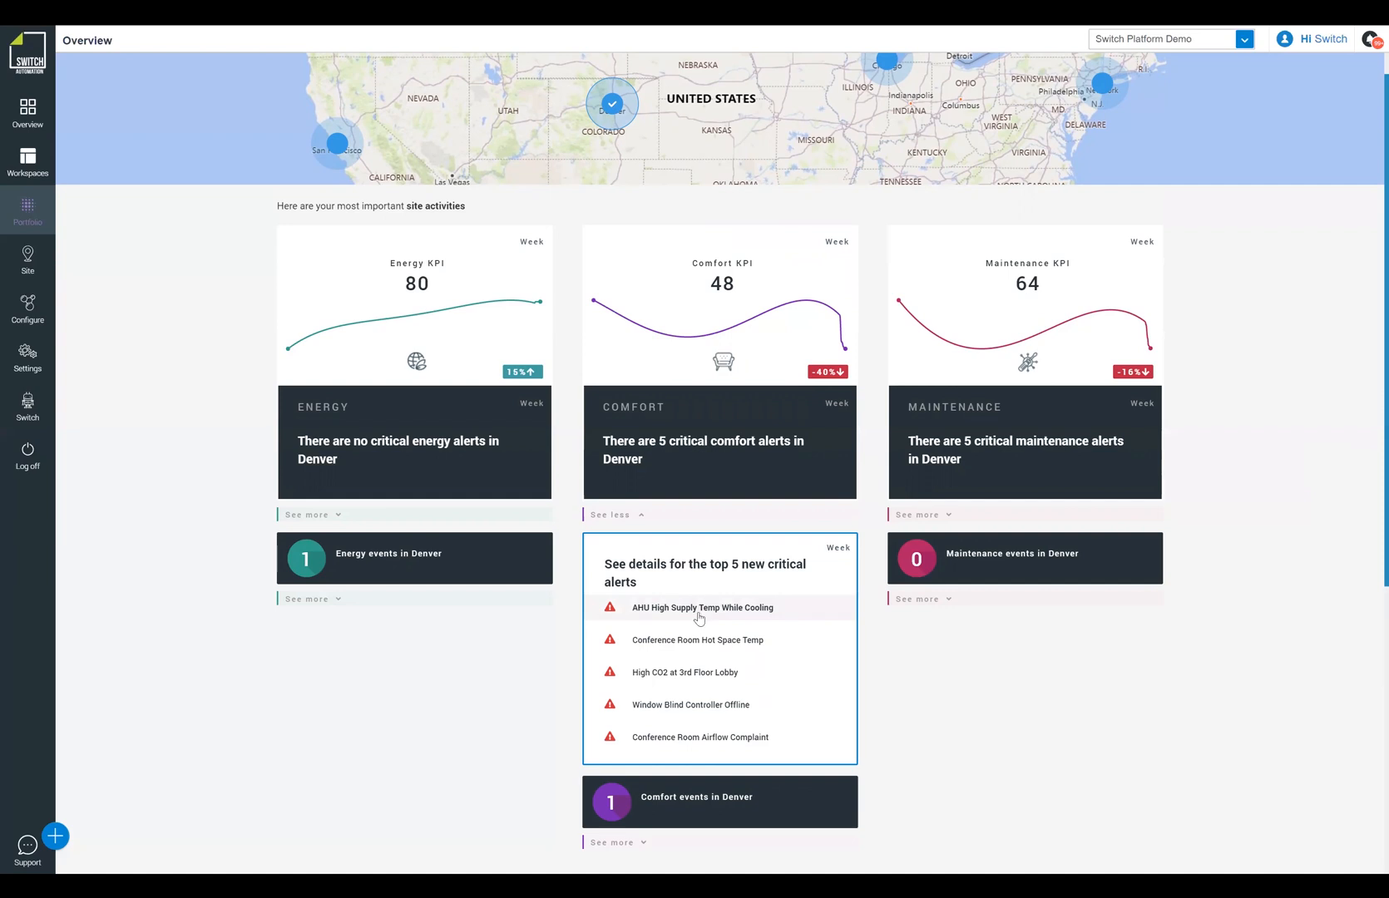
- Open the 'AHU High Supply Temp While Cooling' alert in Alerts Analysis
{"action": "left_click", "coordinate": [703, 608]}
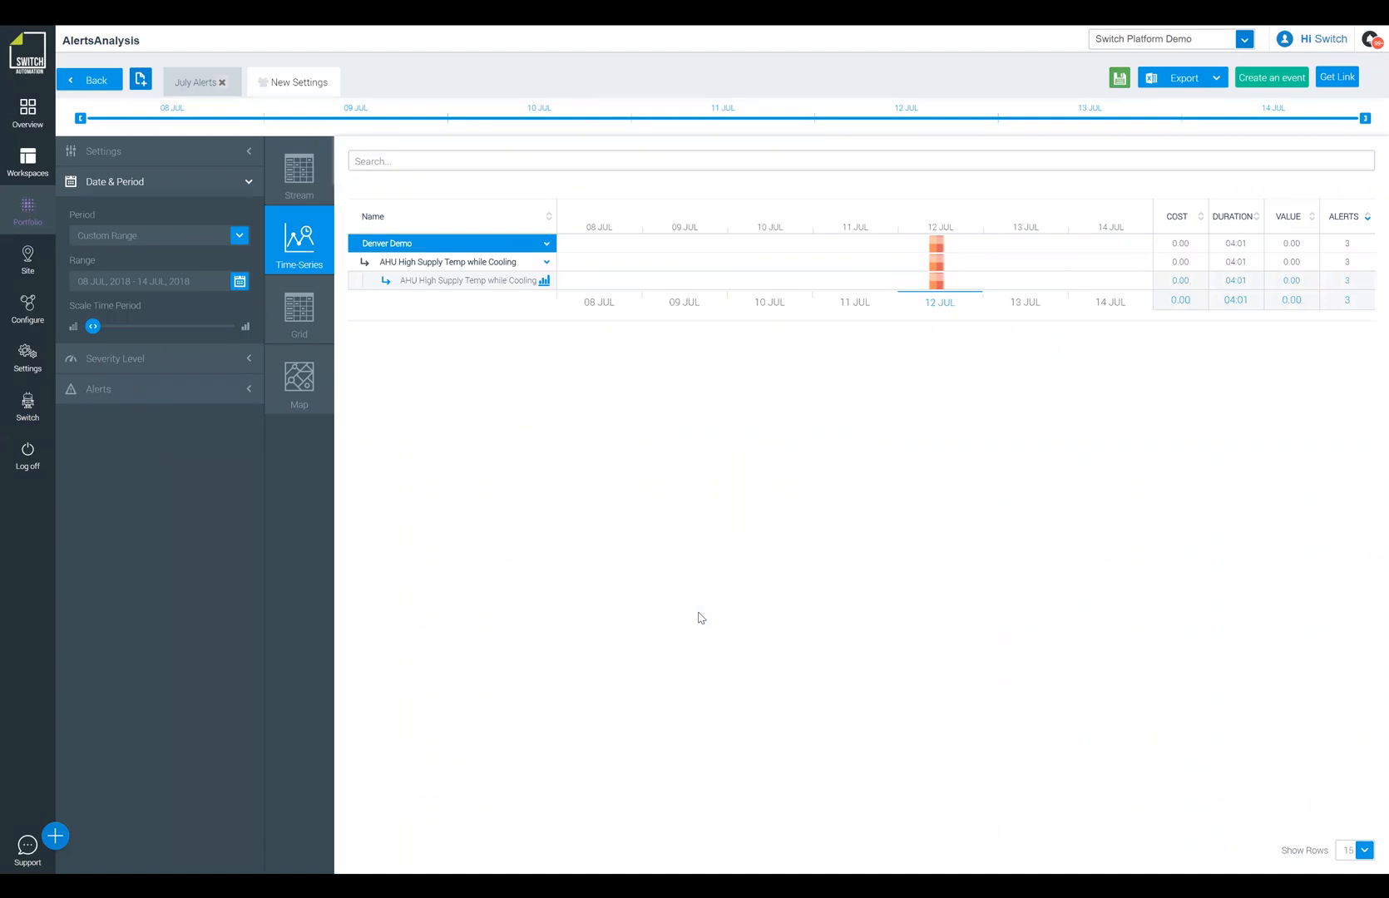
{"action": "mouse_move", "coordinate": [676, 371]}
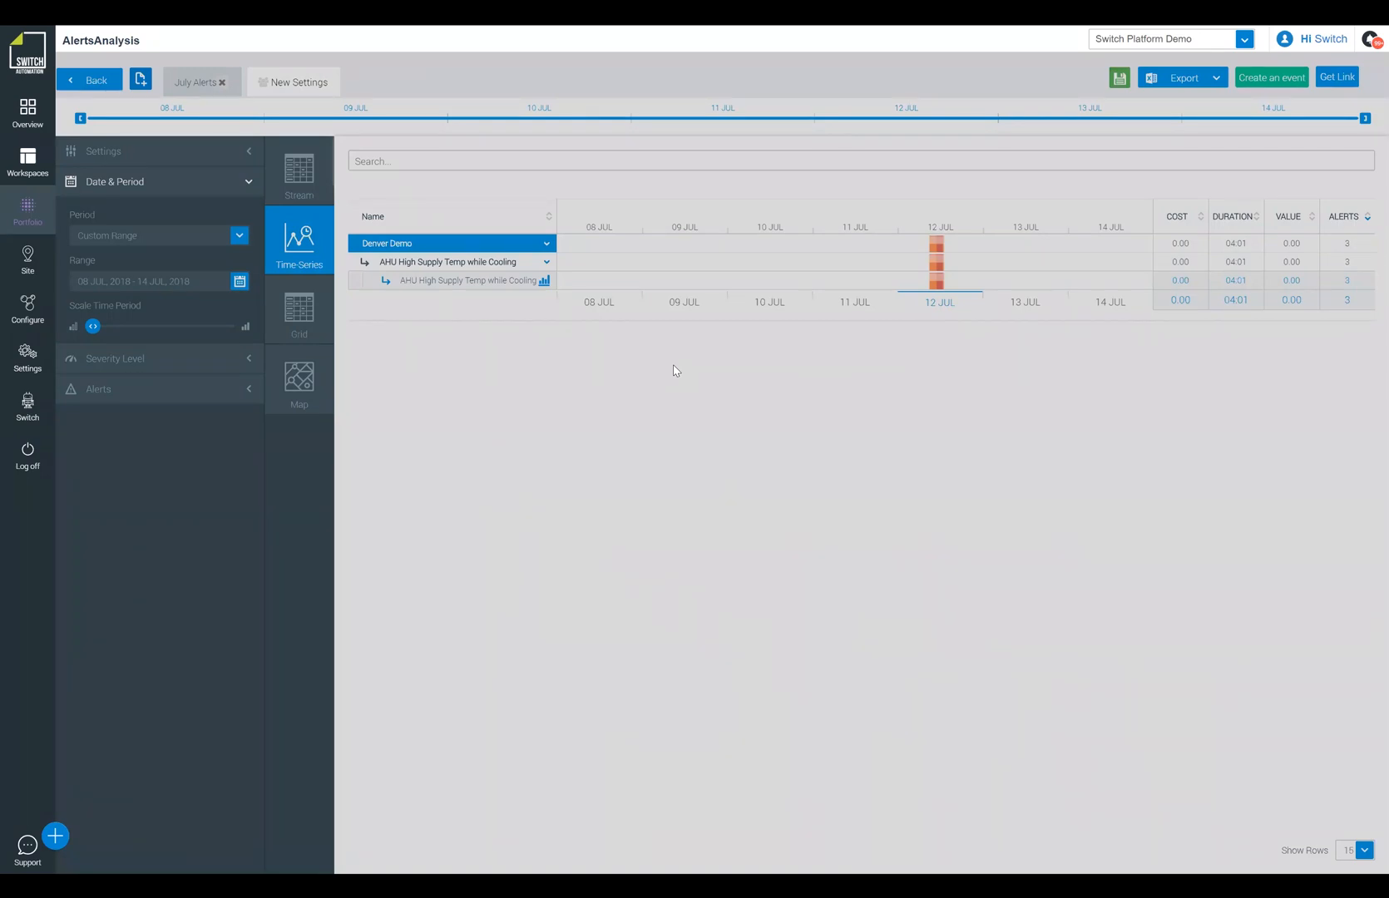
- Chart the supply temperature and occupancy trends, then open the alert's action menu
{"action": "left_click", "coordinate": [544, 281]}
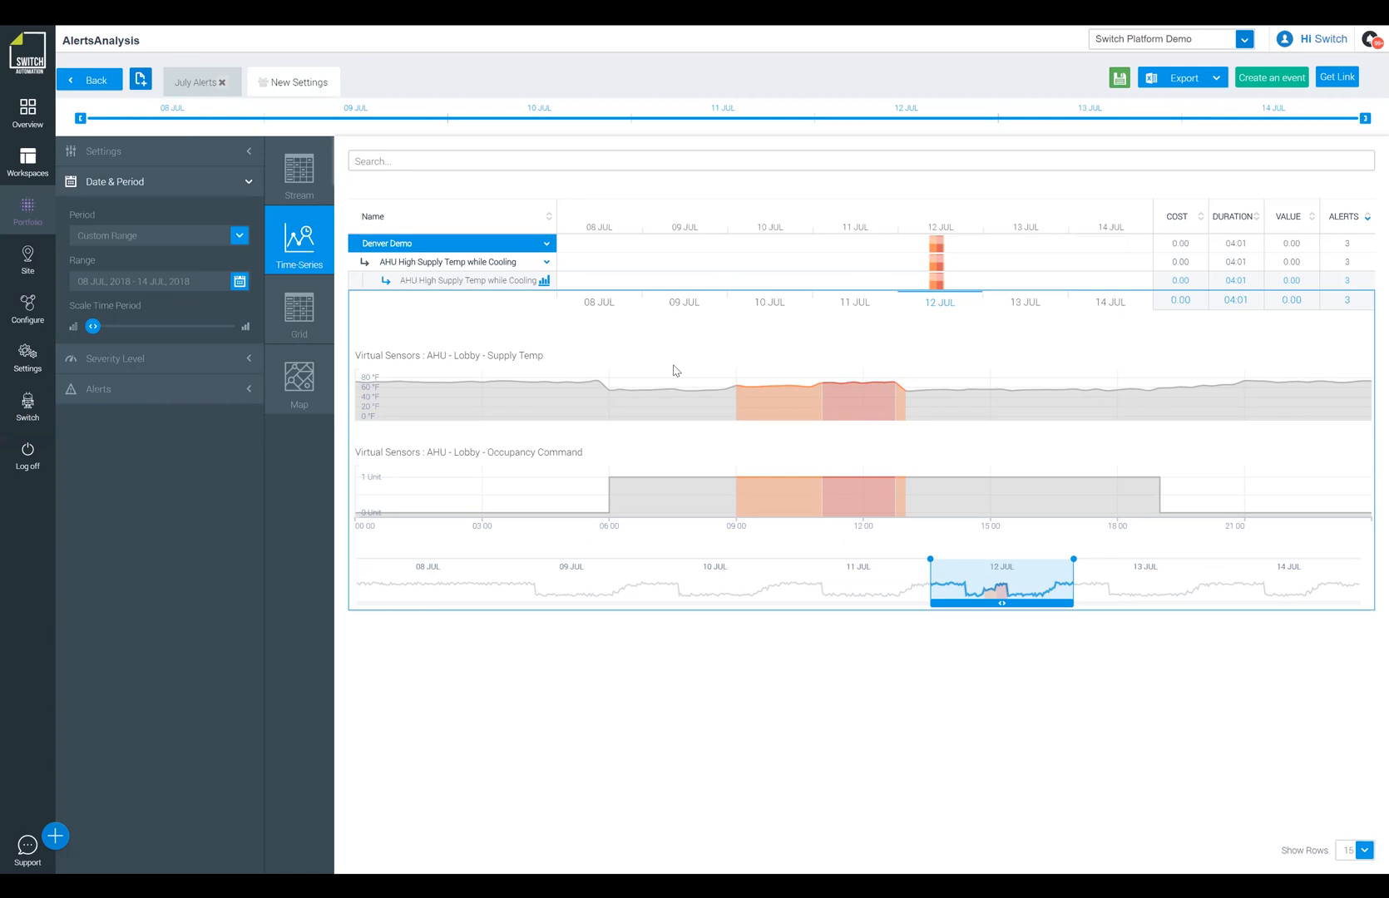
{"action": "mouse_move", "coordinate": [851, 392]}
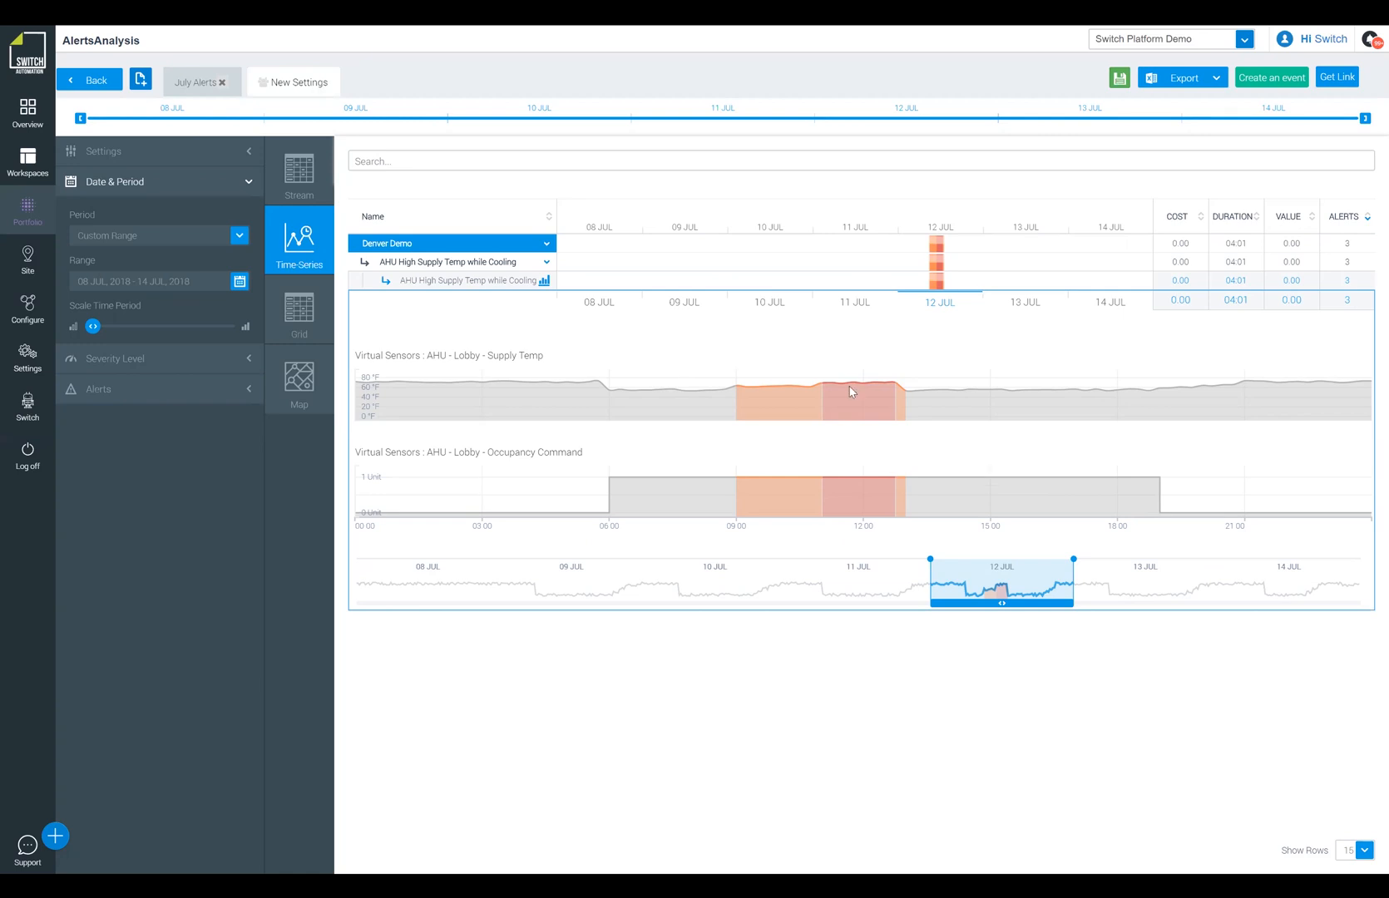
{"action": "mouse_move", "coordinate": [794, 421]}
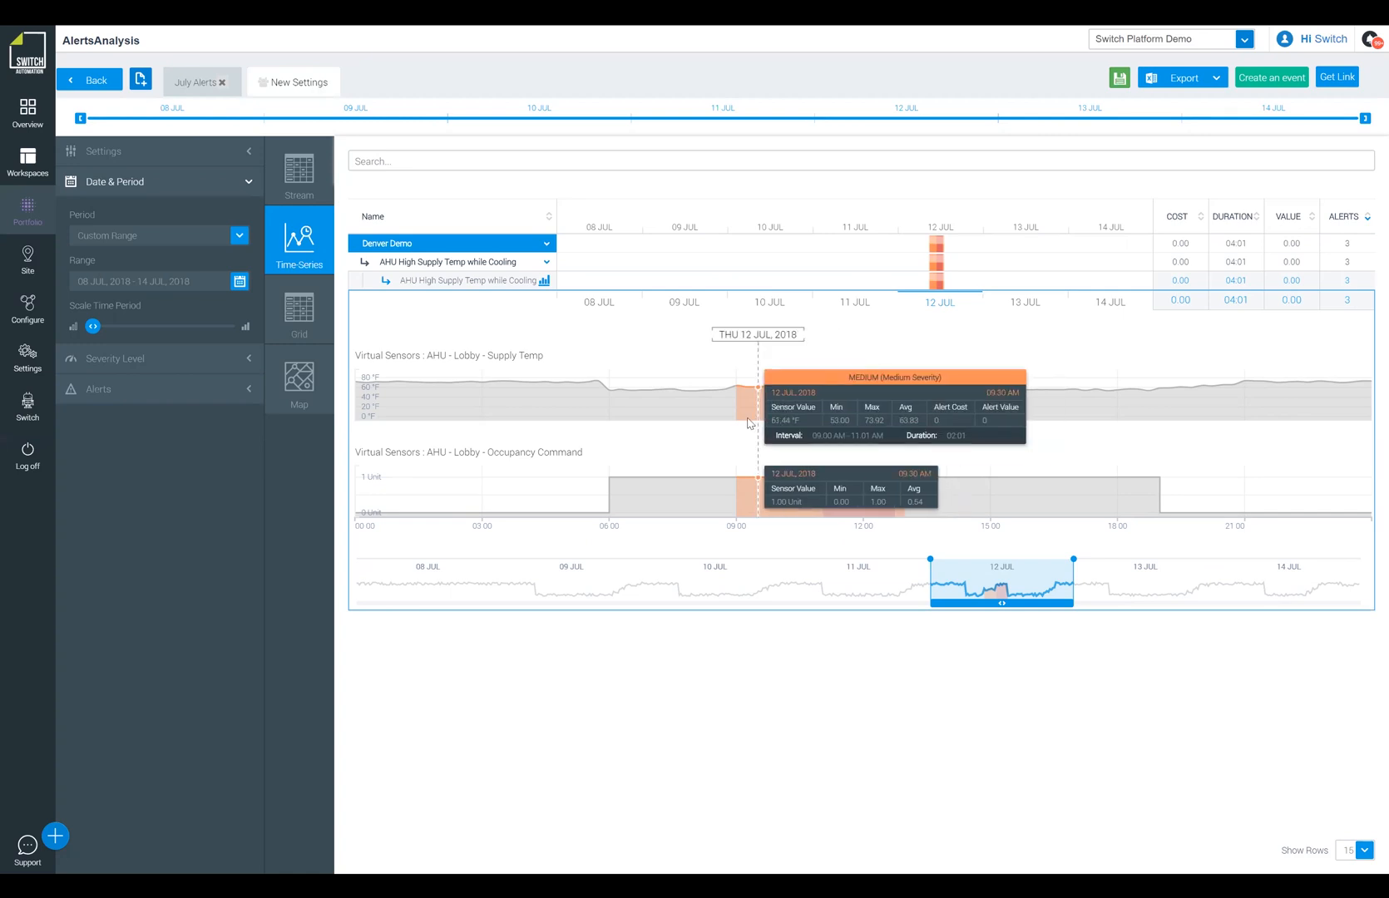
{"action": "mouse_move", "coordinate": [741, 423]}
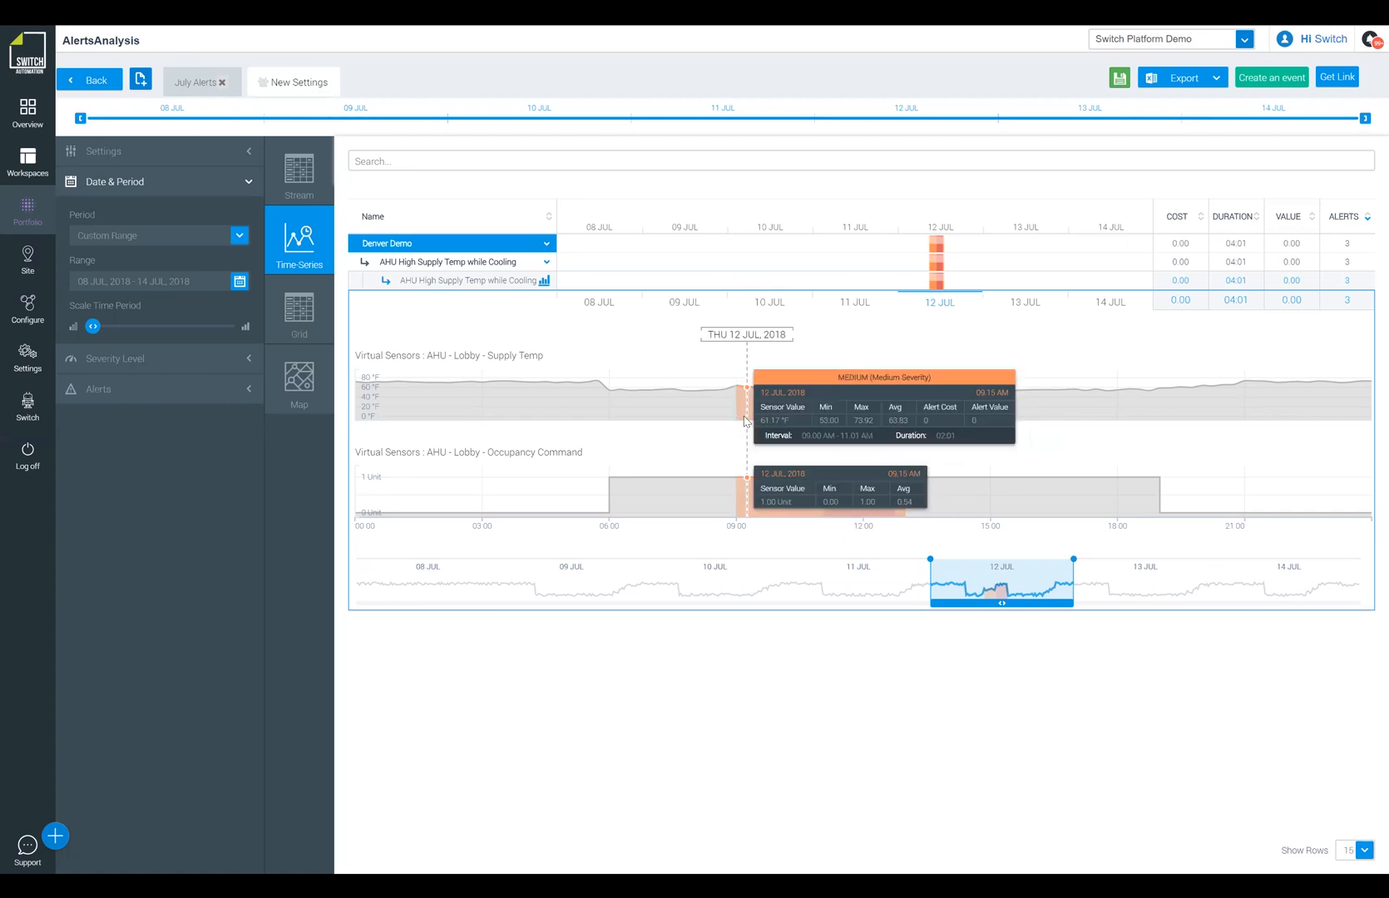
{"action": "mouse_move", "coordinate": [747, 423]}
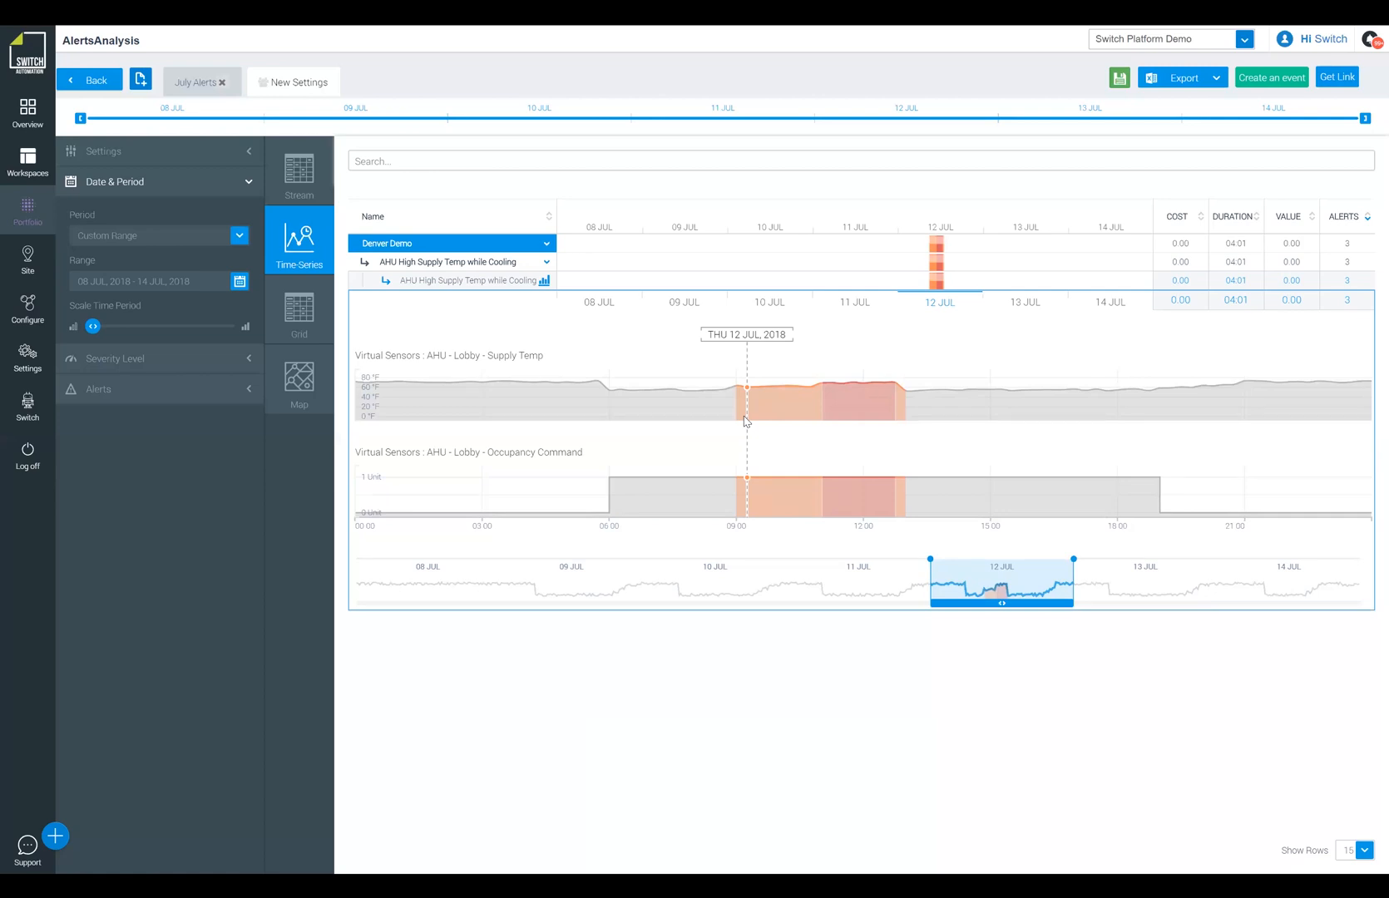
{"action": "mouse_move", "coordinate": [745, 408]}
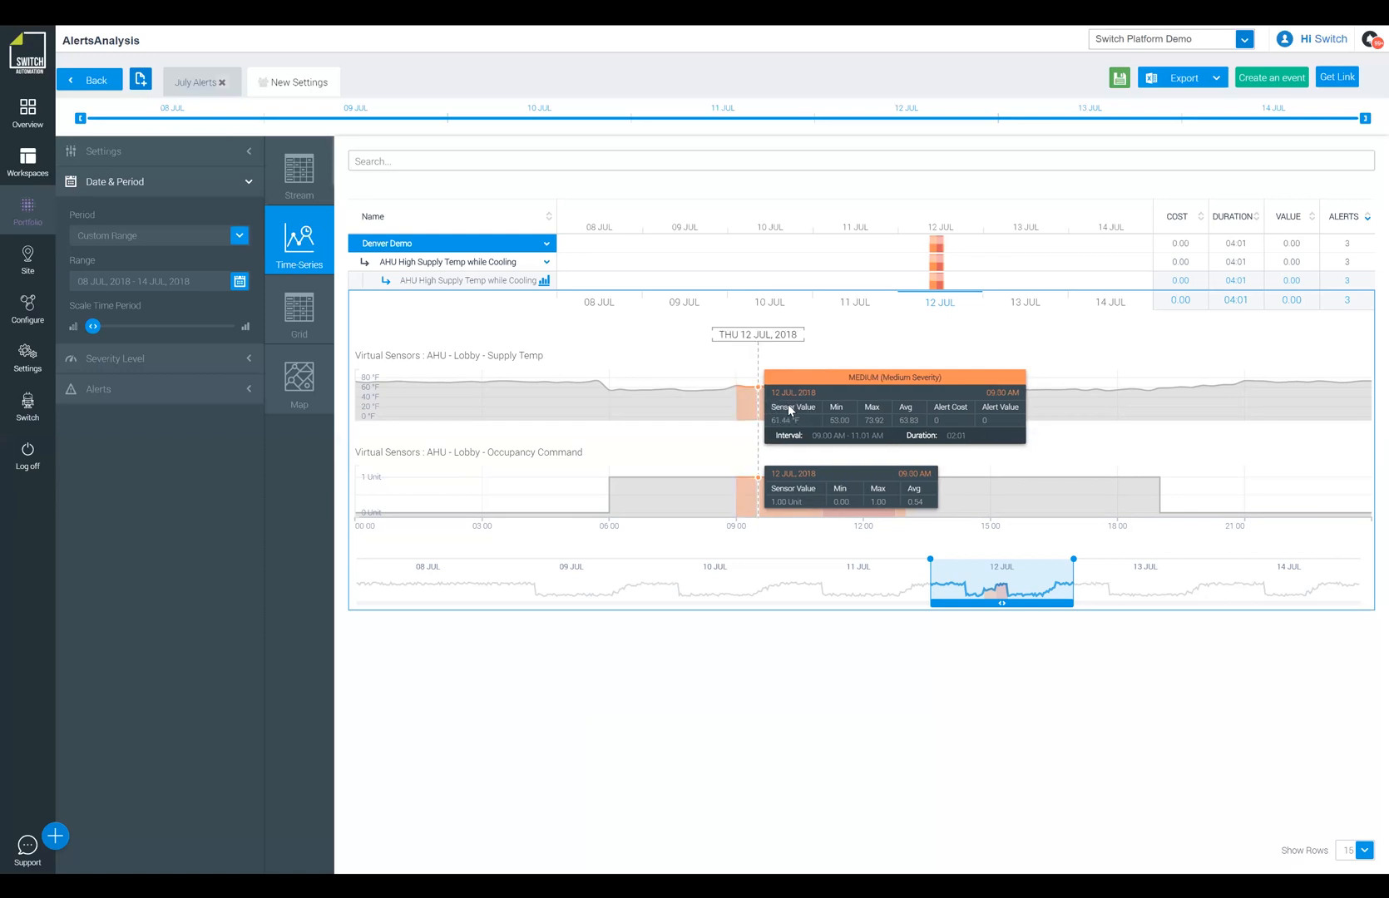
{"action": "mouse_move", "coordinate": [828, 408]}
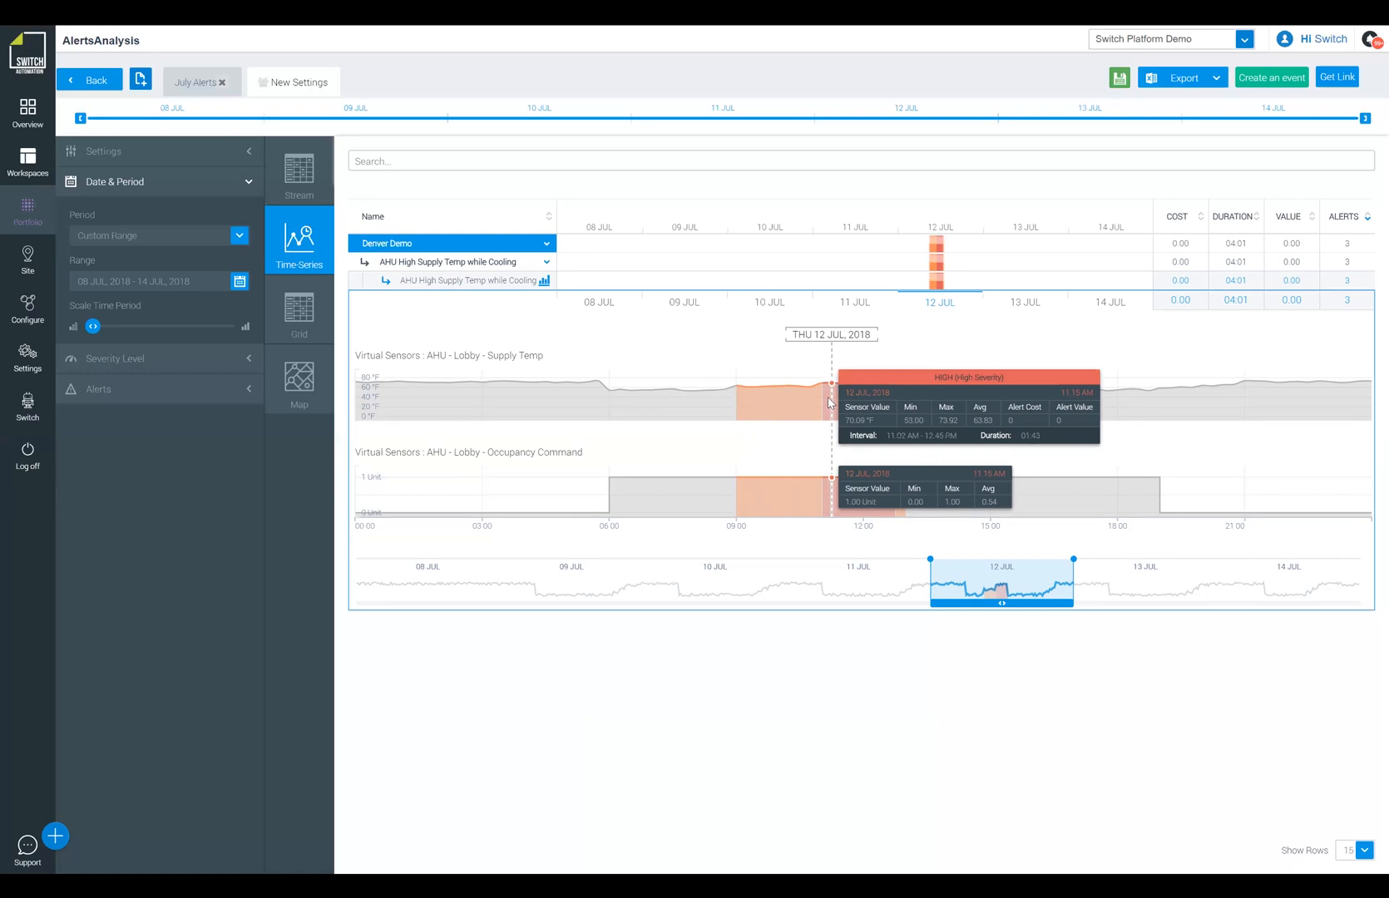
{"action": "mouse_move", "coordinate": [840, 401]}
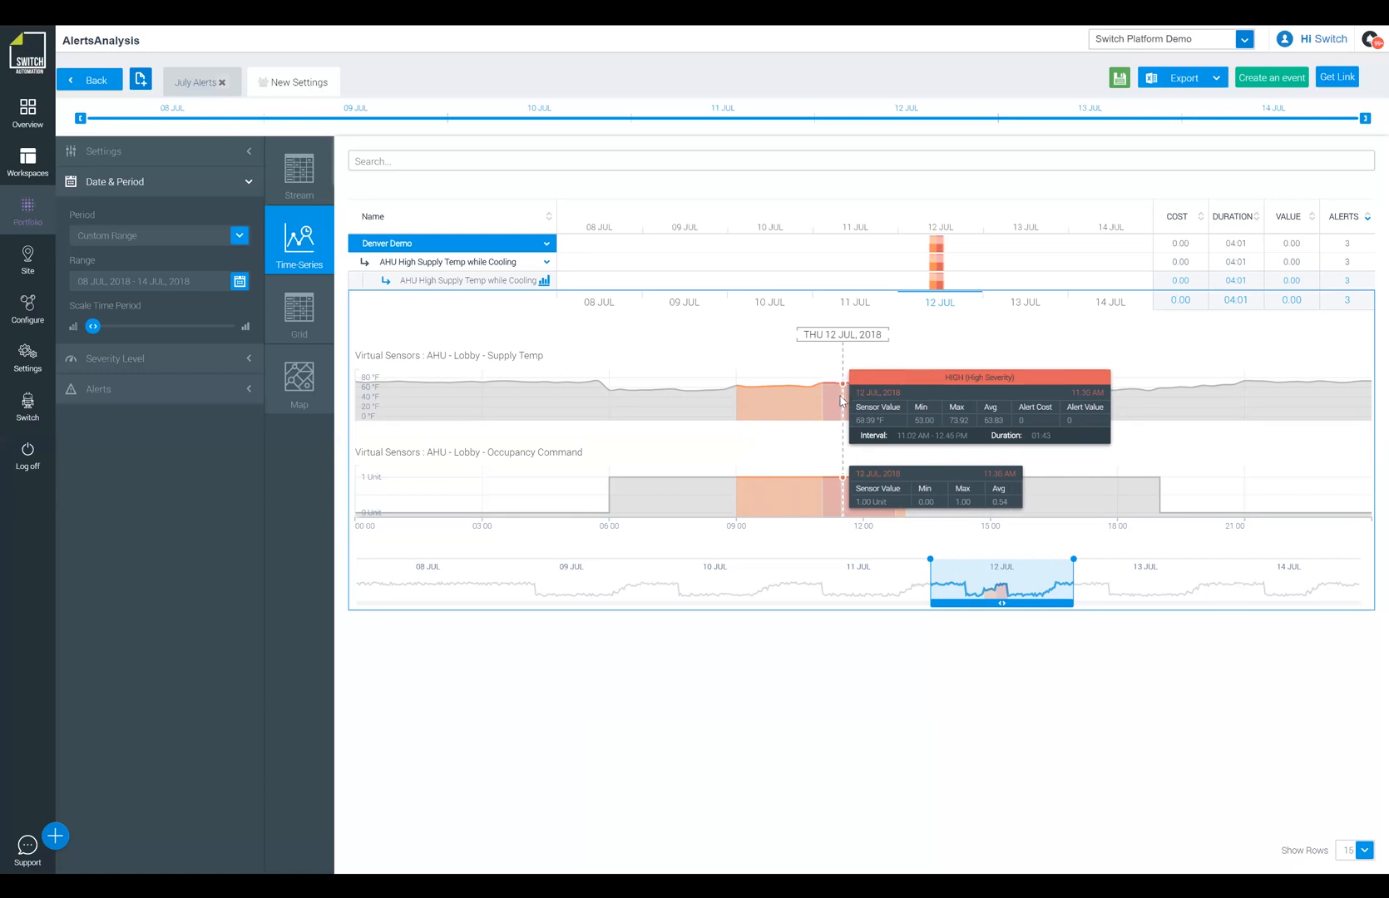
{"action": "mouse_move", "coordinate": [847, 398]}
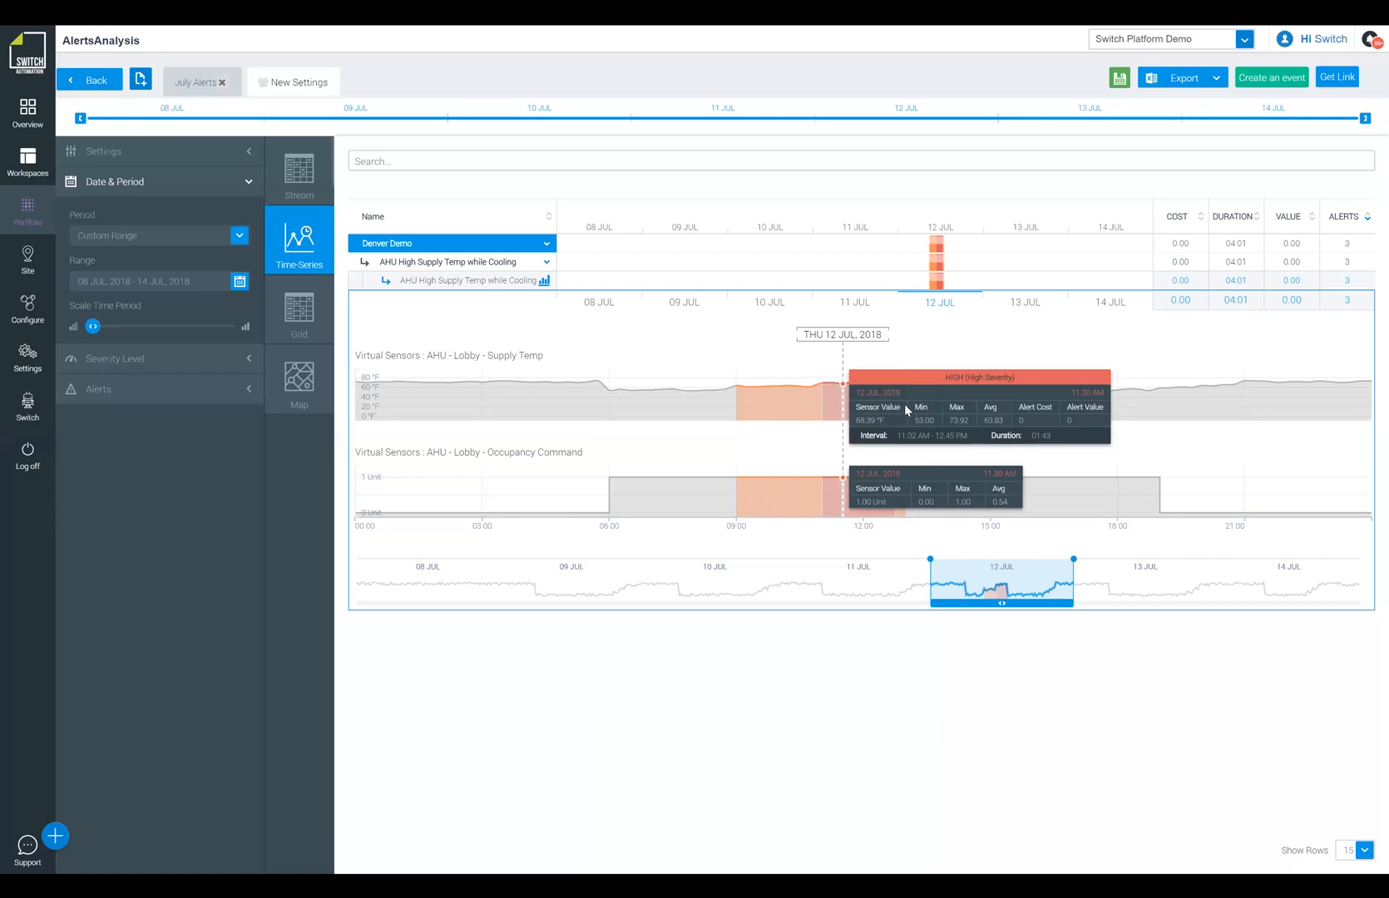
{"action": "mouse_move", "coordinate": [908, 410]}
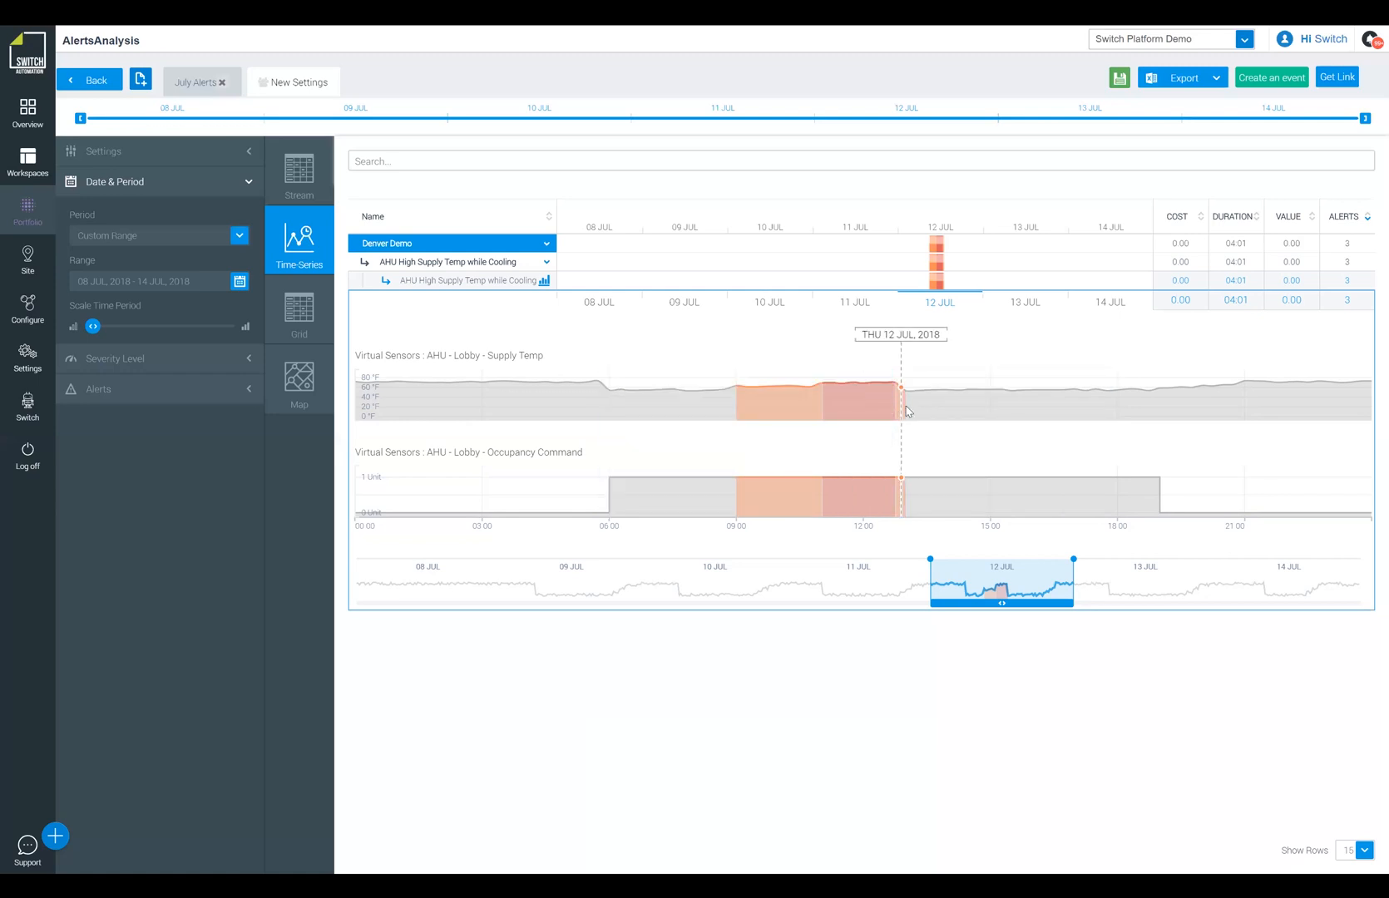
{"action": "mouse_move", "coordinate": [901, 410]}
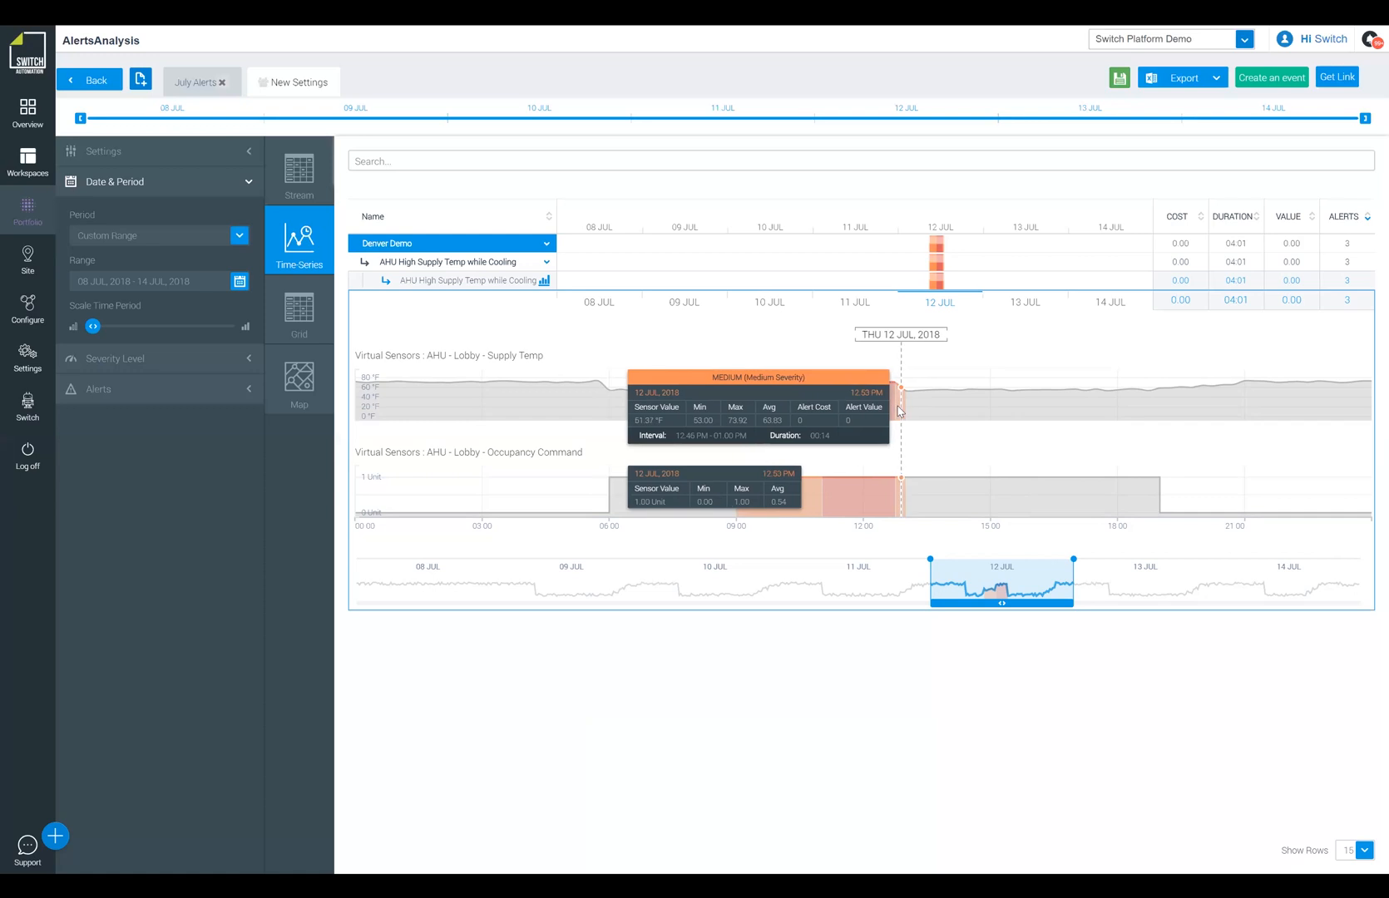
{"action": "mouse_move", "coordinate": [937, 413]}
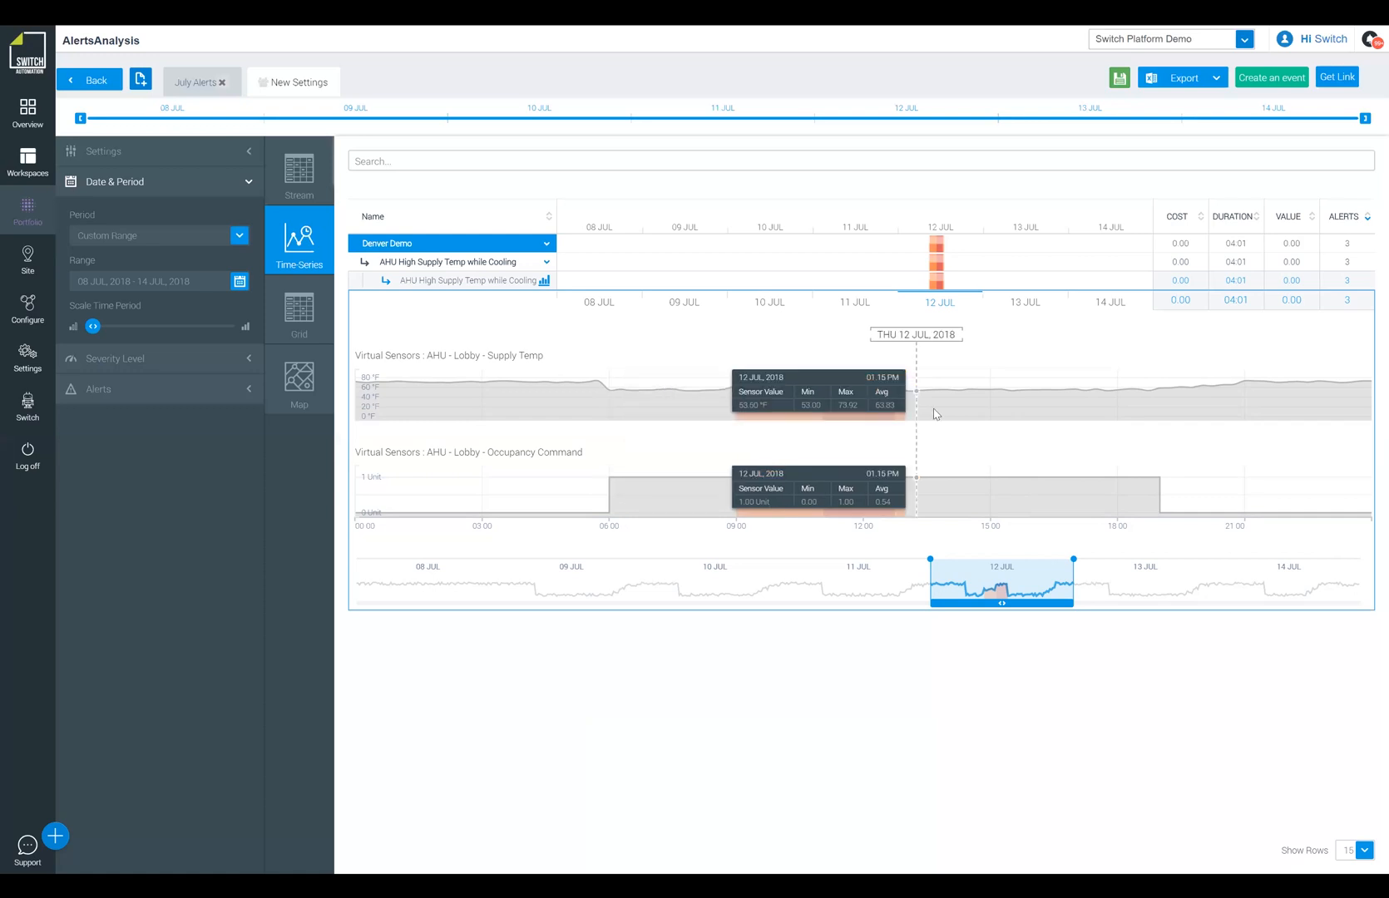
{"action": "mouse_move", "coordinate": [986, 417]}
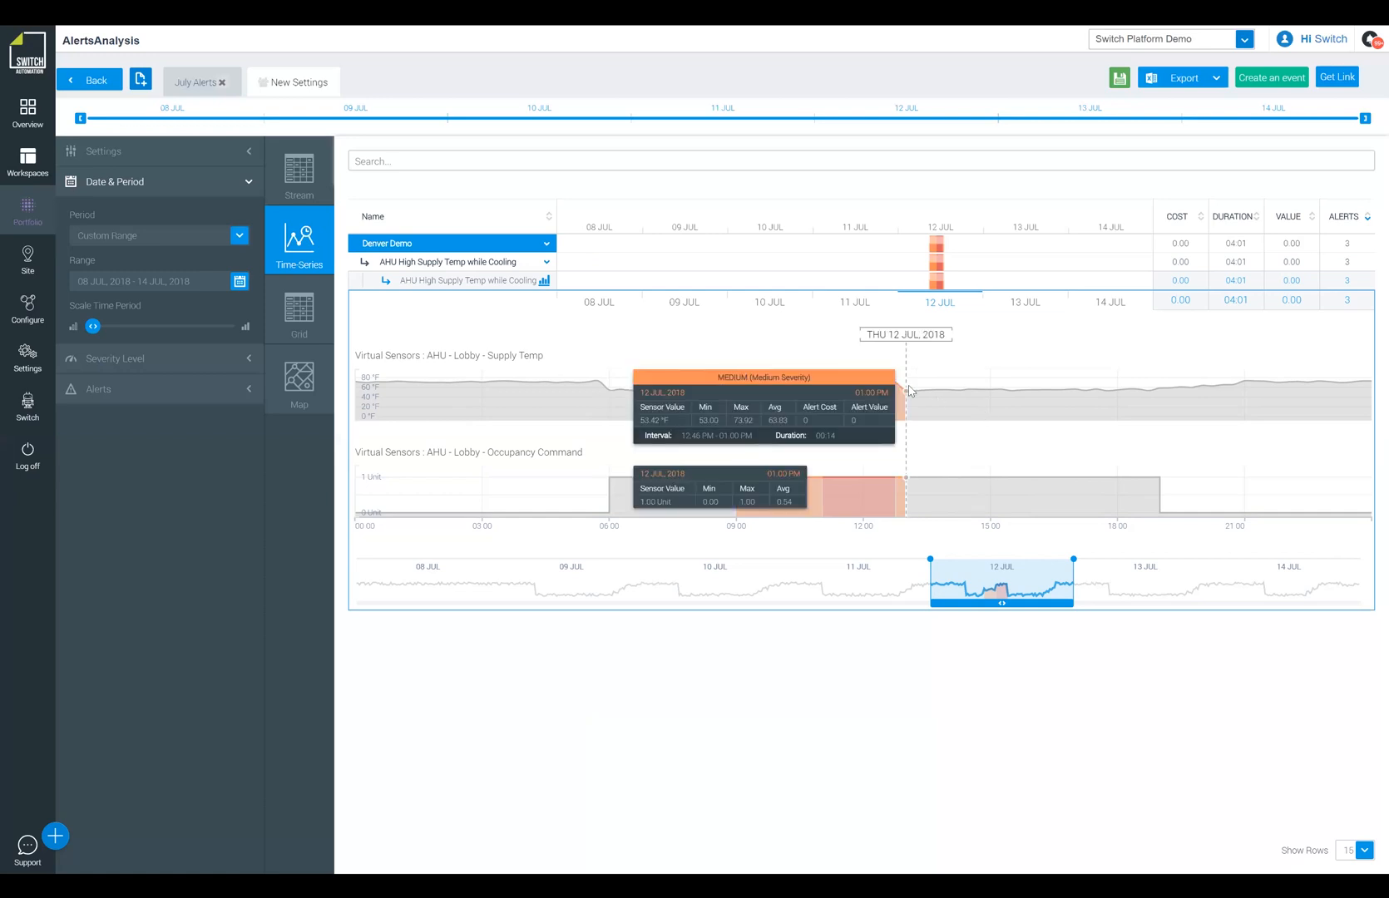
{"action": "mouse_move", "coordinate": [1357, 289]}
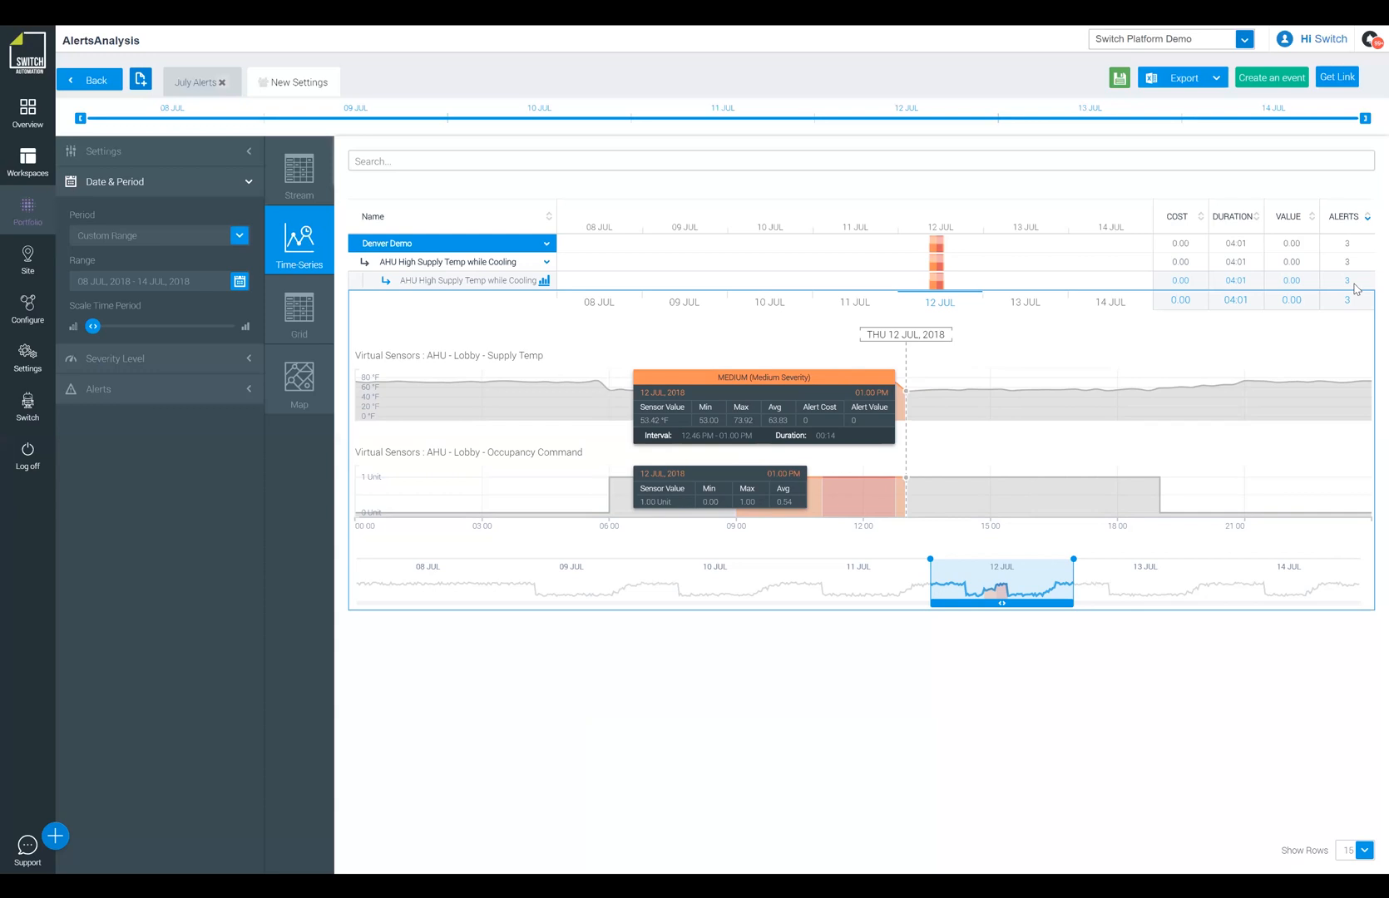
{"action": "left_click", "coordinate": [1372, 286]}
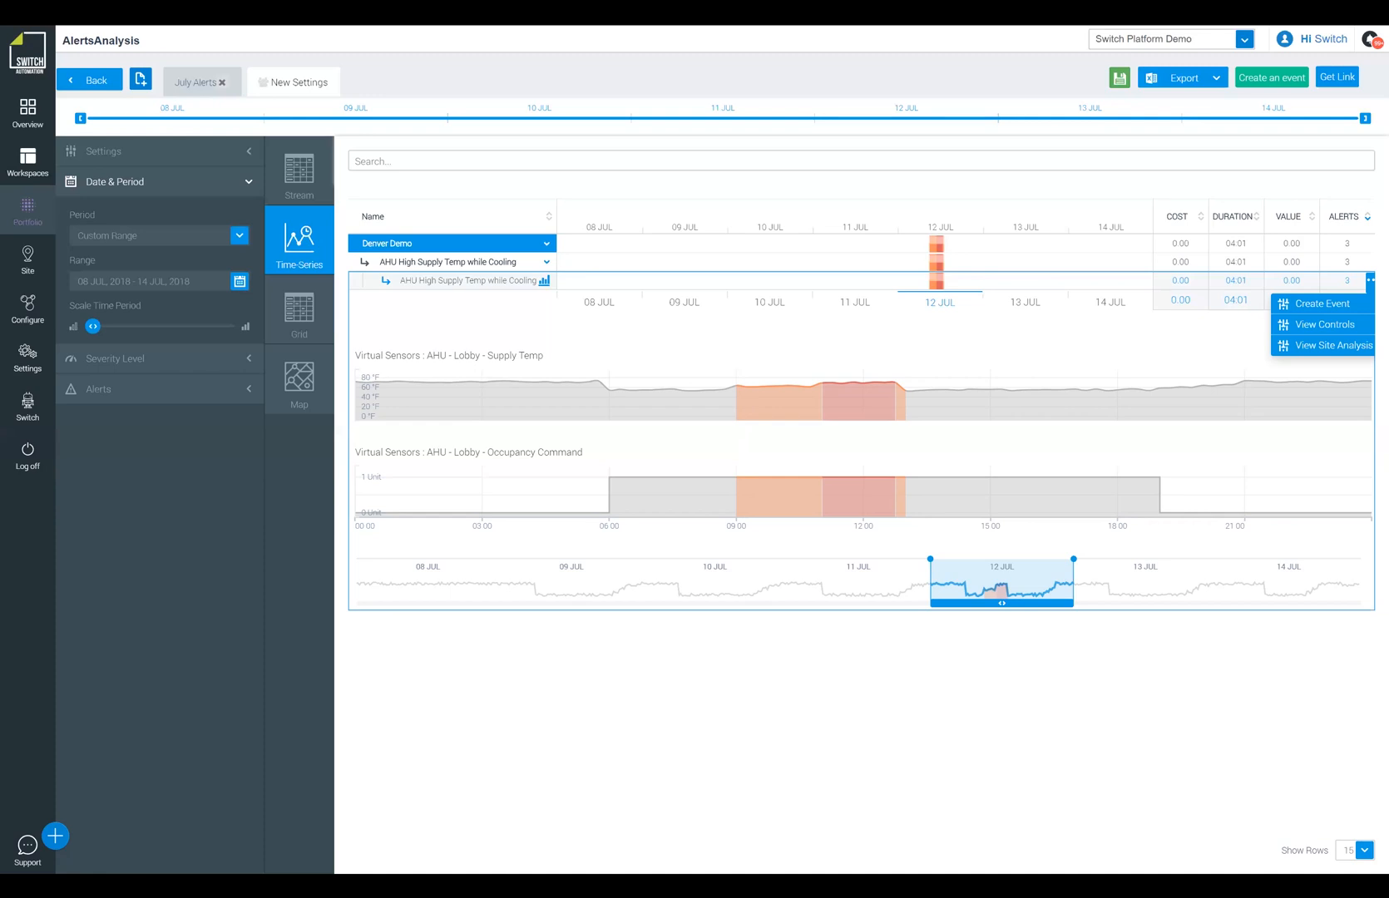
{"action": "mouse_move", "coordinate": [1347, 305]}
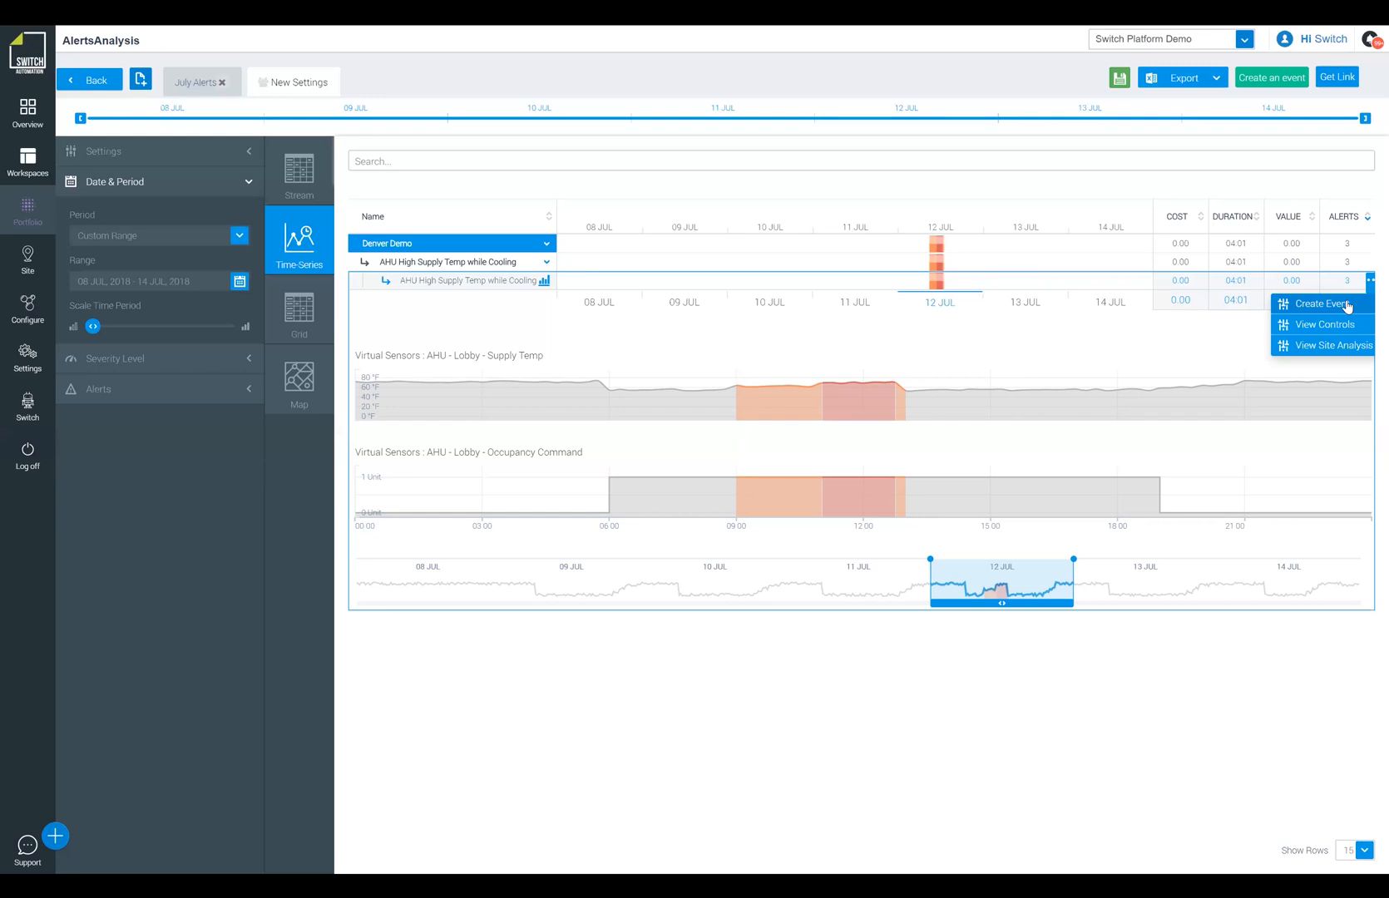
{"action": "mouse_move", "coordinate": [1340, 324]}
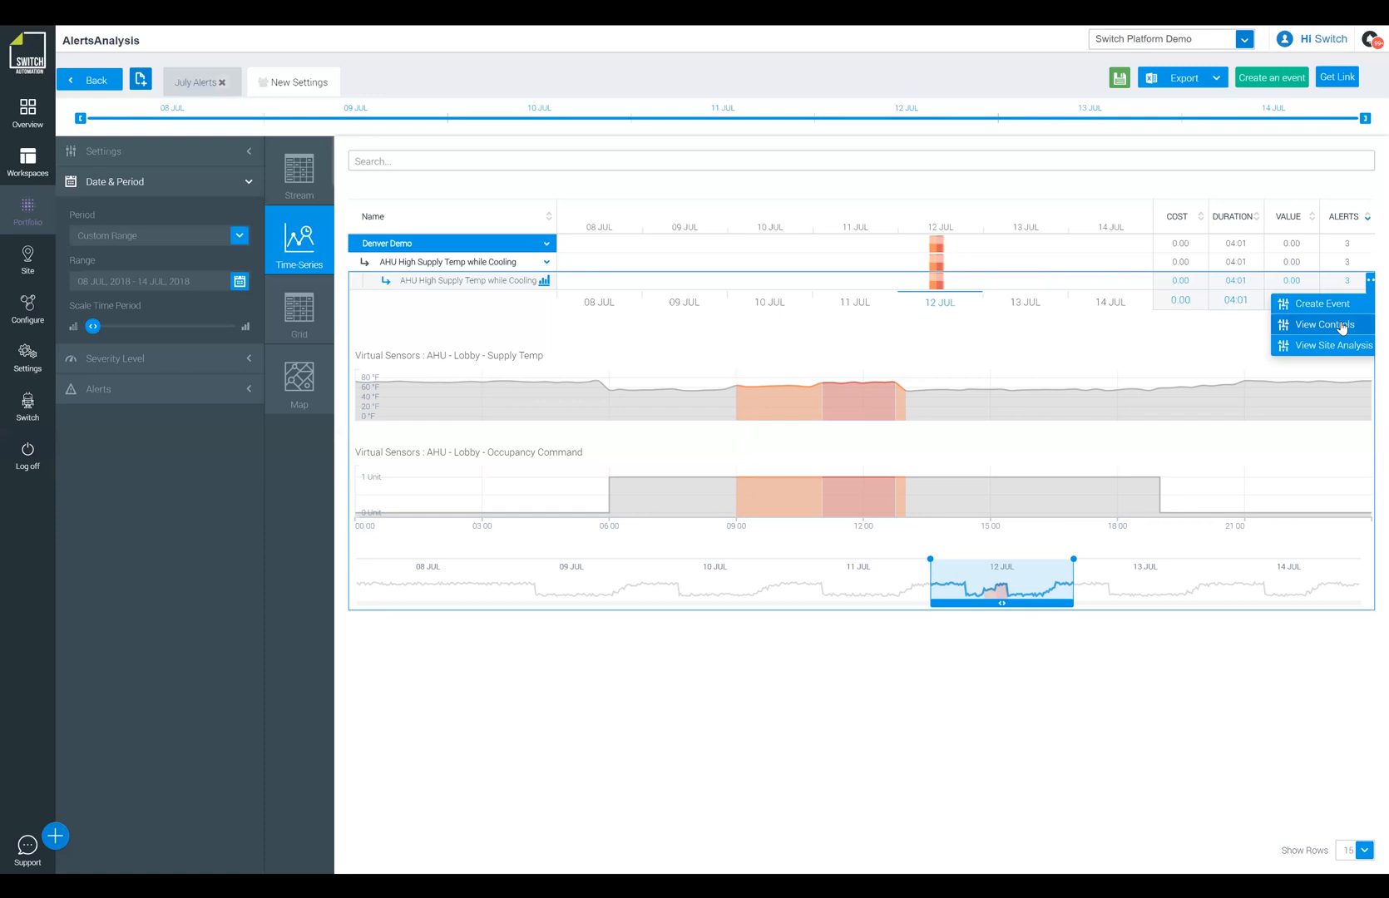
{"action": "mouse_move", "coordinate": [1337, 351]}
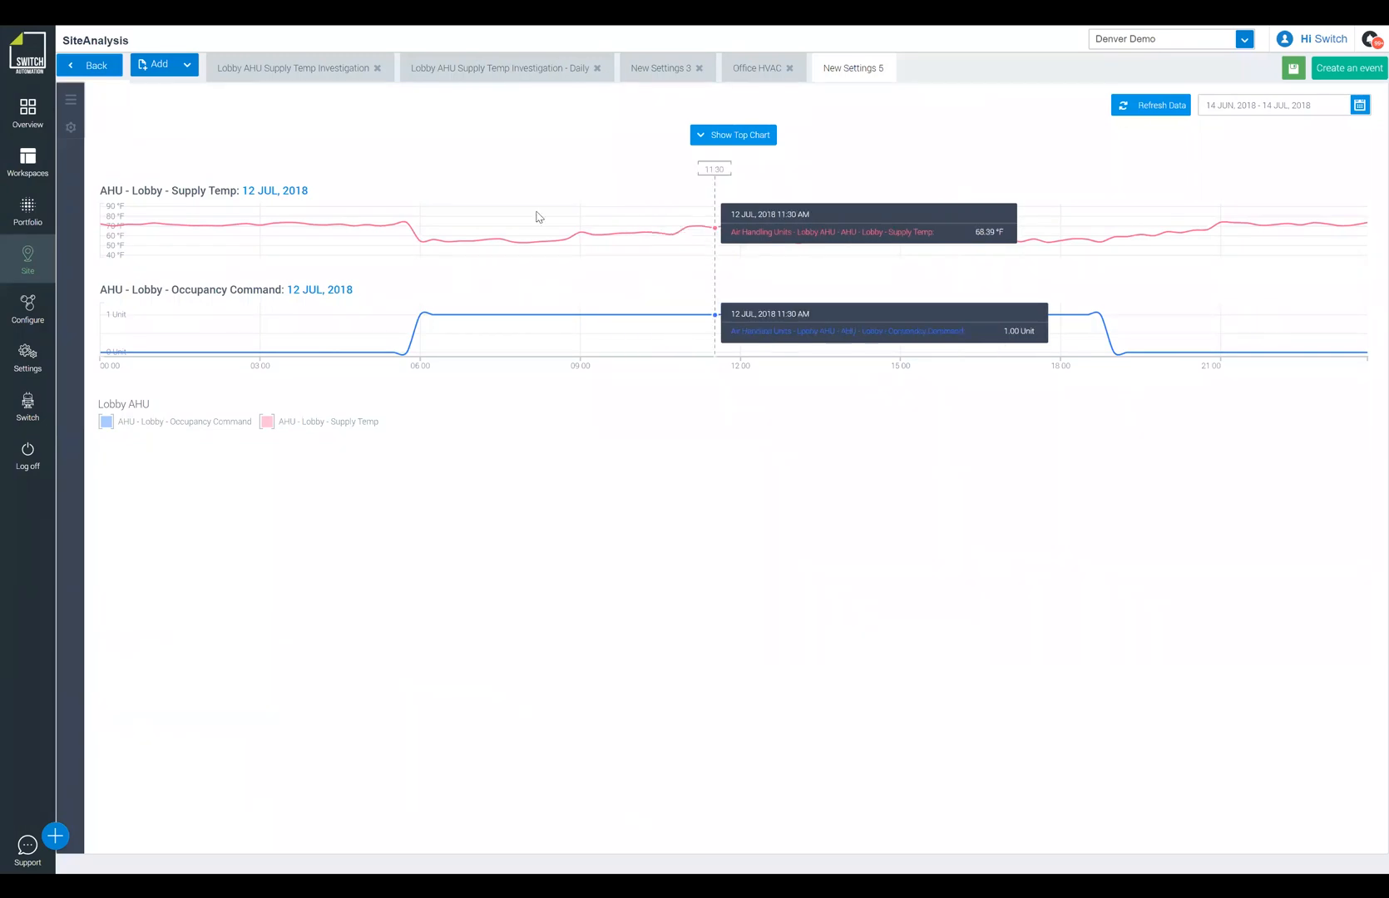
{"action": "mouse_move", "coordinate": [527, 239]}
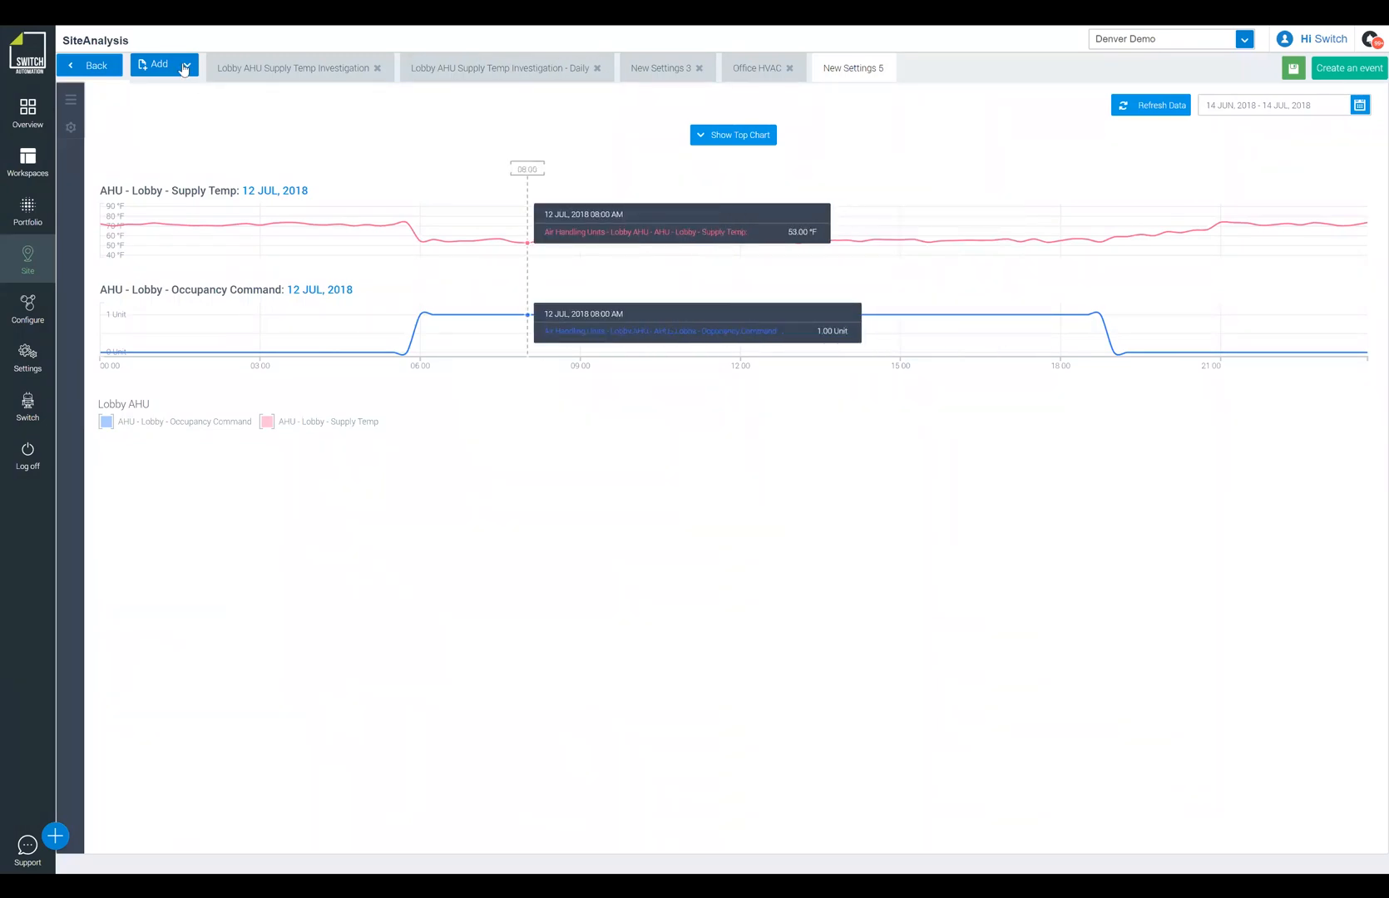
{"action": "mouse_move", "coordinate": [72, 101]}
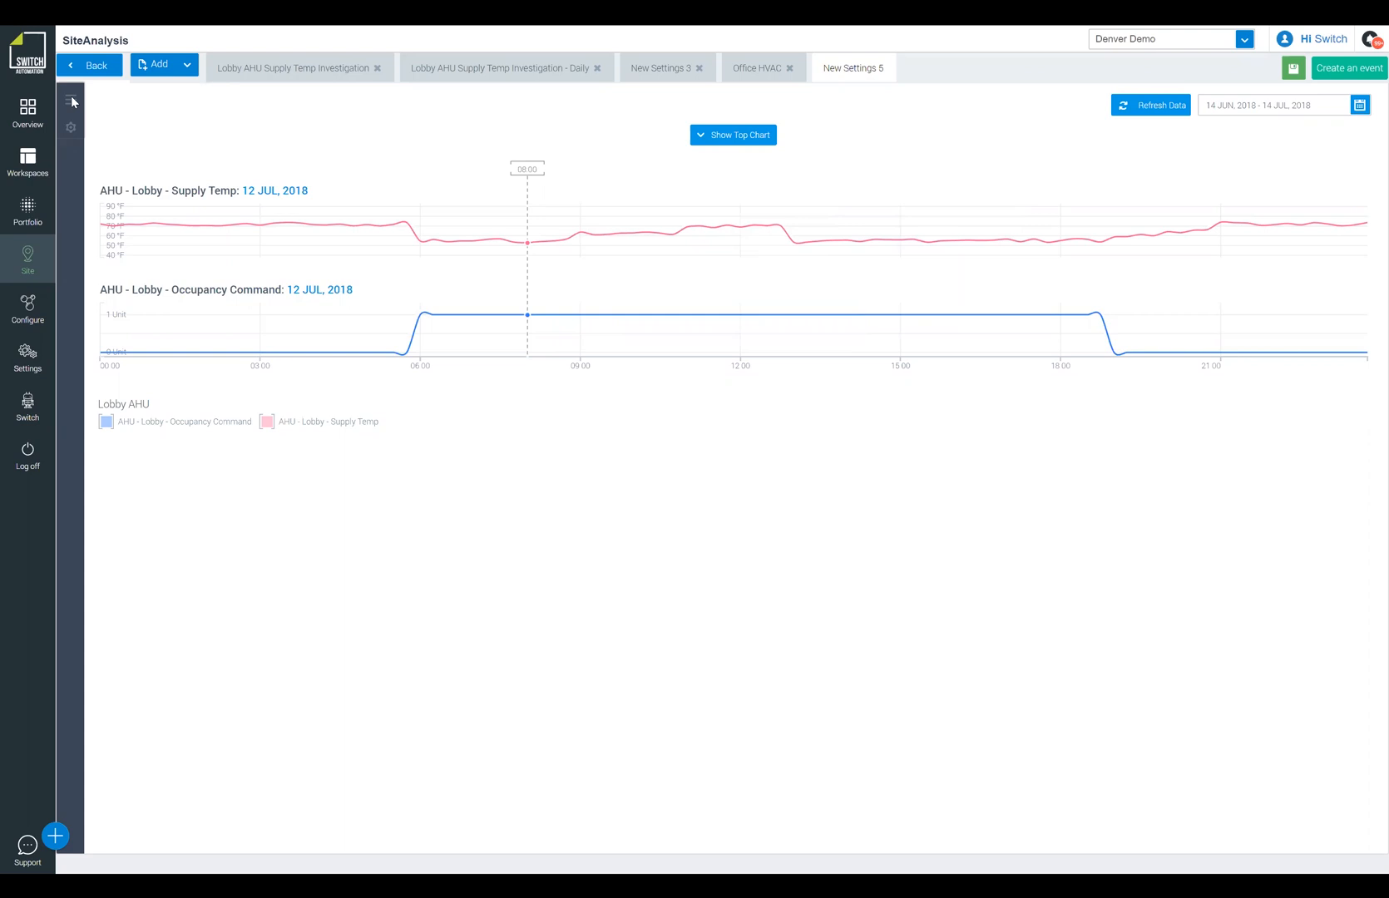
- Show the navigation tree listing the Lobby AHU points beside the charts
{"action": "left_click", "coordinate": [70, 100]}
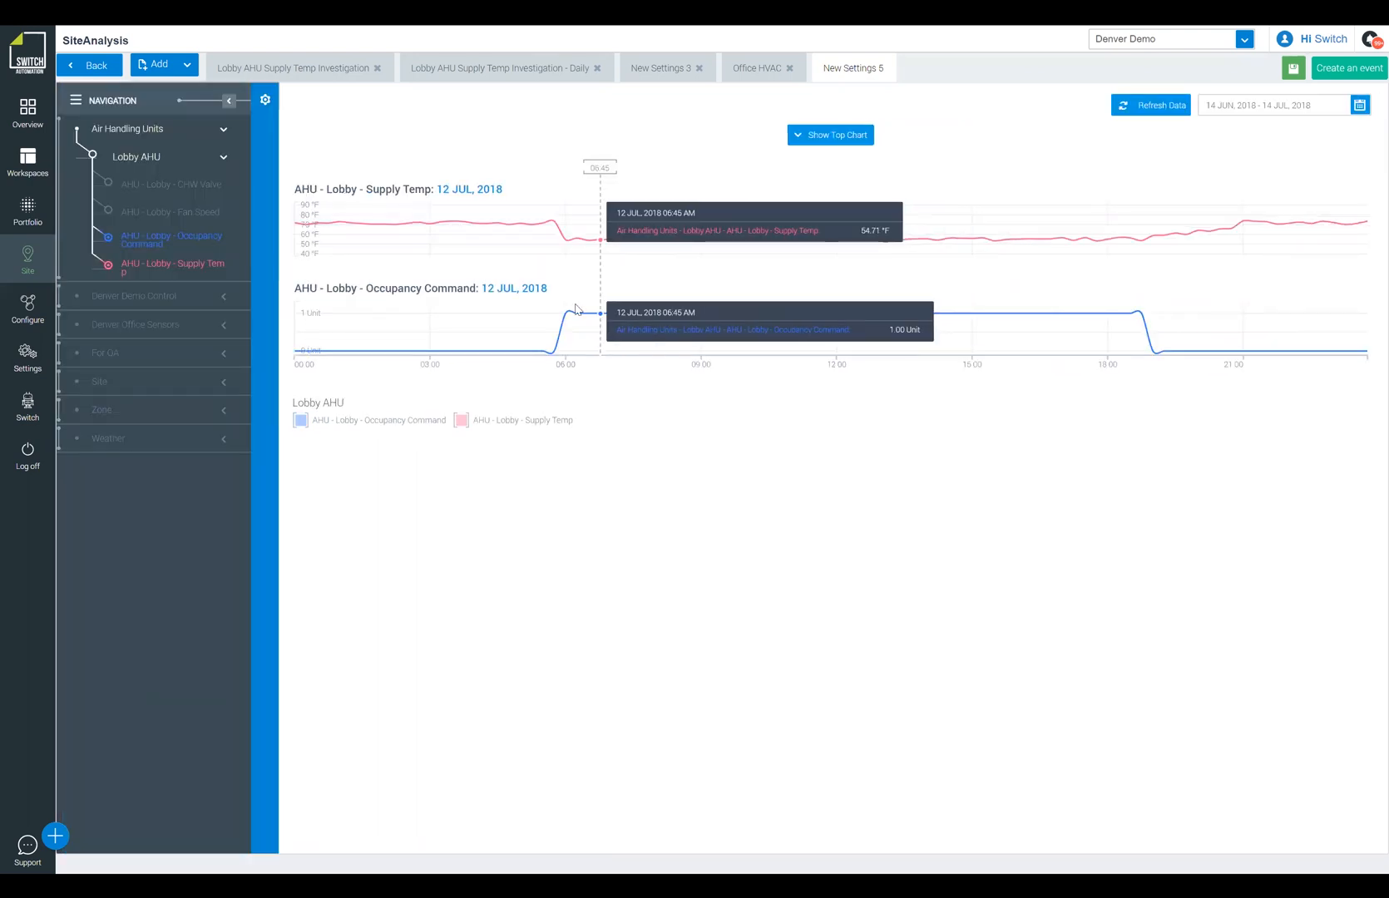
{"action": "mouse_move", "coordinate": [577, 314]}
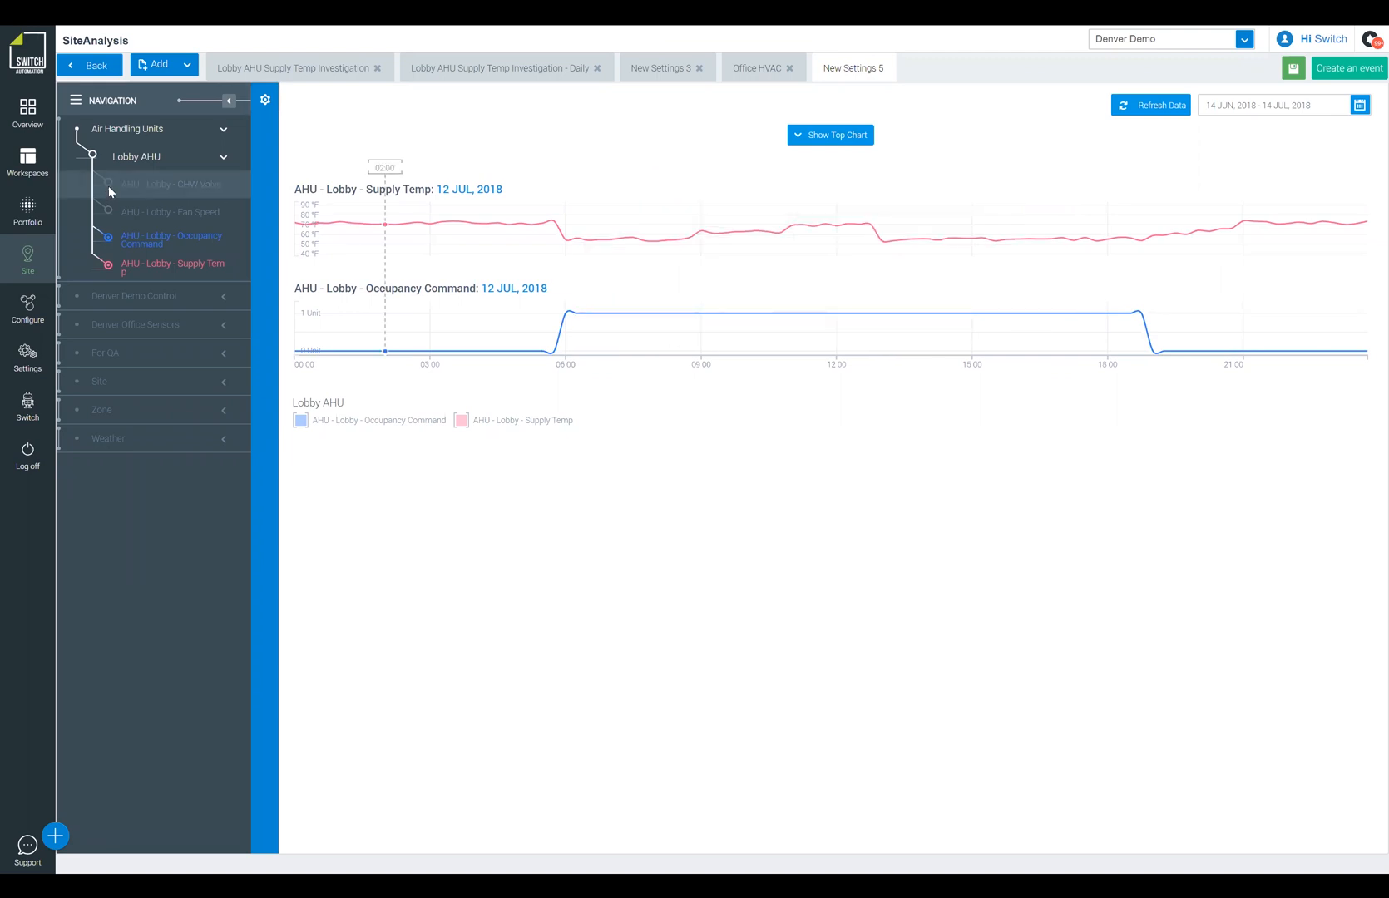
- Add the AHU - Lobby - CHW Valve and Fan Speed trends
{"action": "left_click", "coordinate": [169, 185]}
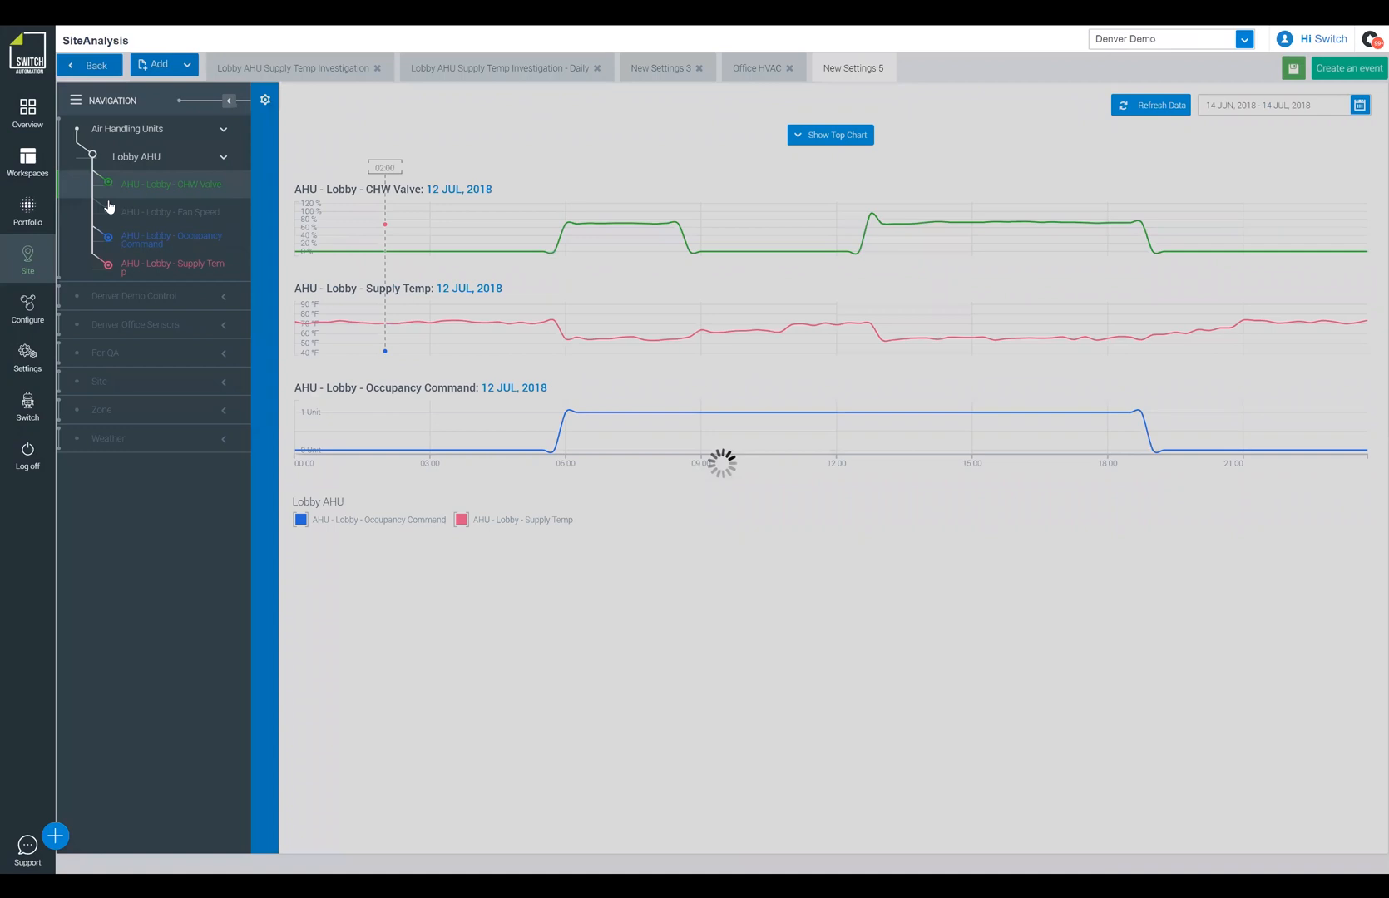
{"action": "left_click", "coordinate": [170, 184]}
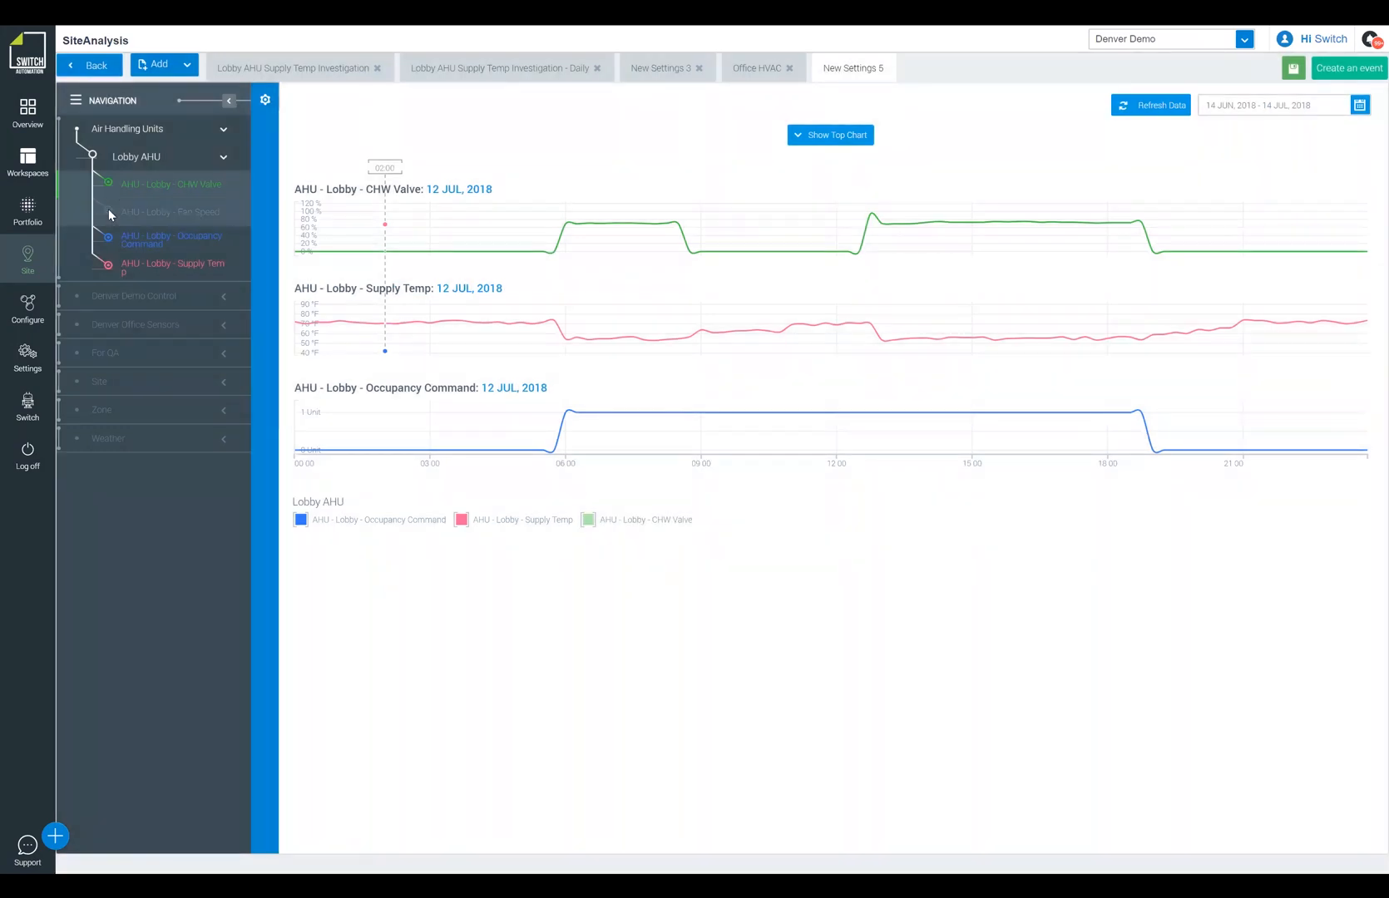
{"action": "left_click", "coordinate": [170, 212]}
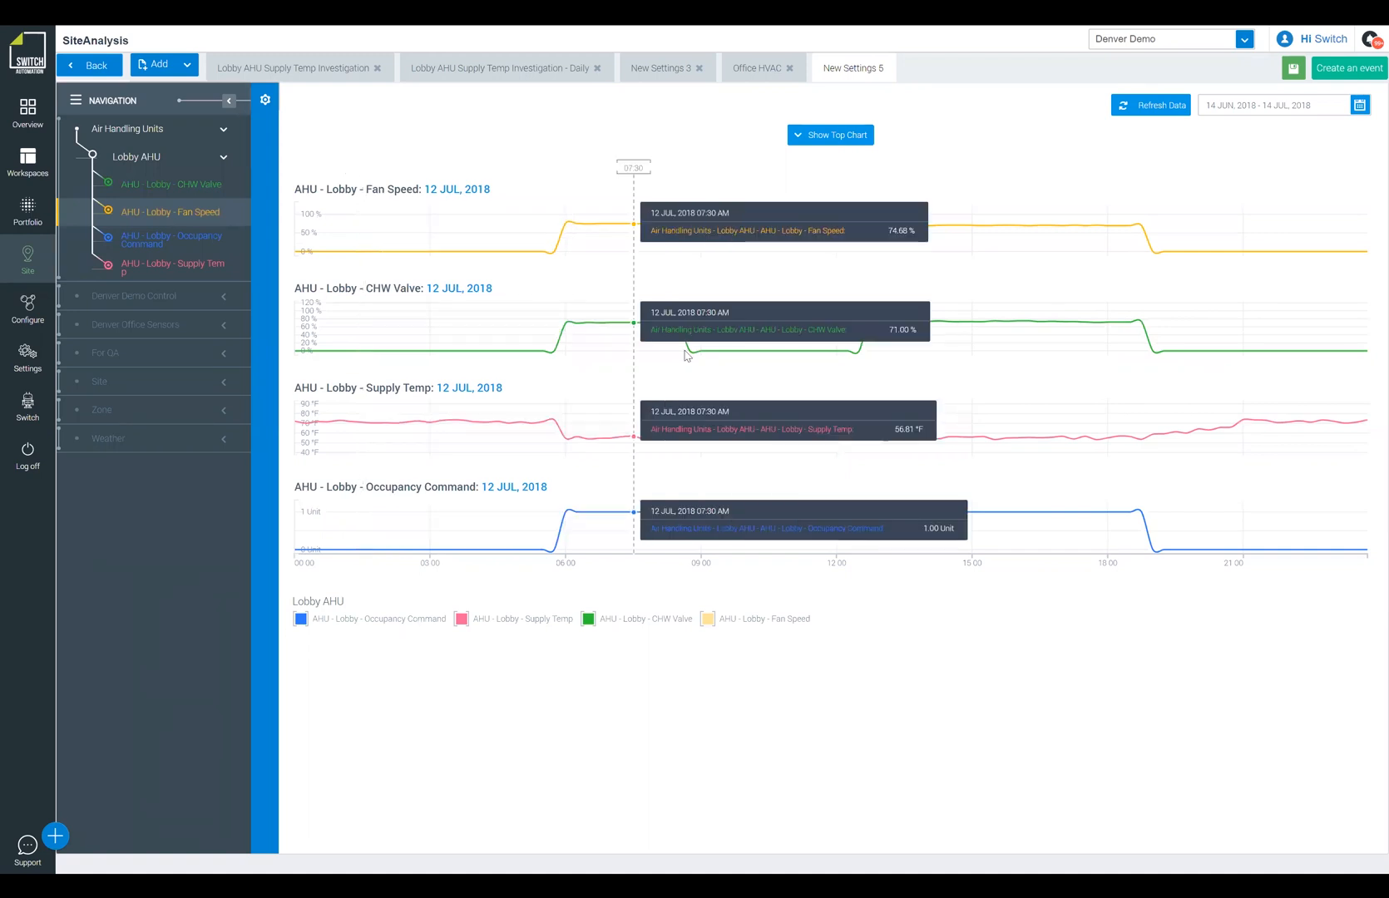
{"action": "mouse_move", "coordinate": [690, 354]}
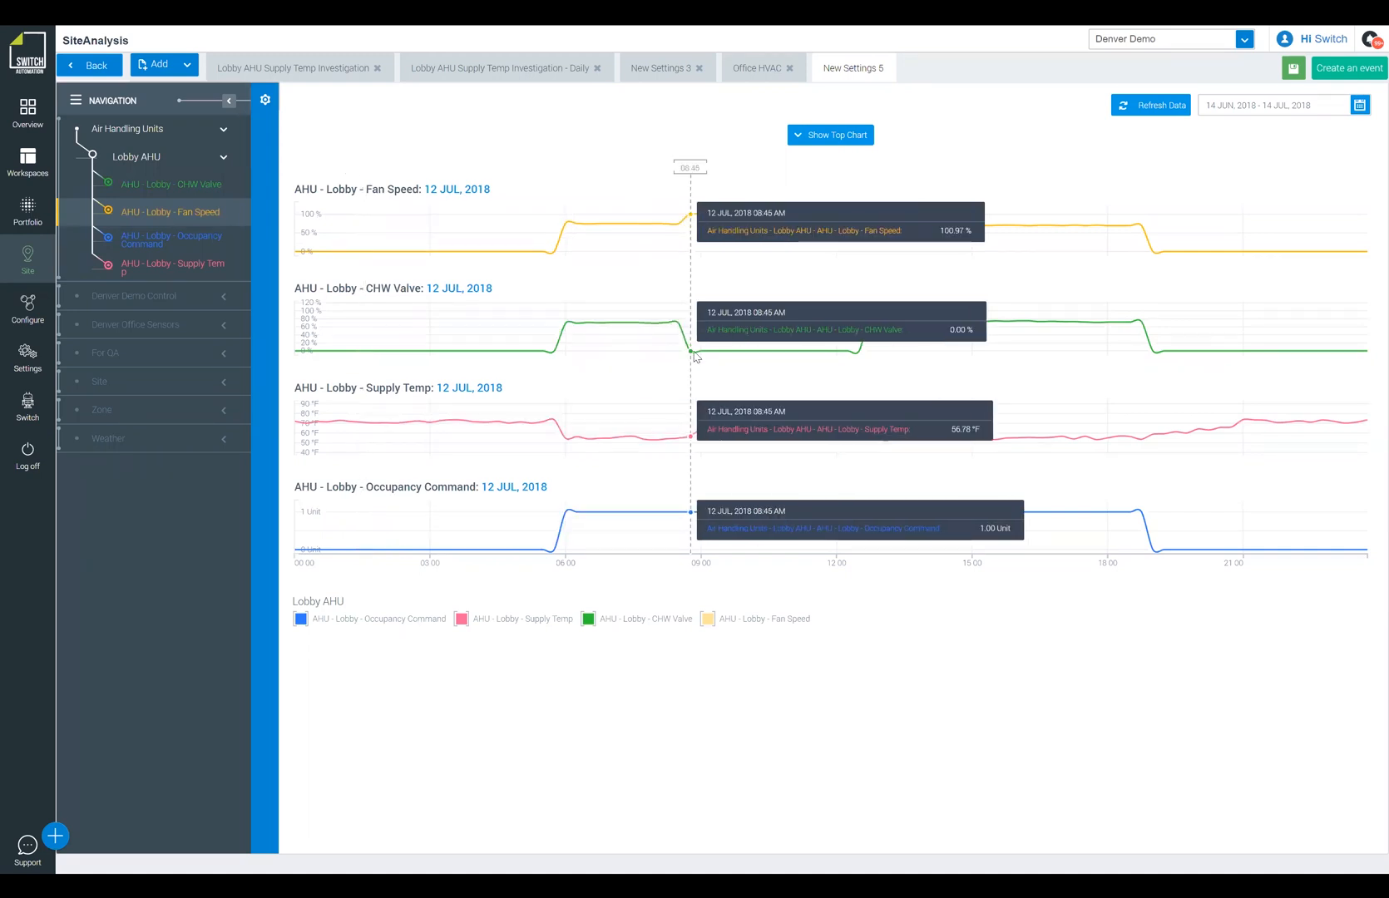
{"action": "mouse_move", "coordinate": [692, 362]}
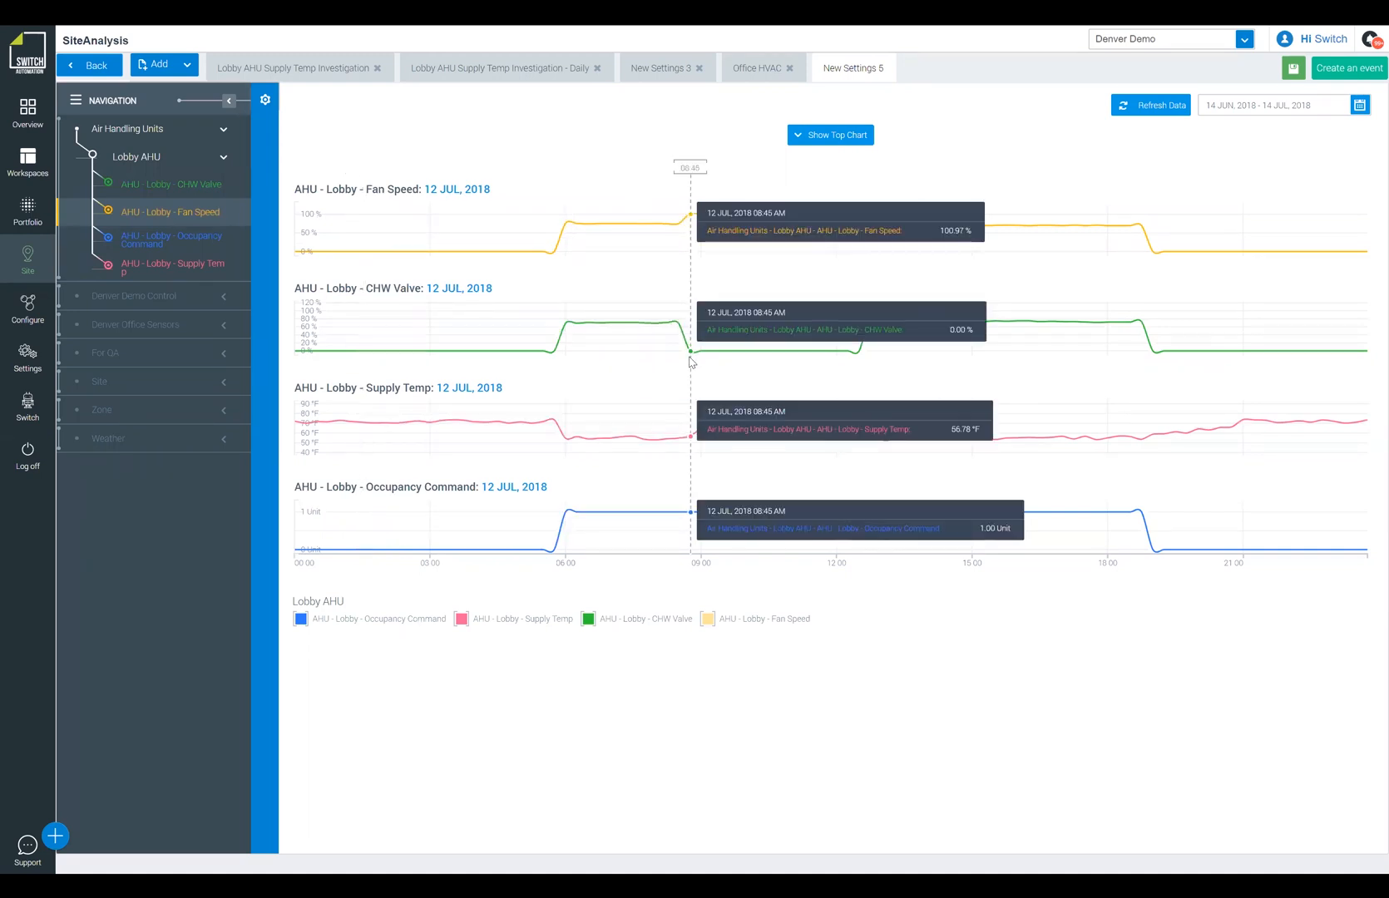
{"action": "mouse_move", "coordinate": [708, 440]}
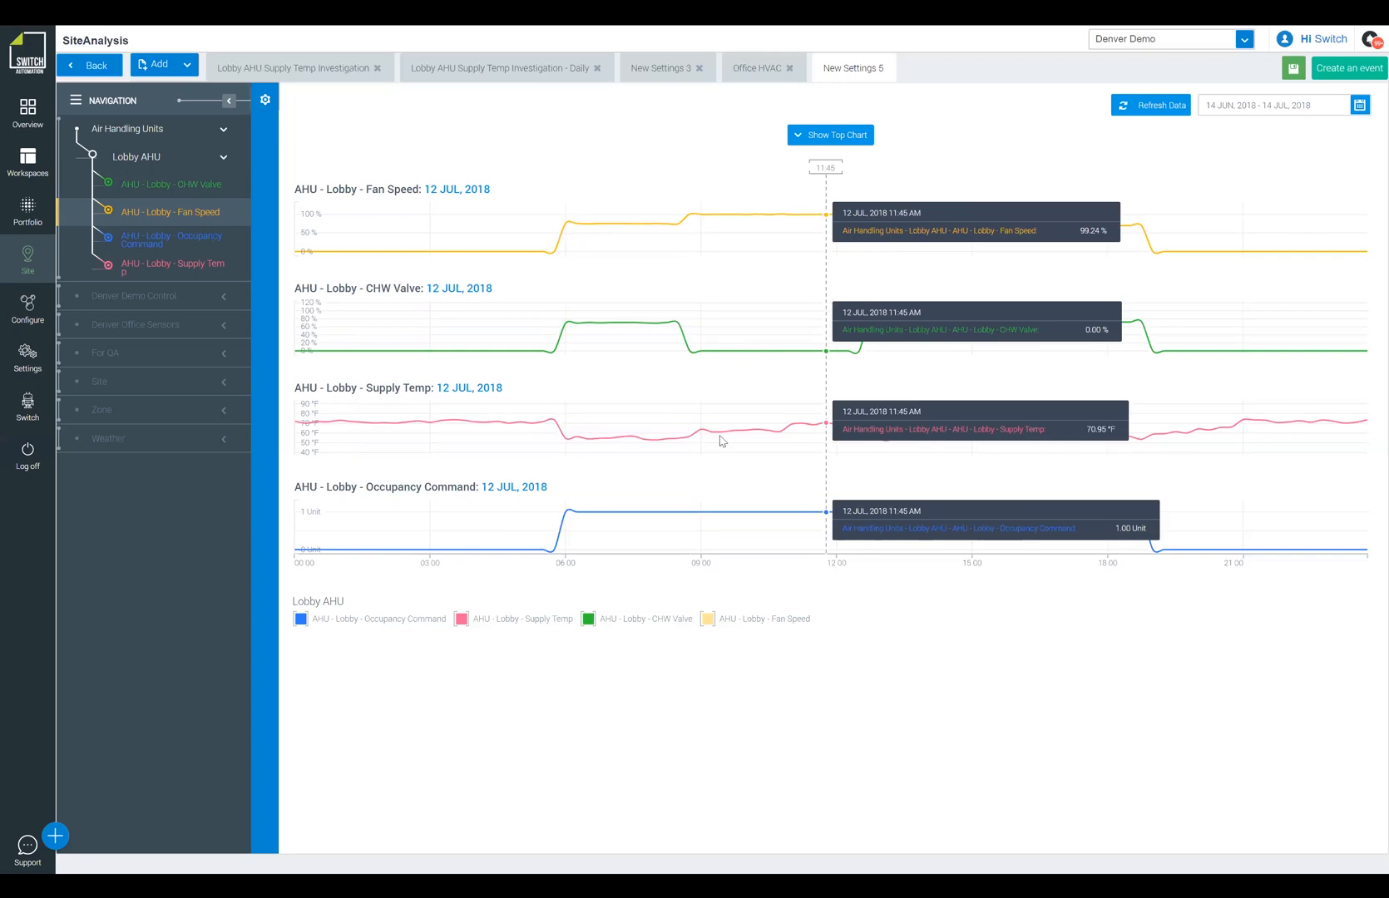
{"action": "mouse_move", "coordinate": [848, 373]}
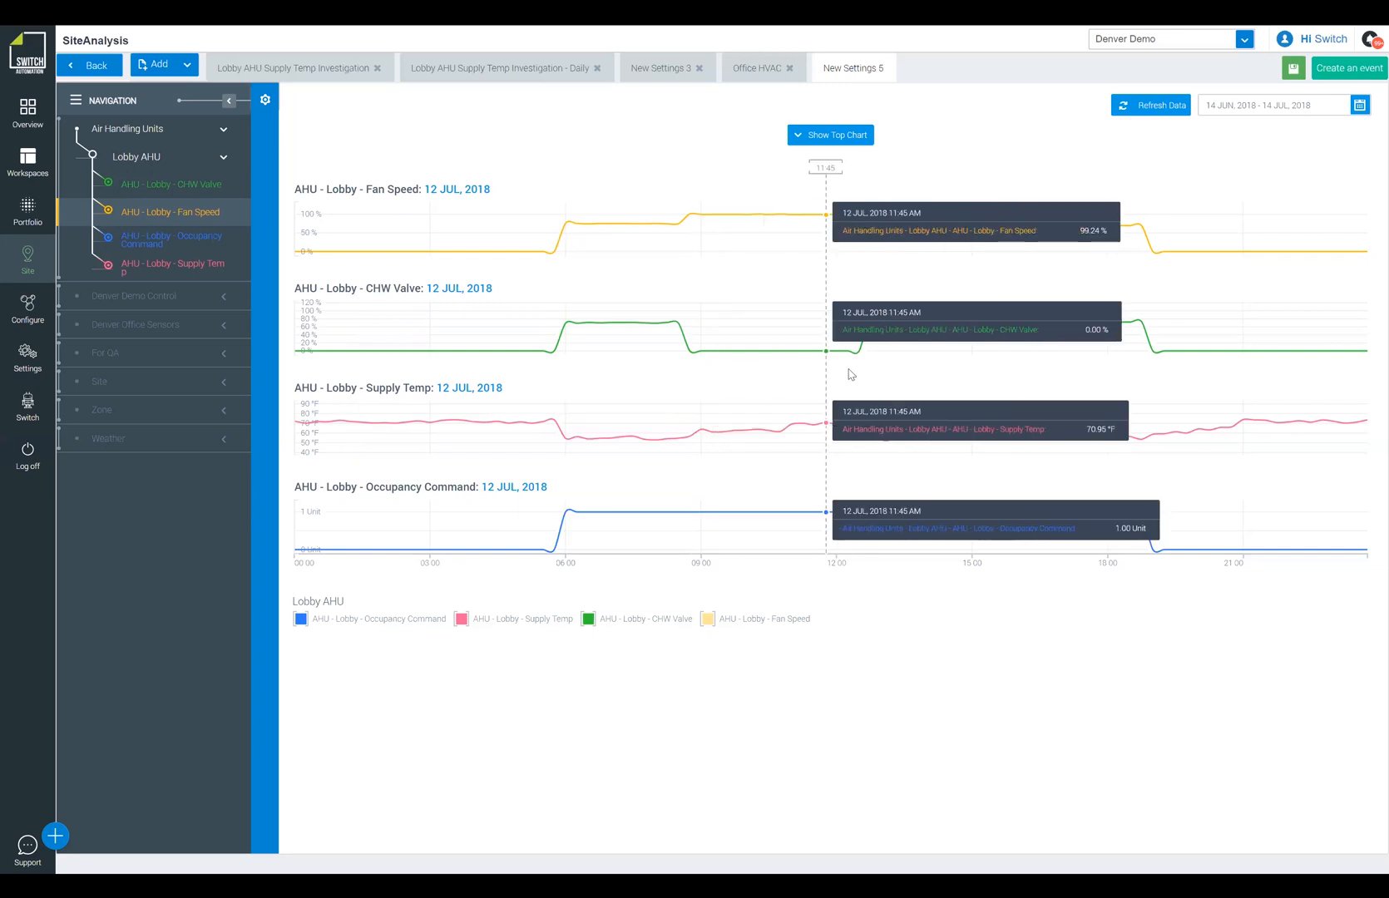
{"action": "mouse_move", "coordinate": [858, 367]}
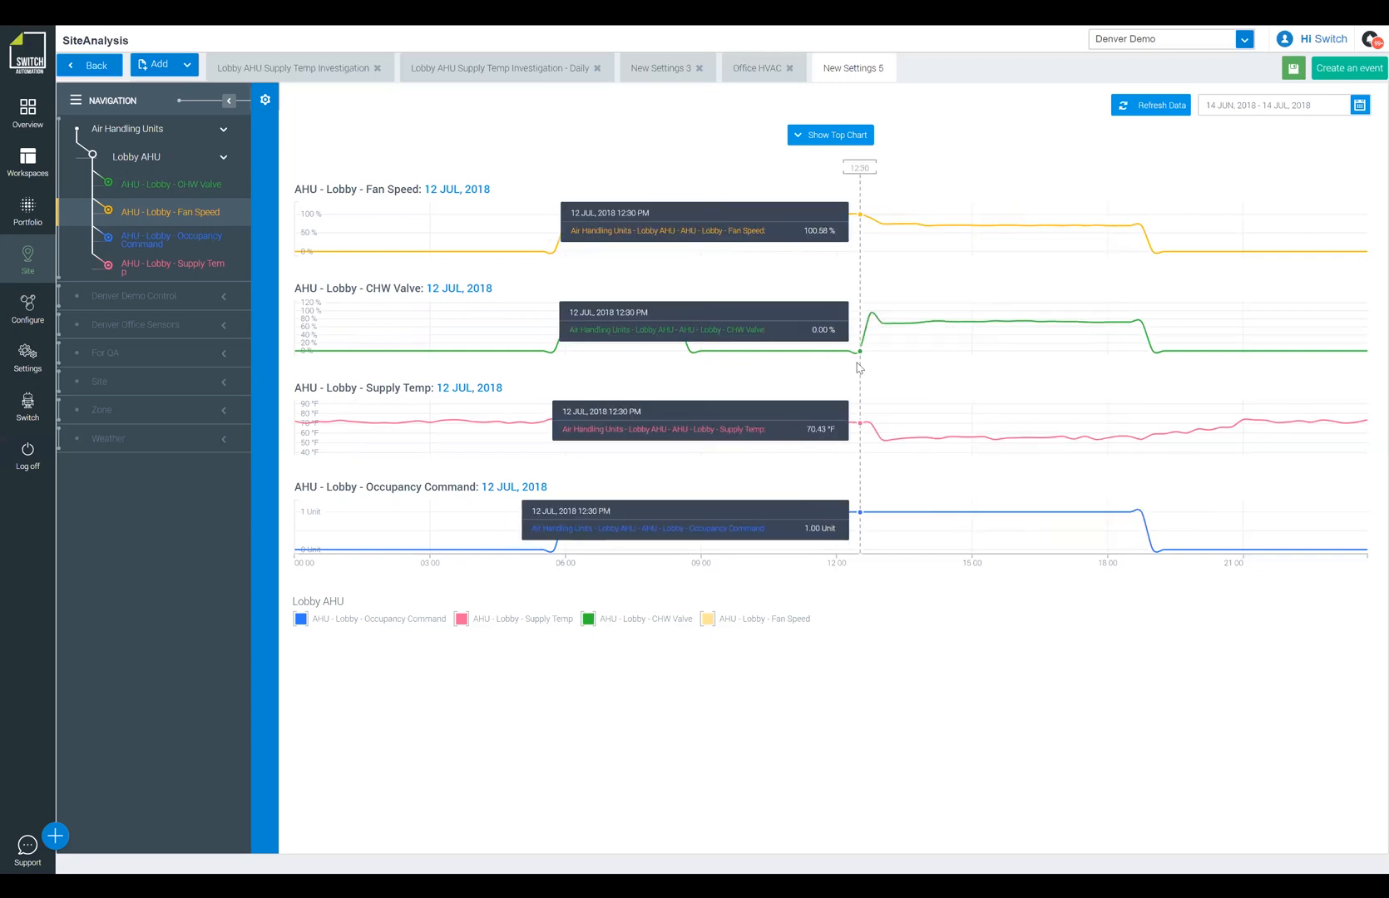
{"action": "mouse_move", "coordinate": [871, 344]}
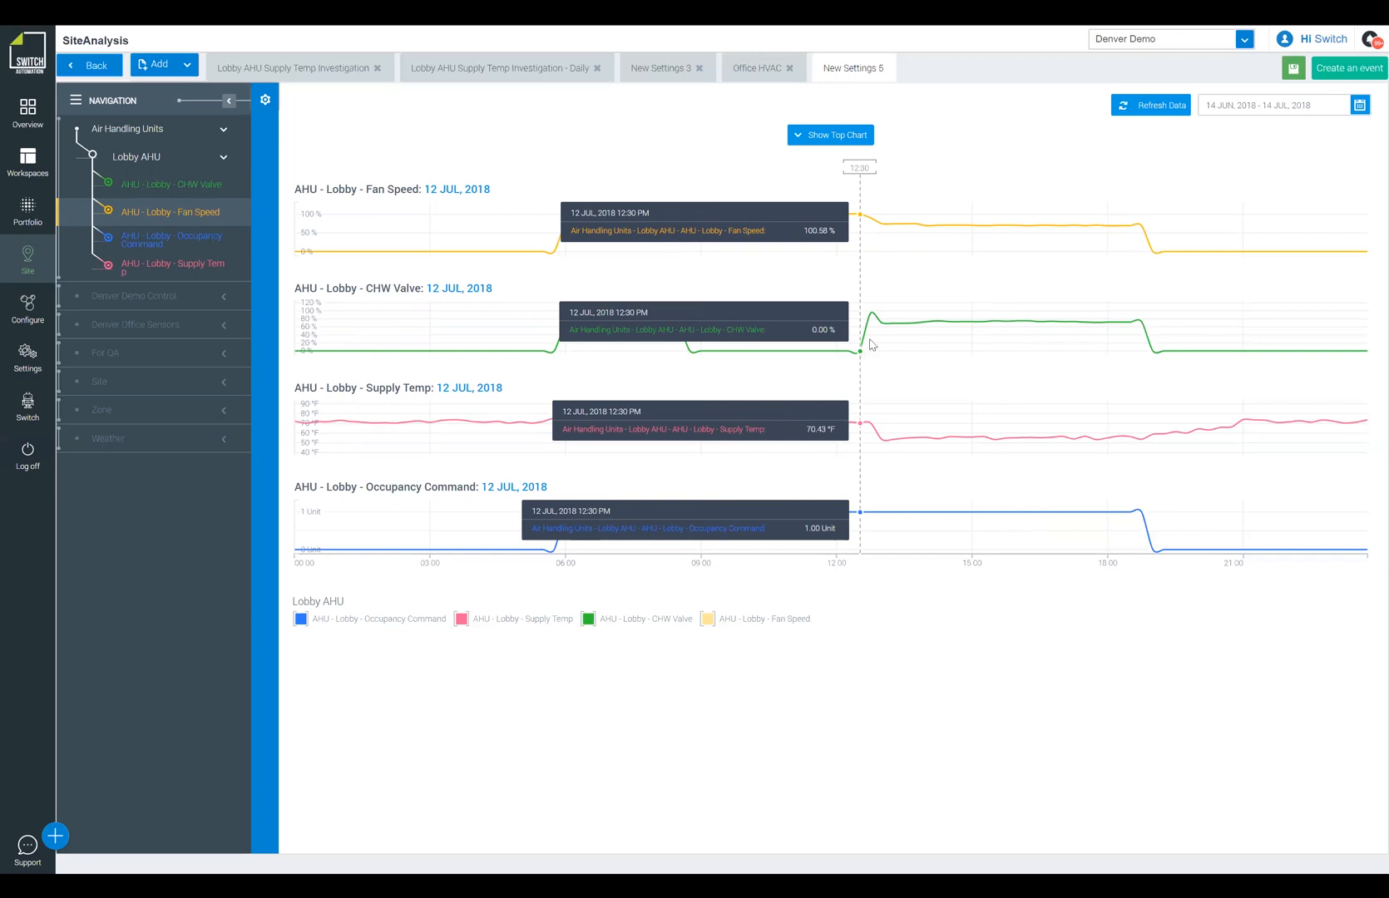
{"action": "mouse_move", "coordinate": [886, 342]}
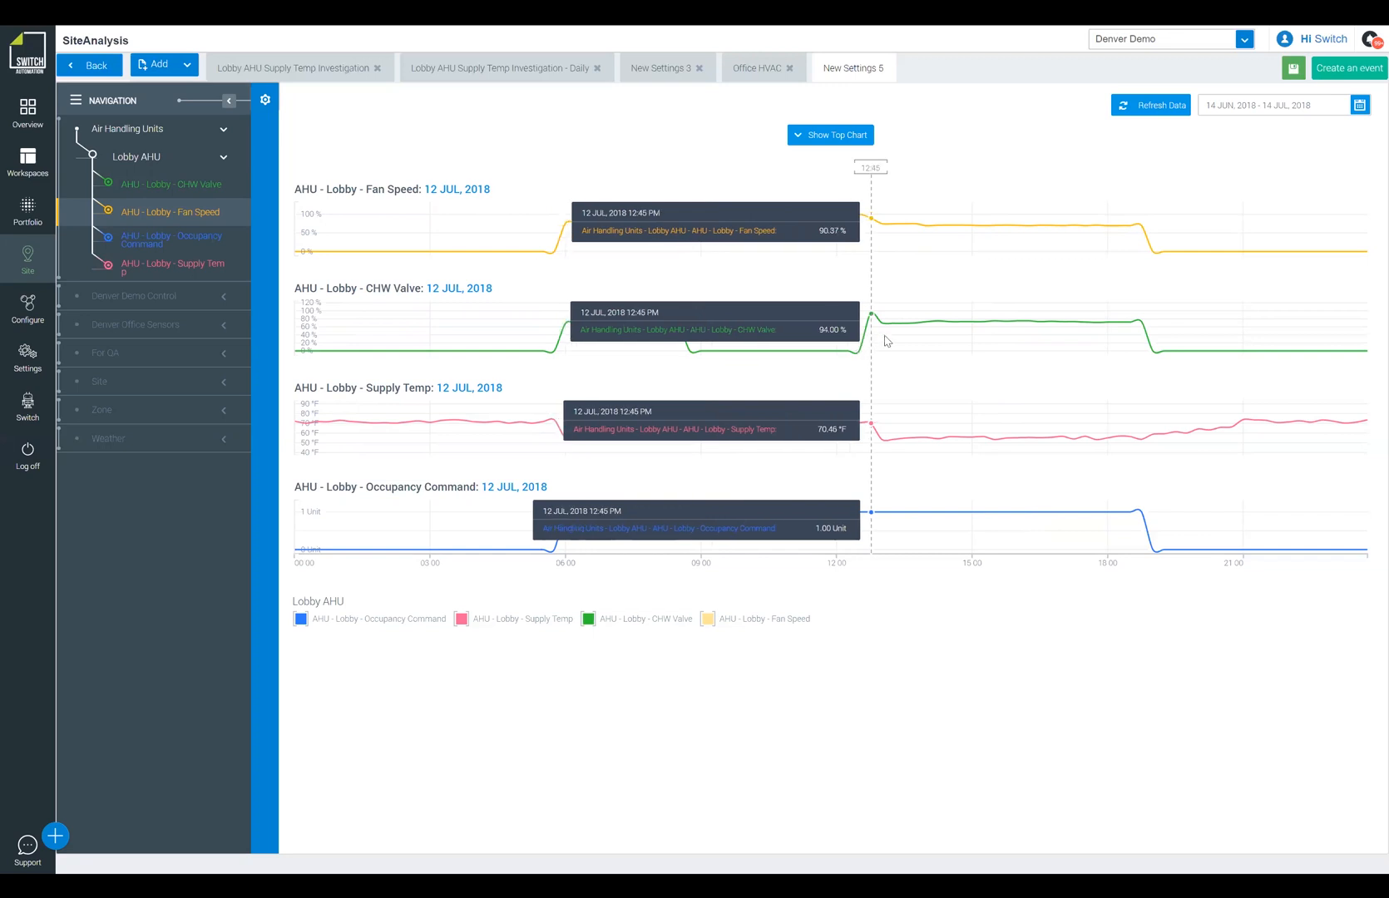
{"action": "mouse_move", "coordinate": [891, 356]}
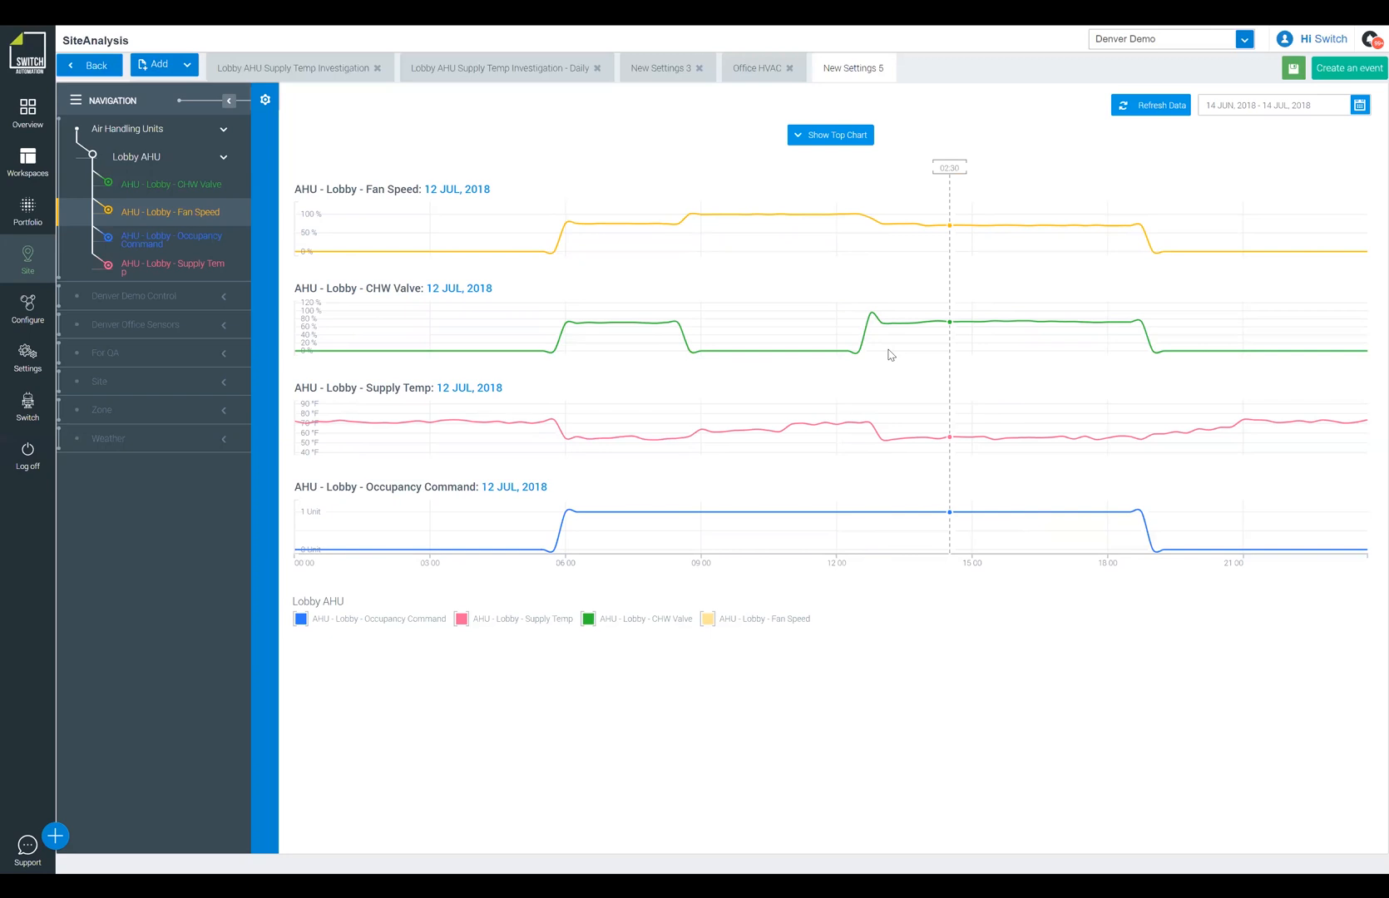
{"action": "mouse_move", "coordinate": [894, 354]}
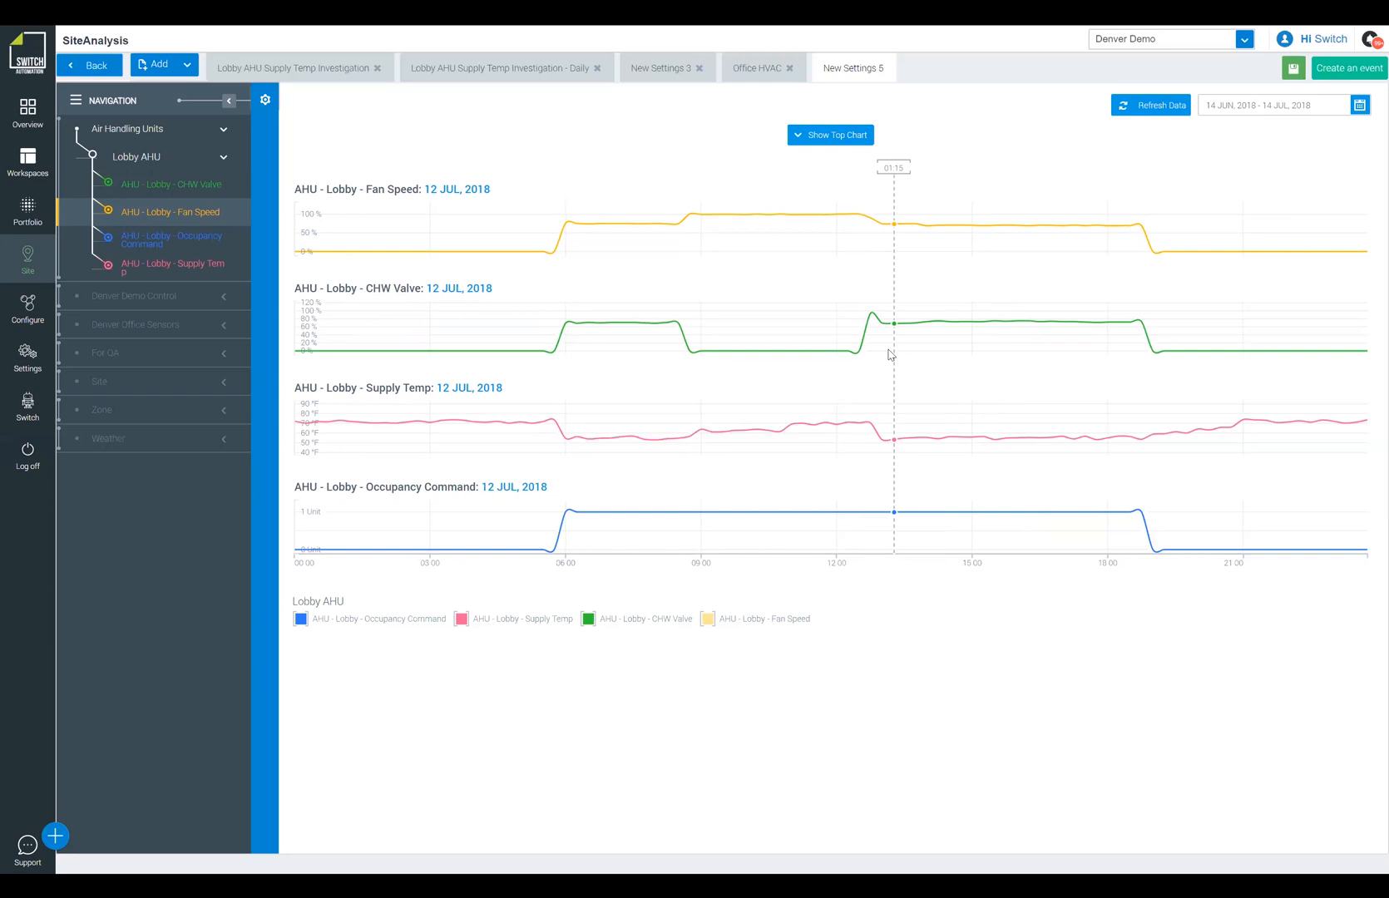
{"action": "mouse_move", "coordinate": [779, 336]}
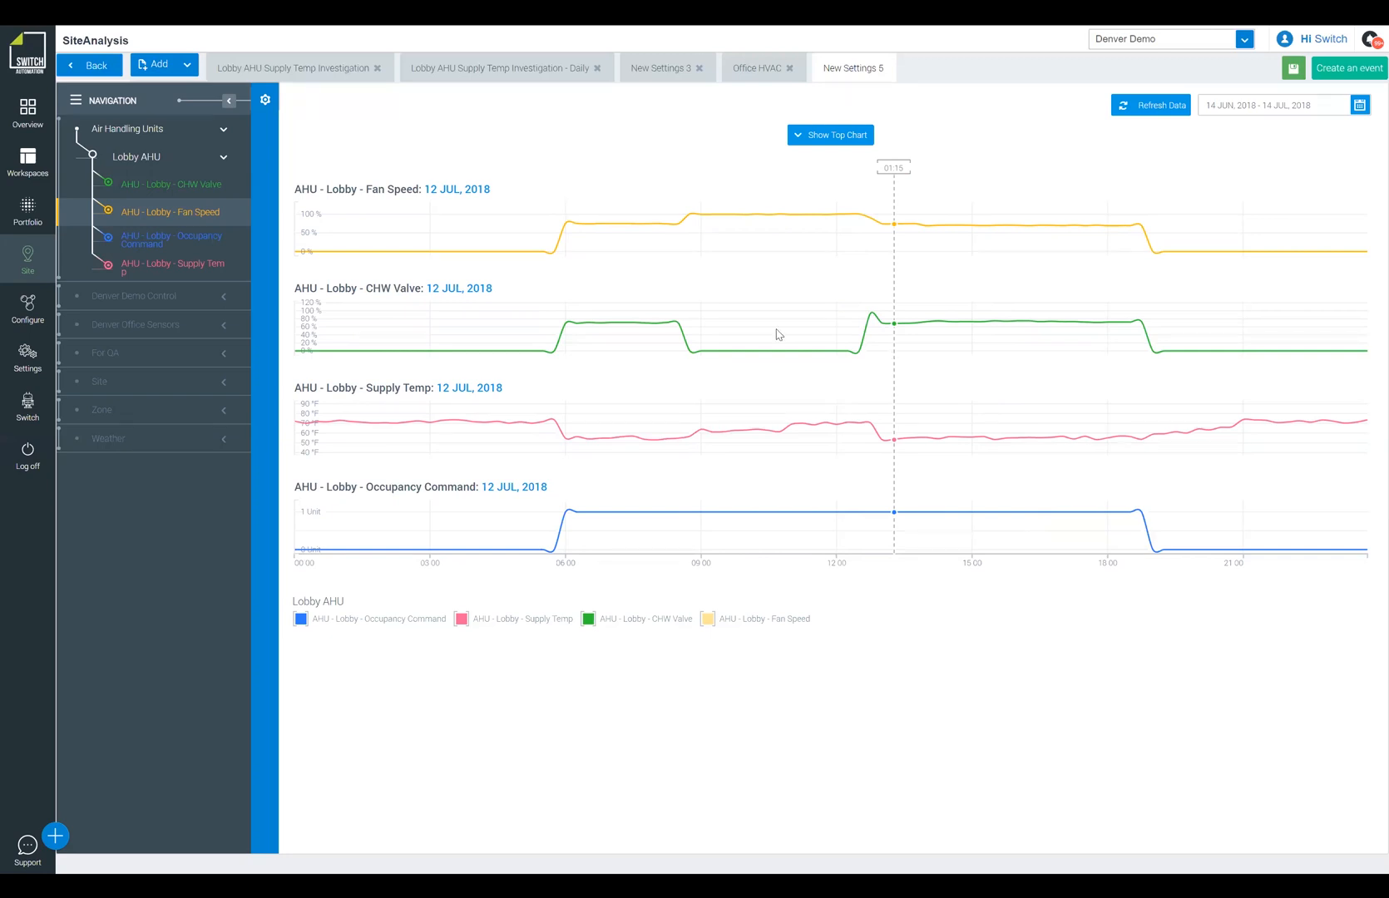
{"action": "mouse_move", "coordinate": [779, 335]}
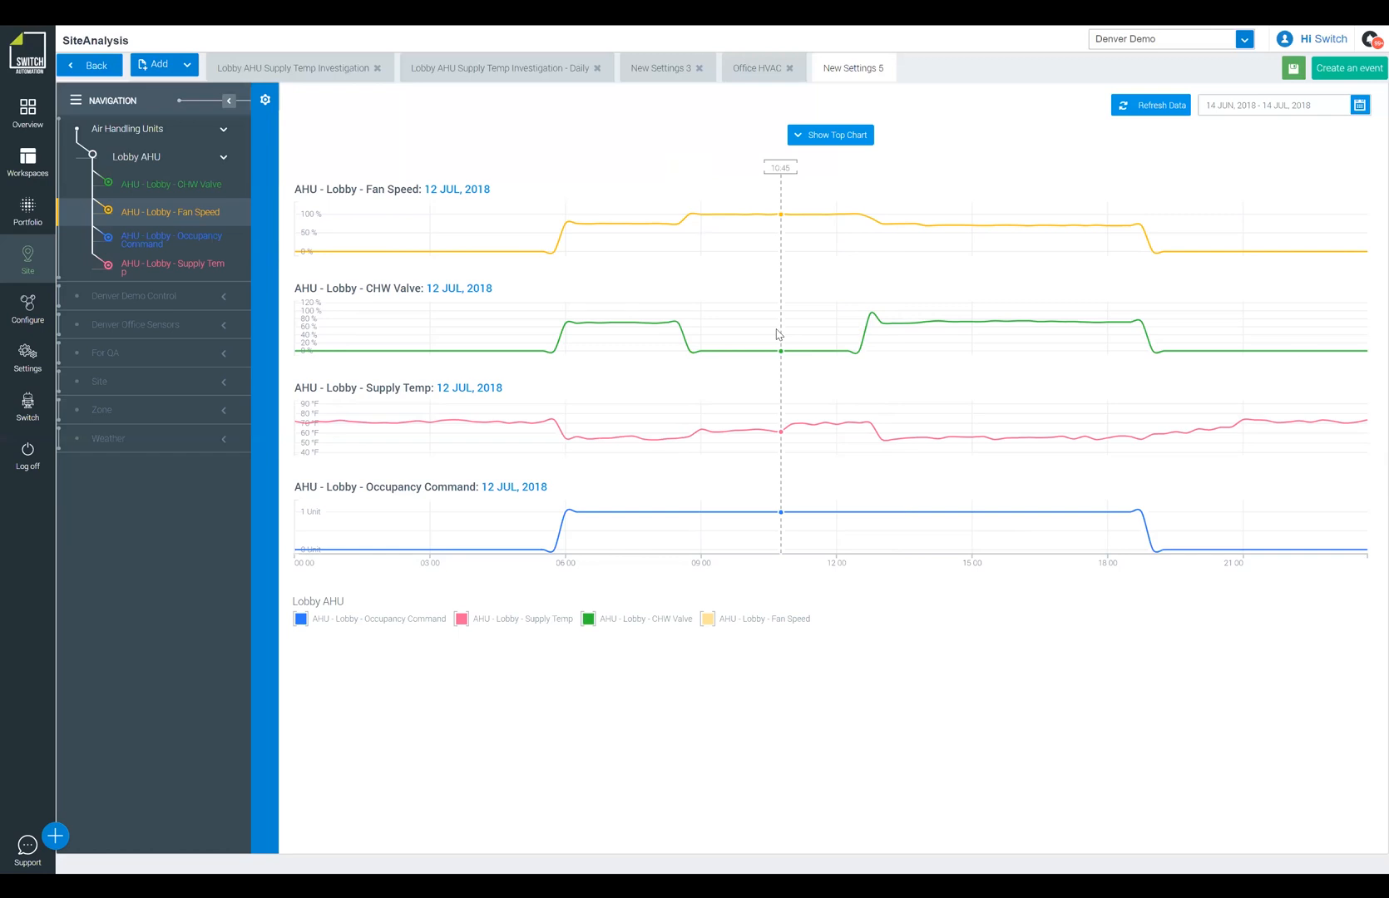
{"action": "mouse_move", "coordinate": [744, 335]}
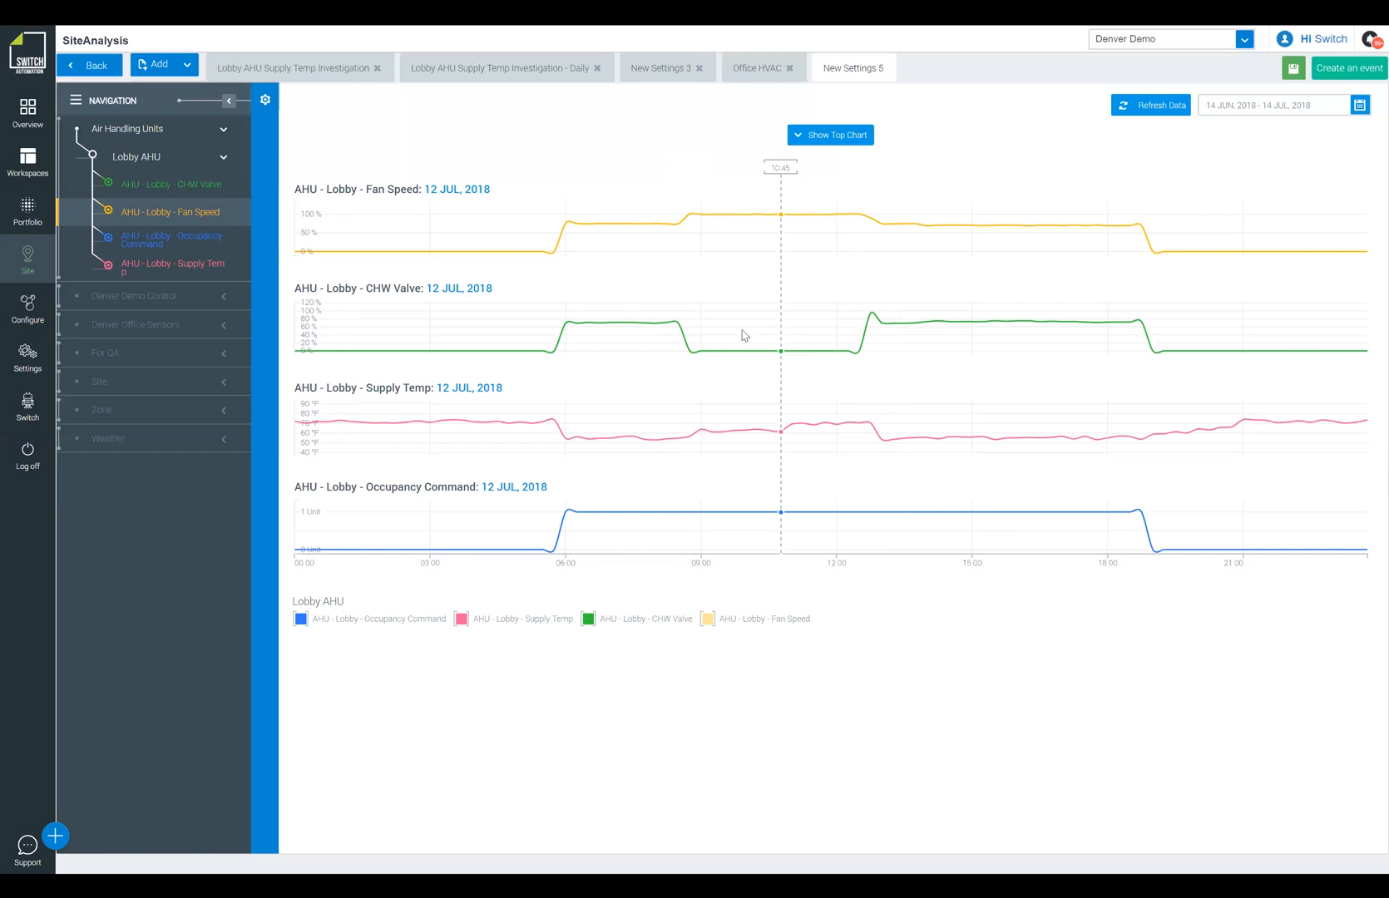
{"action": "mouse_move", "coordinate": [746, 352]}
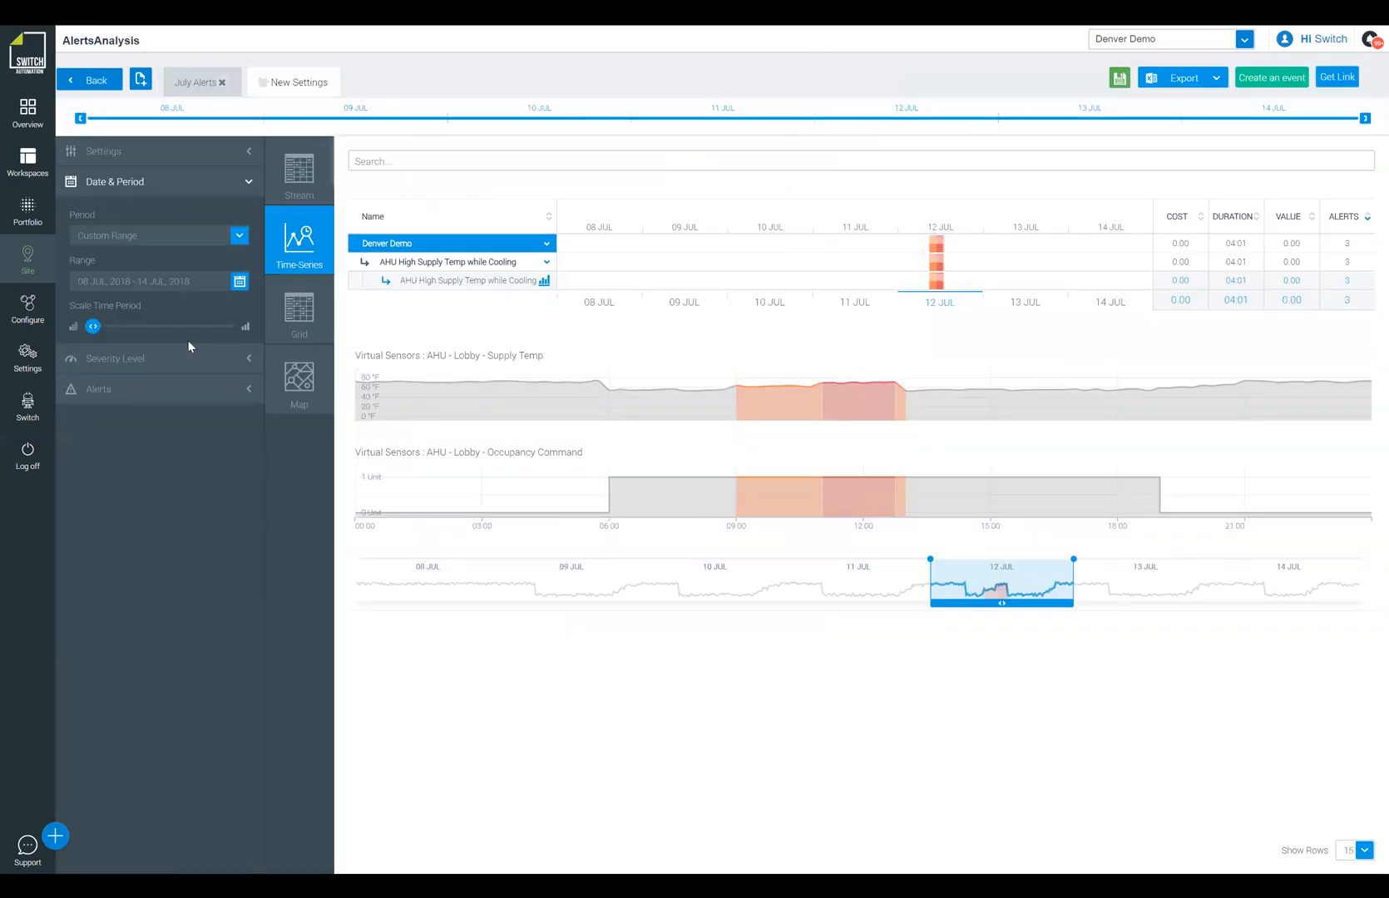
- Go back to the Overview dashboard with Denver's KPI cards
{"action": "left_click", "coordinate": [28, 110]}
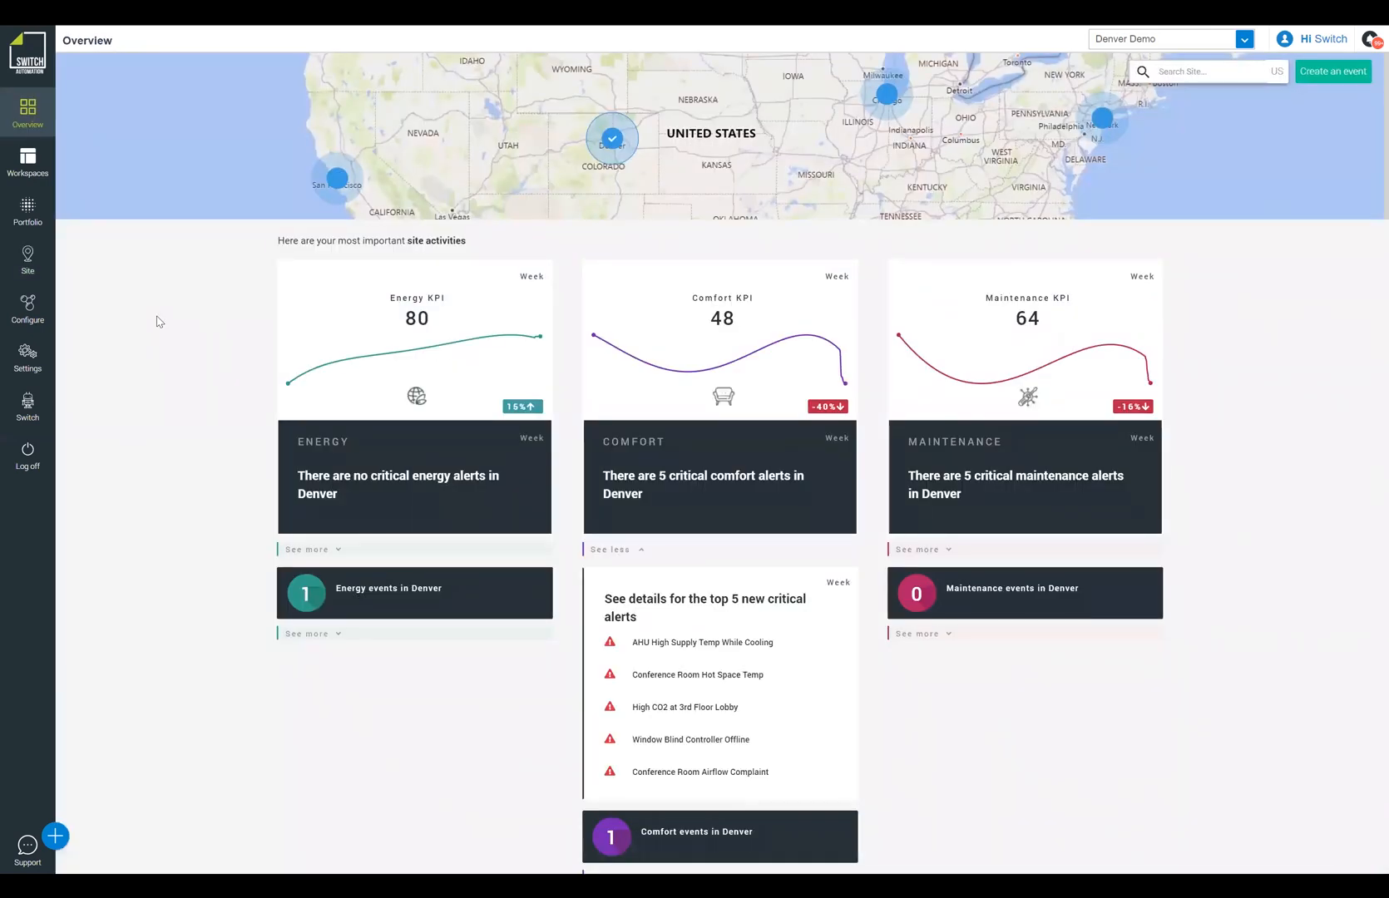